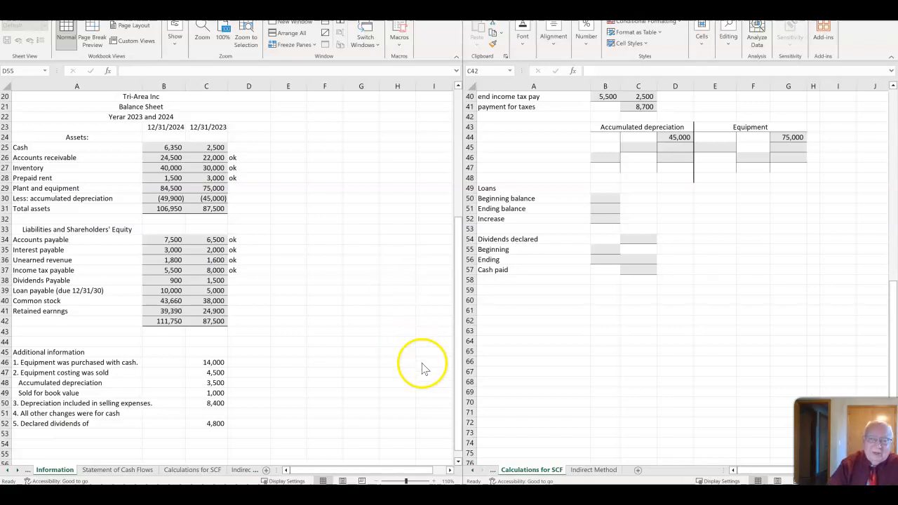
pyautogui.moveTo(423, 368)
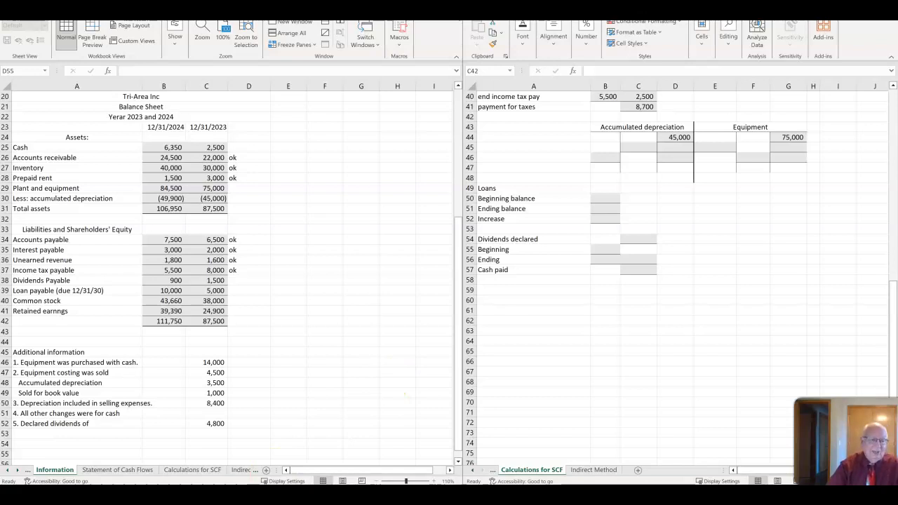
pyautogui.moveTo(698, 199)
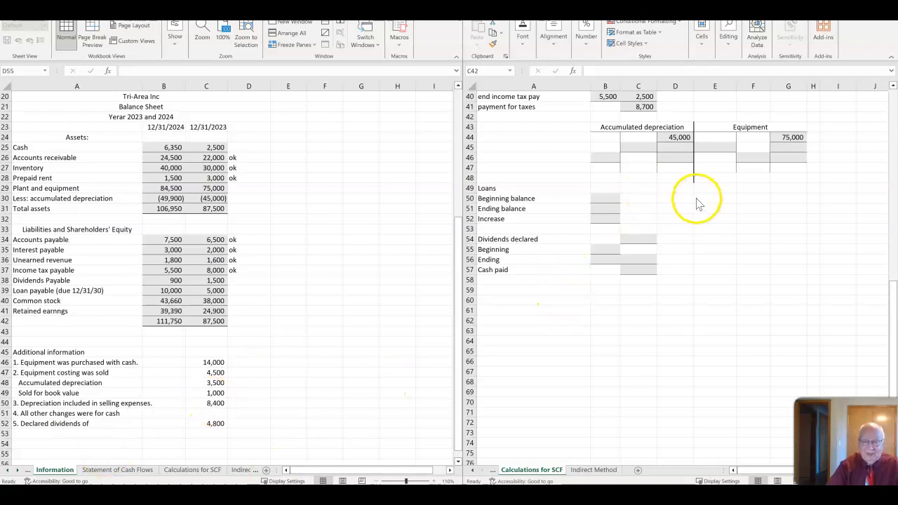
# Enter purchase of equipment with cash as -14 (14,000 outflow) in B17 under investing activities
pyautogui.scroll(3)
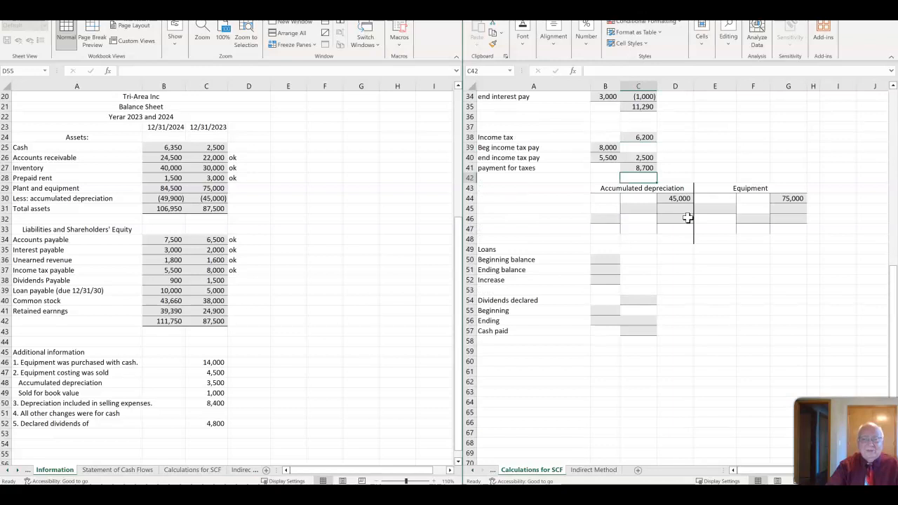
pyautogui.moveTo(682, 253)
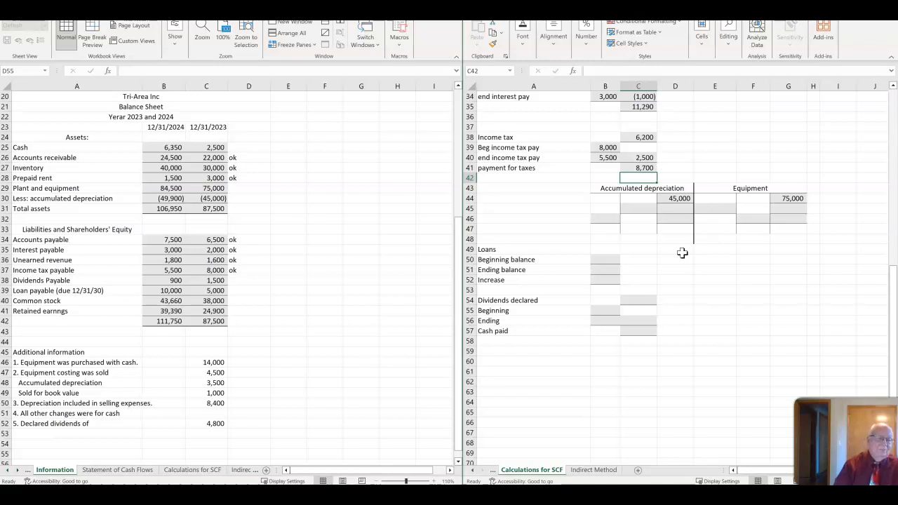
pyautogui.moveTo(295, 273)
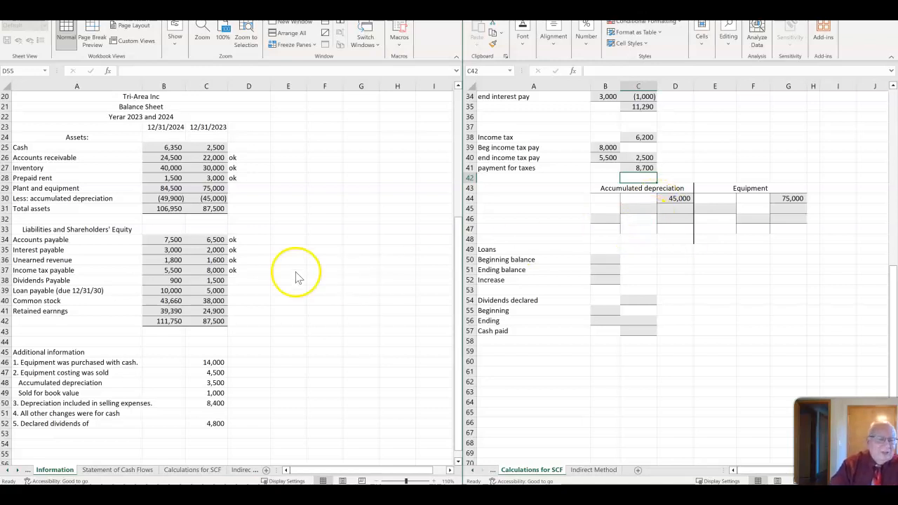
pyautogui.moveTo(307, 270)
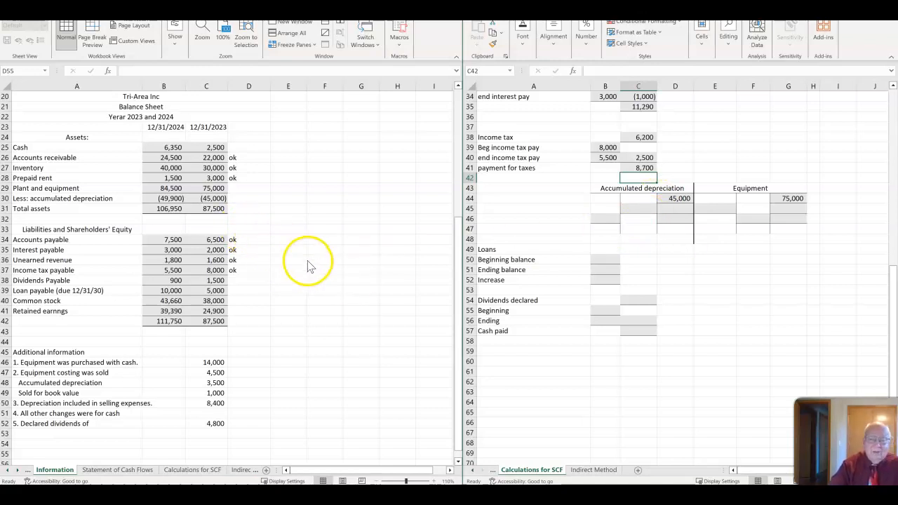
pyautogui.moveTo(639, 324)
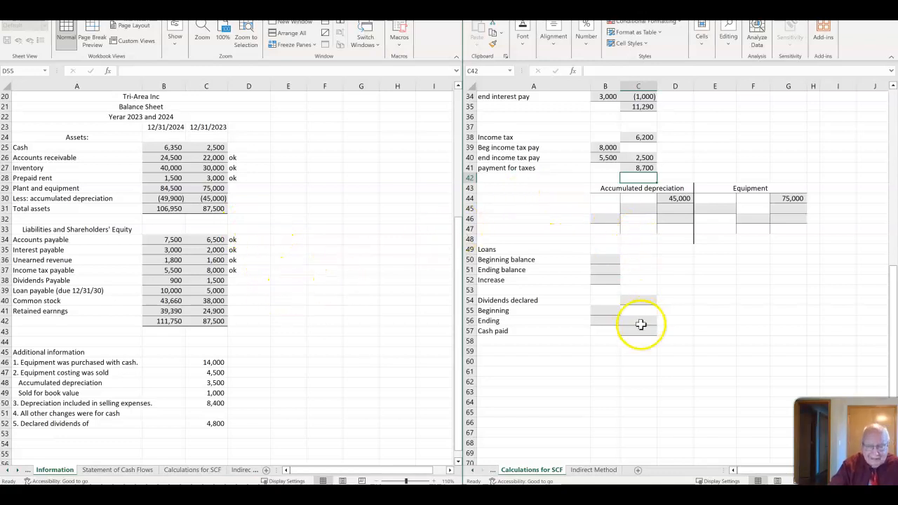
pyautogui.moveTo(334, 288)
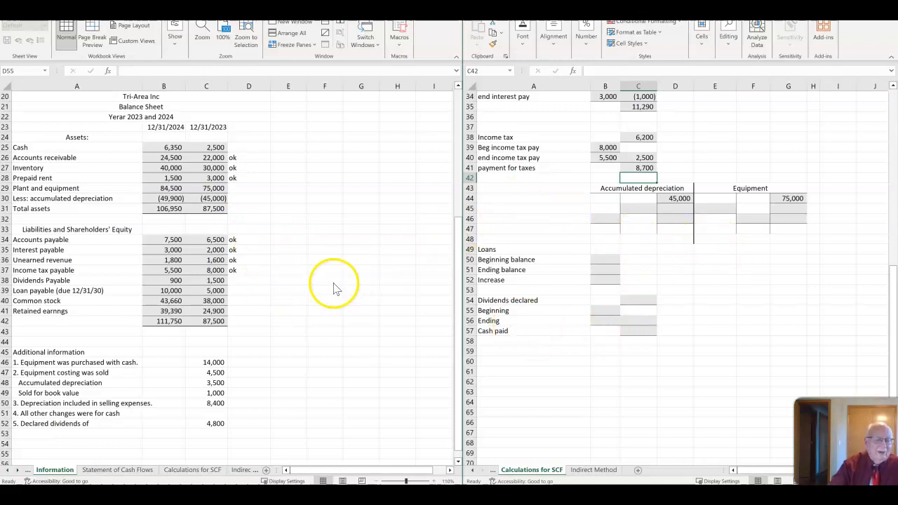
pyautogui.moveTo(245, 193)
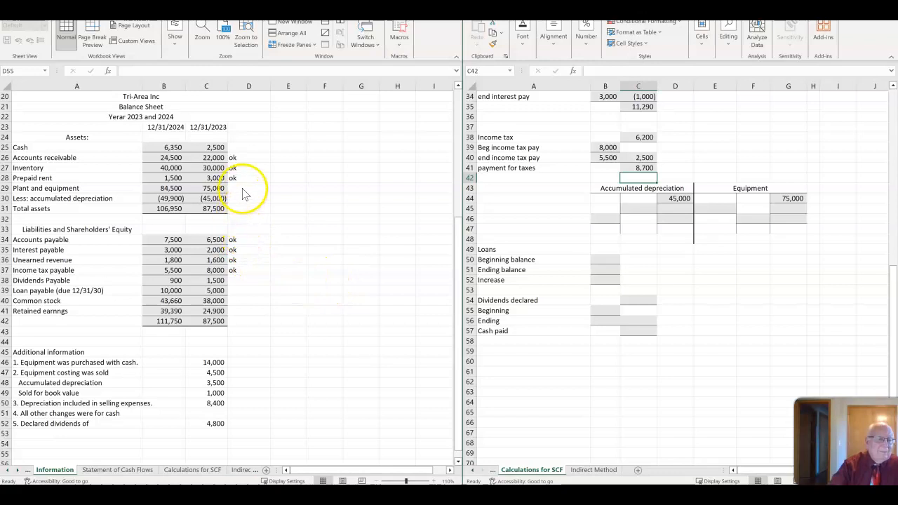
pyautogui.click(248, 188)
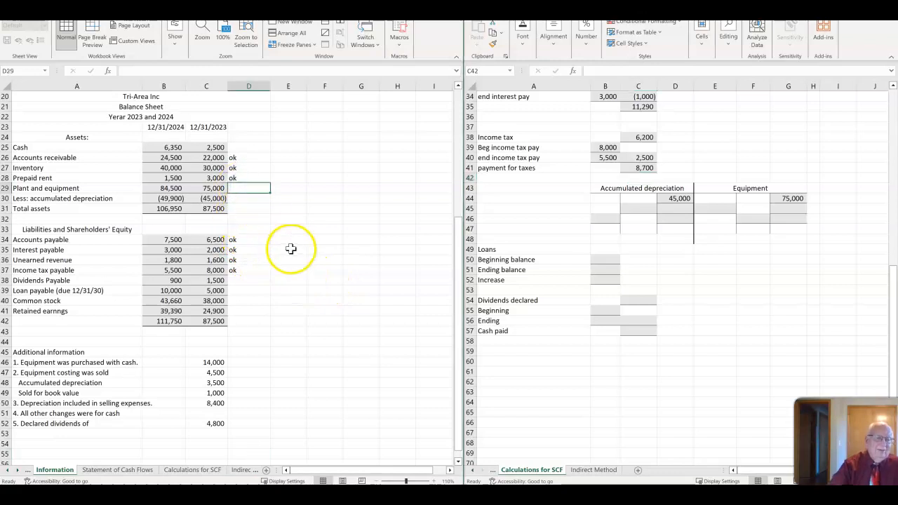
pyautogui.scroll(3)
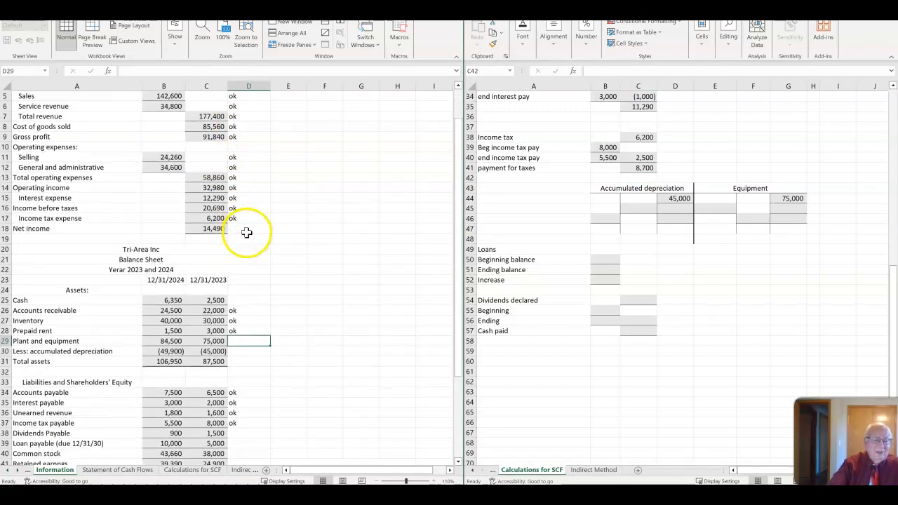
pyautogui.scroll(-3)
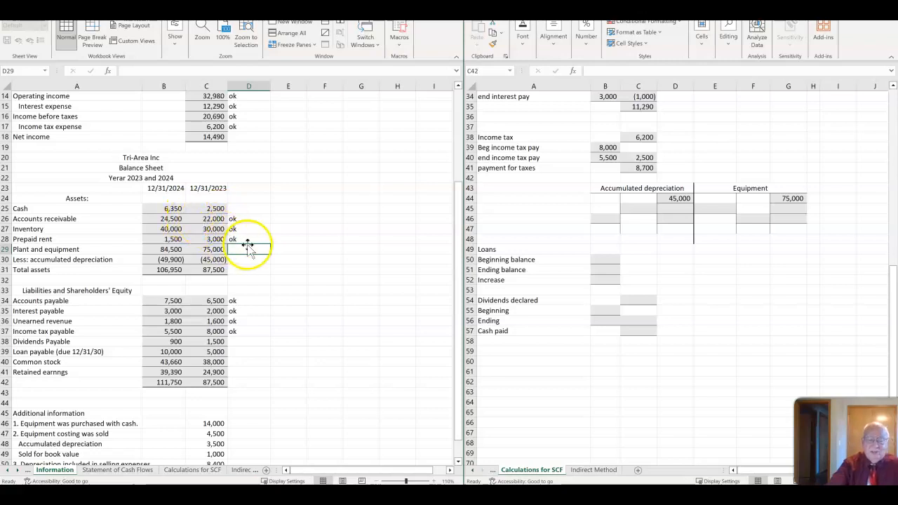
pyautogui.scroll(-3)
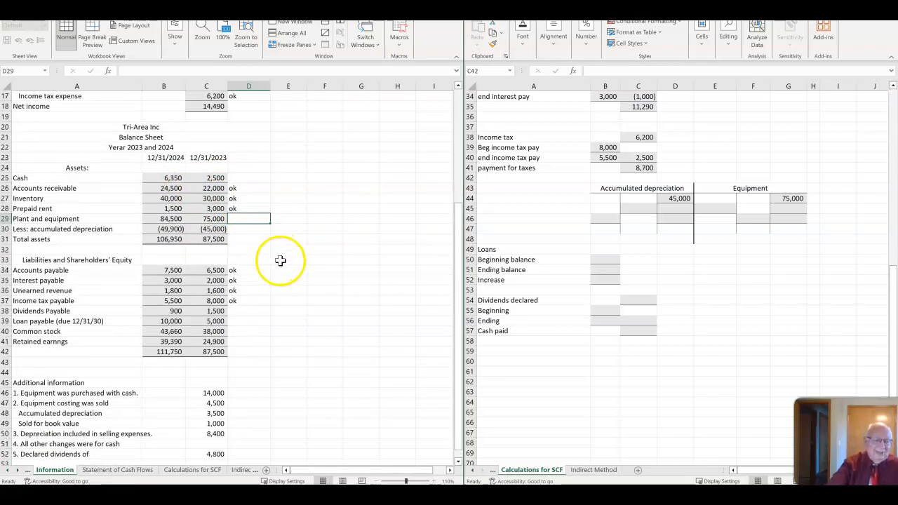
pyautogui.scroll(3)
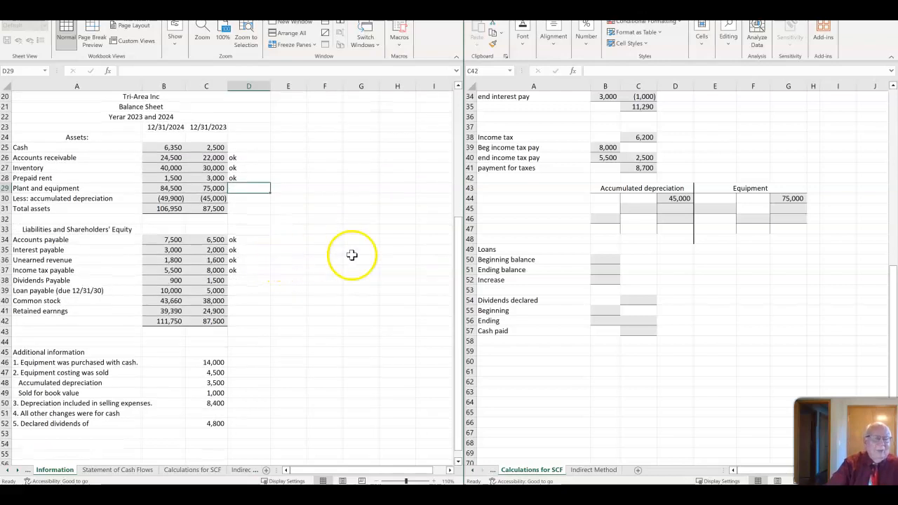
pyautogui.moveTo(793, 204)
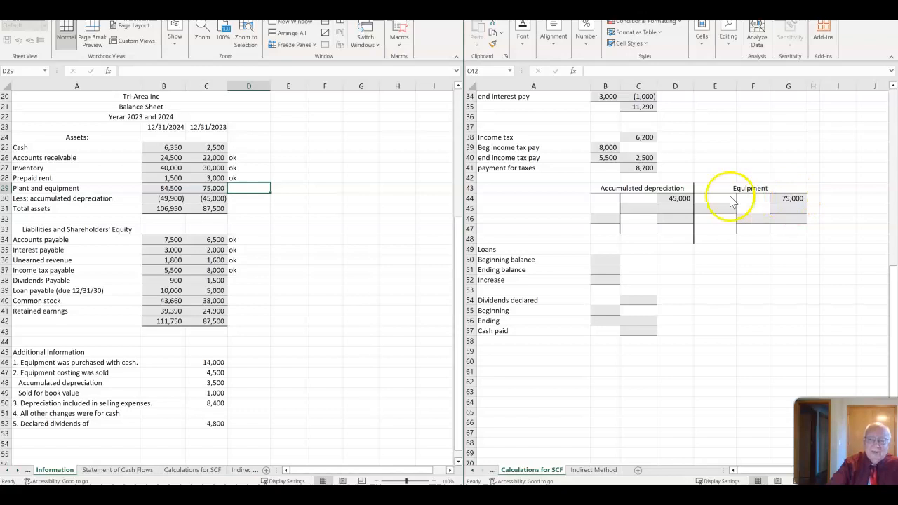
pyautogui.moveTo(672, 212)
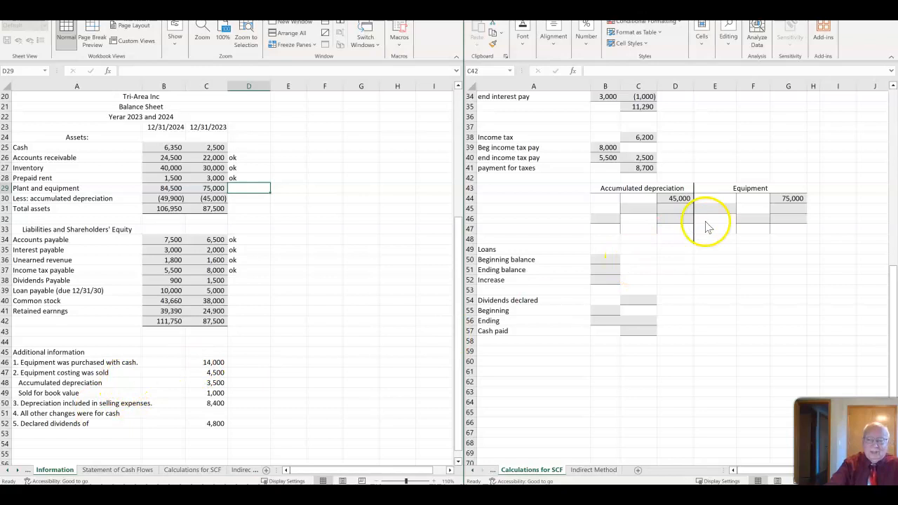
pyautogui.click(714, 207)
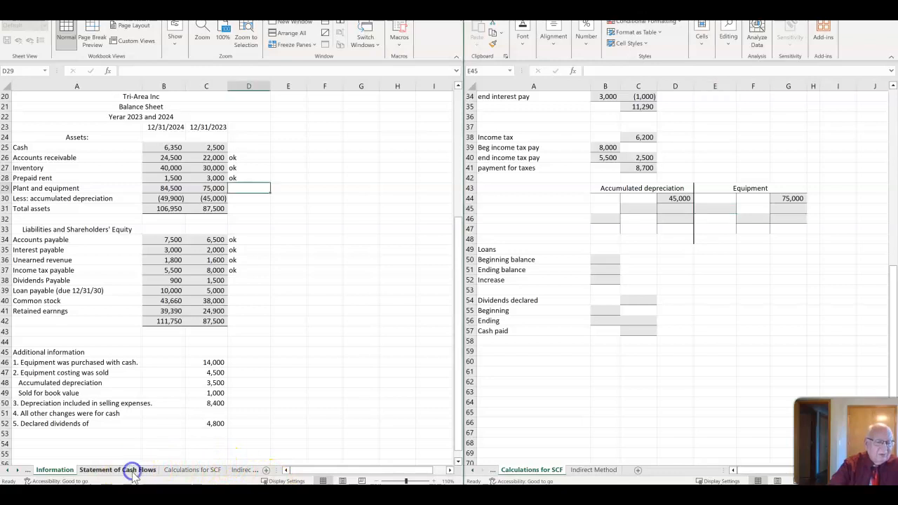
pyautogui.click(117, 469)
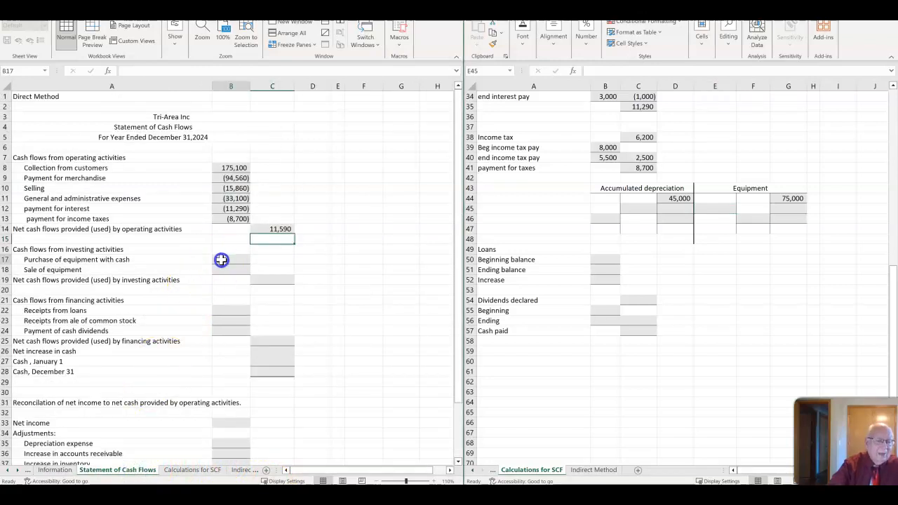
pyautogui.write('-14')
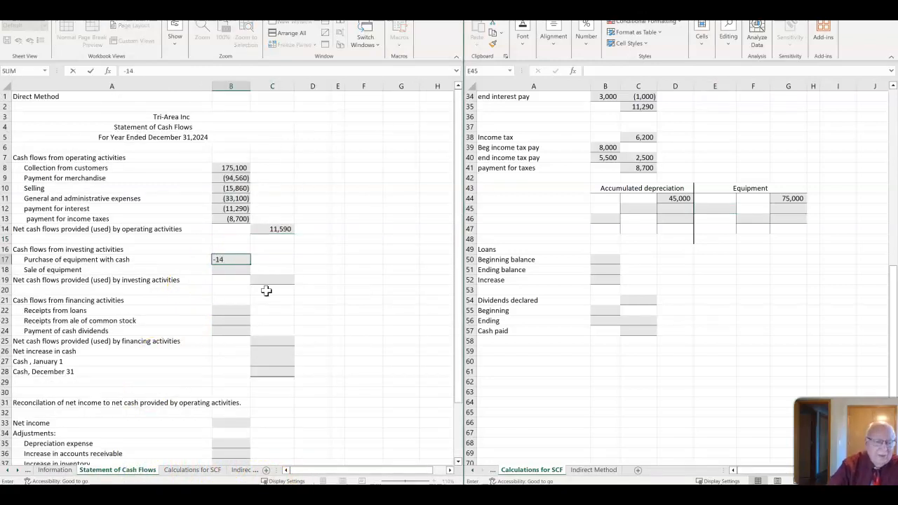
pyautogui.press('Return')
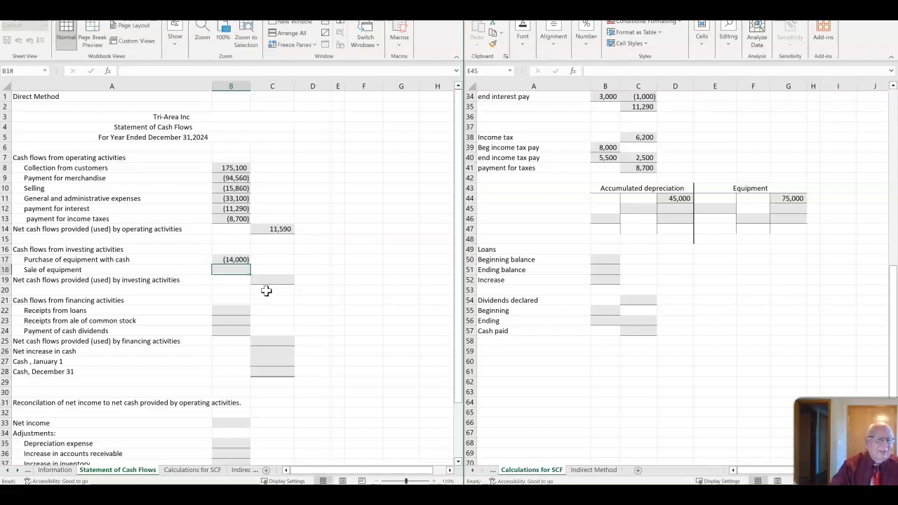
pyautogui.moveTo(722, 221)
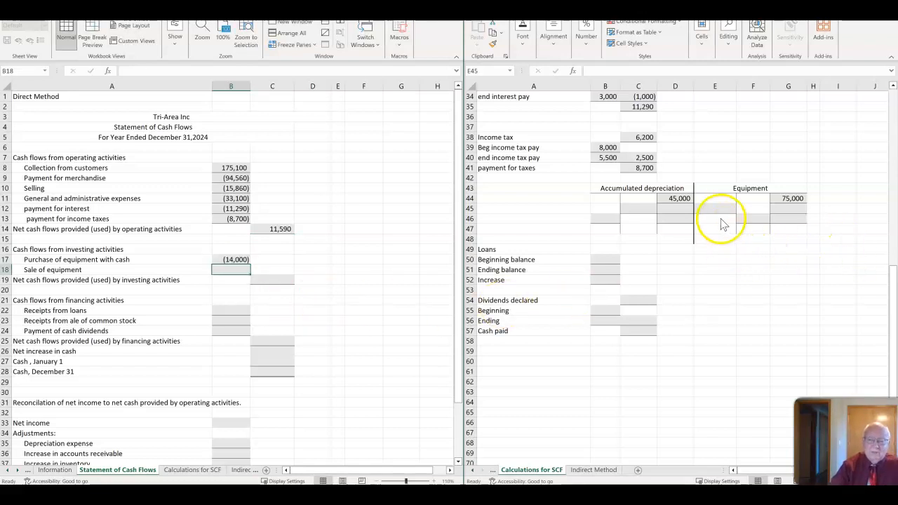
# Debit 14 to Equipment in E45 and total G45 as =G44+E45, giving 89,000
pyautogui.write('14')
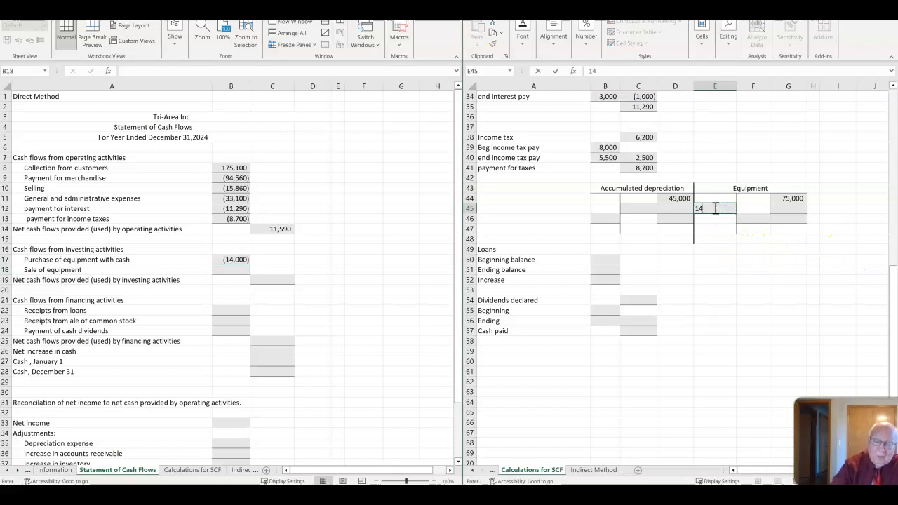
pyautogui.press('Return')
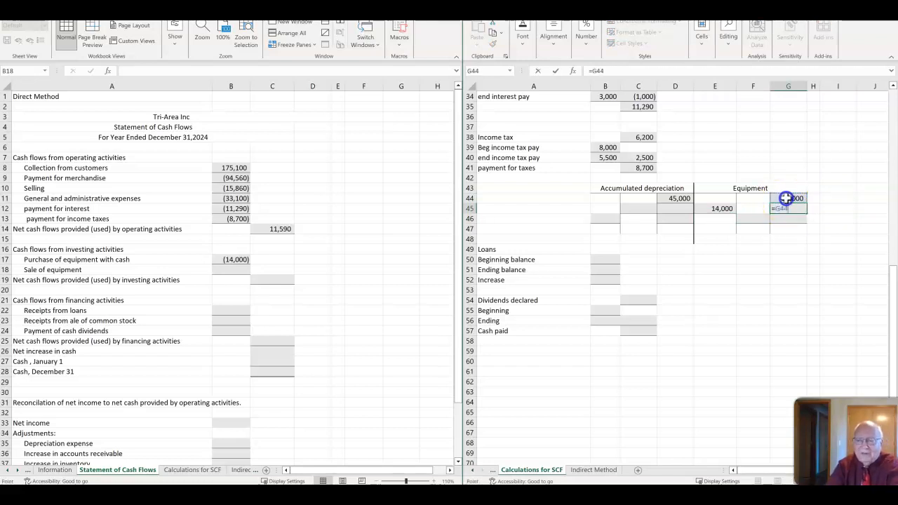
pyautogui.click(715, 208)
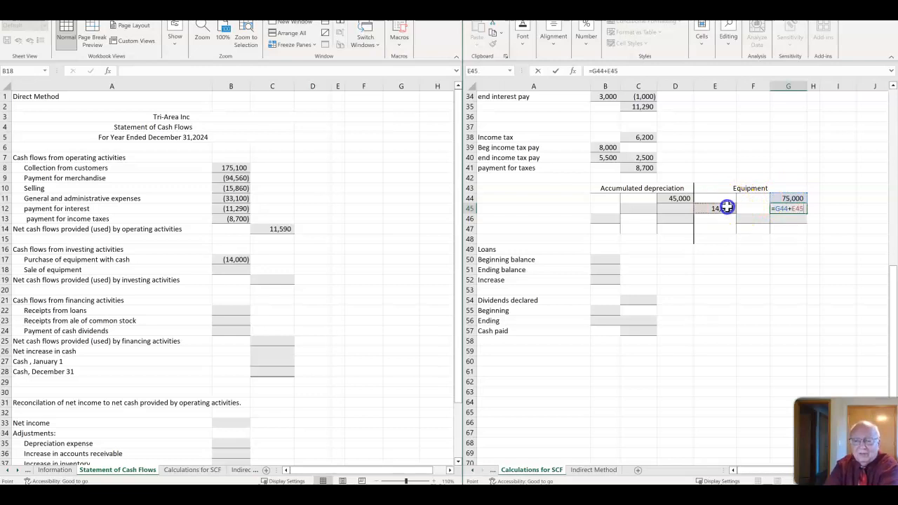
pyautogui.press('Return')
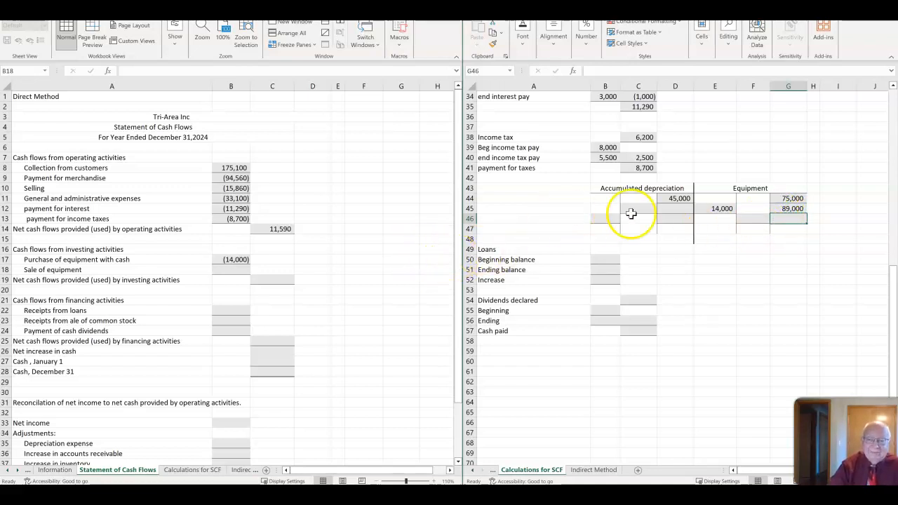
pyautogui.click(637, 207)
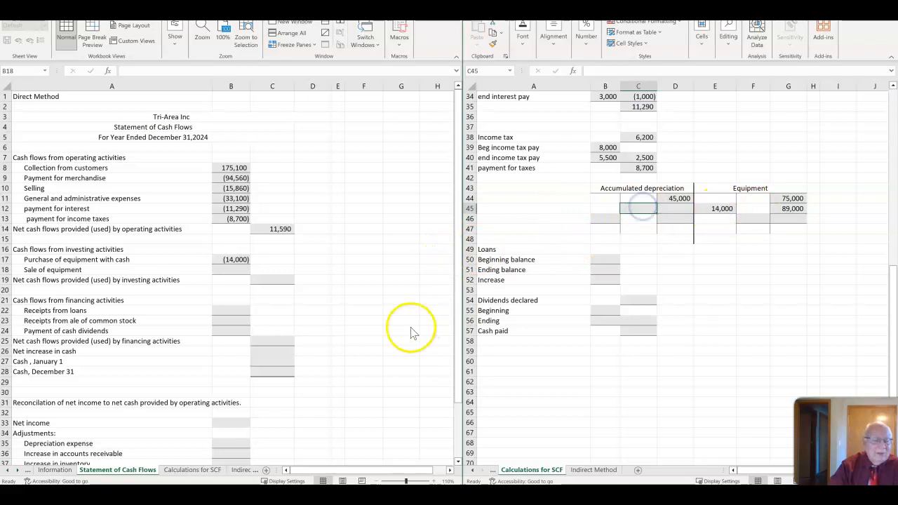
pyautogui.scroll(-3)
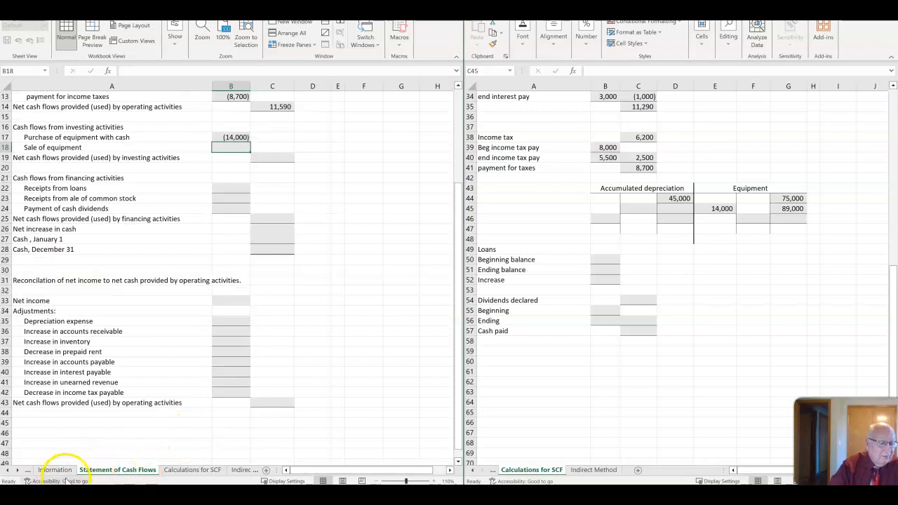
# Enter 84 (8,400 depreciation expense) into the accumulated depreciation T-account toward its 53,400 total
pyautogui.click(54, 469)
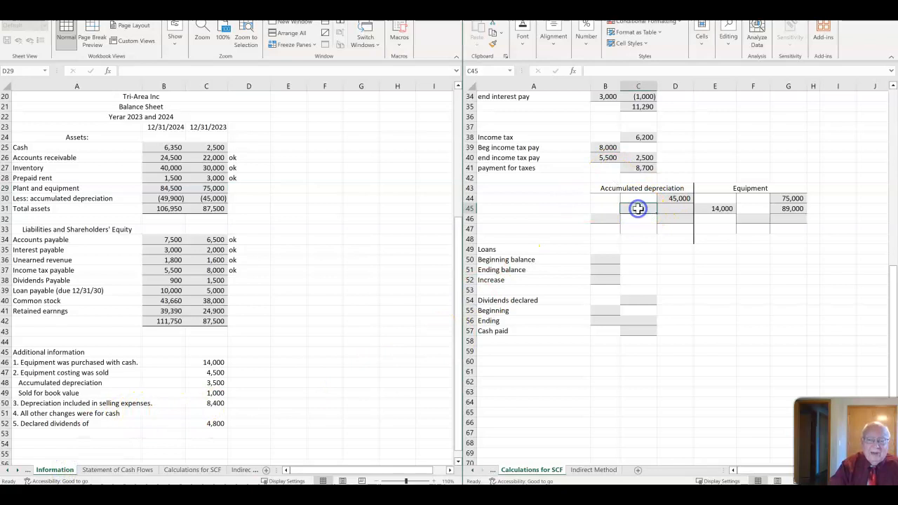
pyautogui.write('84')
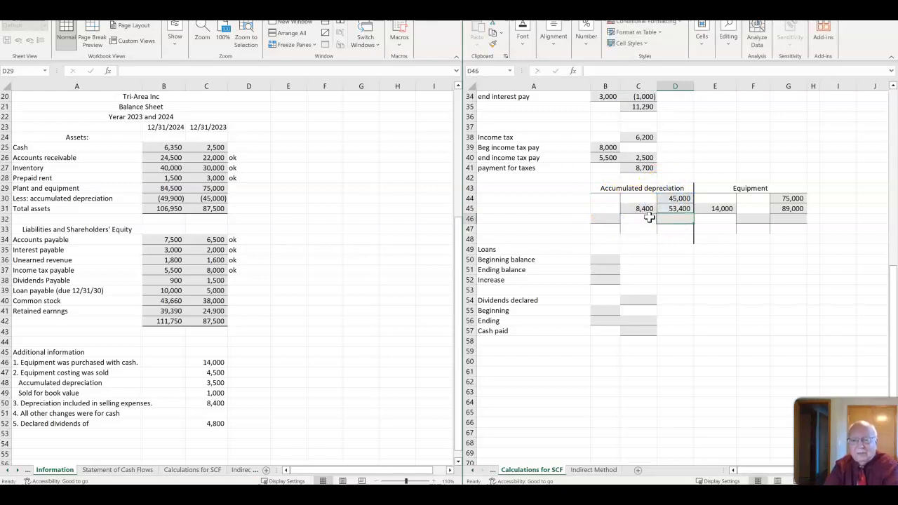
pyautogui.moveTo(687, 244)
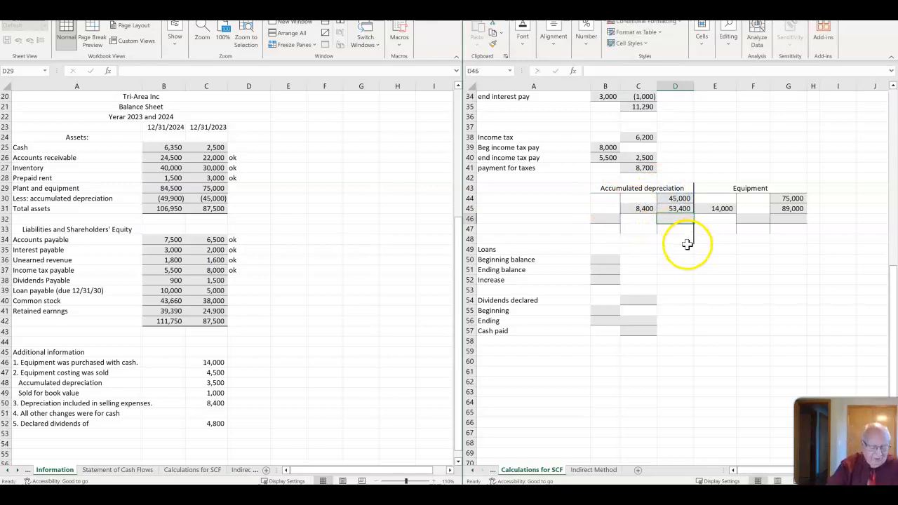
pyautogui.moveTo(693, 240)
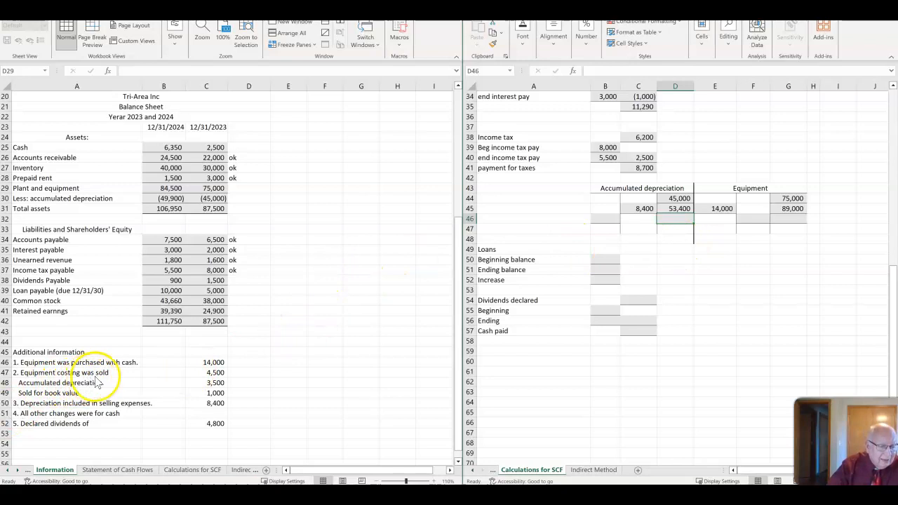
# Credit 4,500 of sold equipment in F46 and mark plant and equipment ok in D29
pyautogui.click(752, 222)
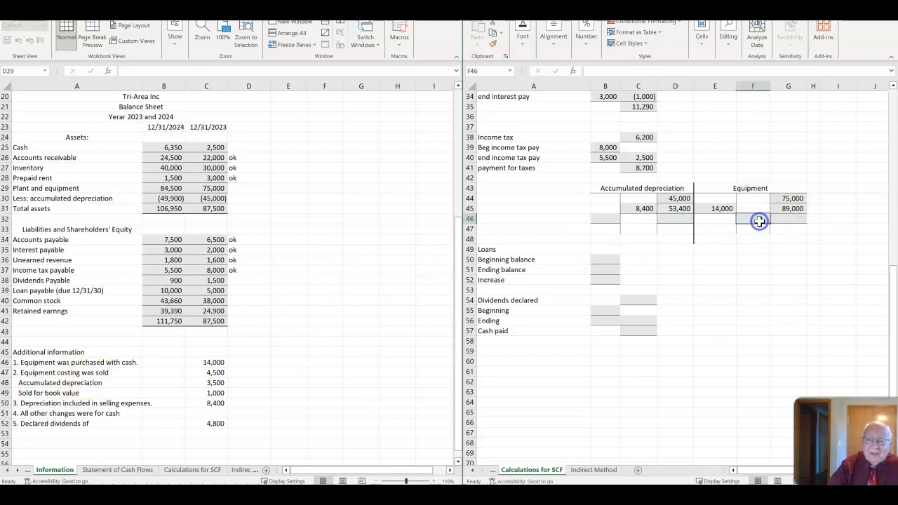
pyautogui.write('4500')
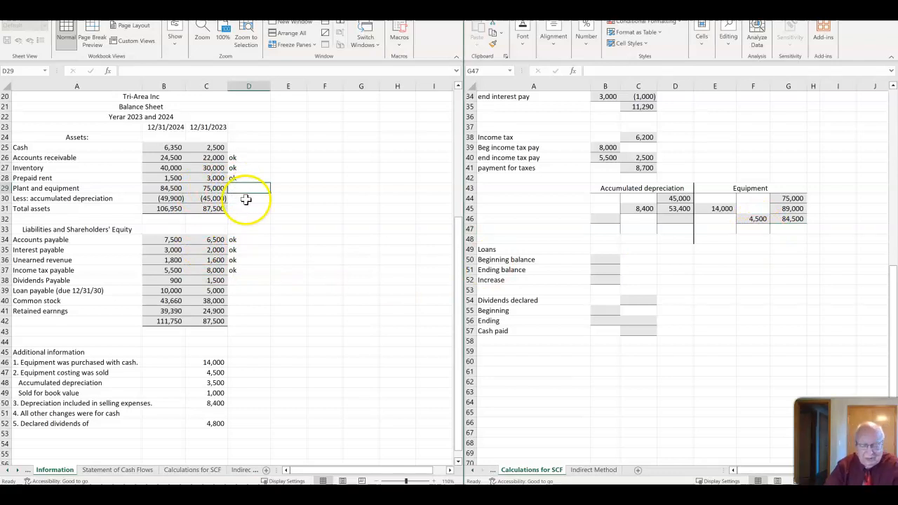
pyautogui.write('ok')
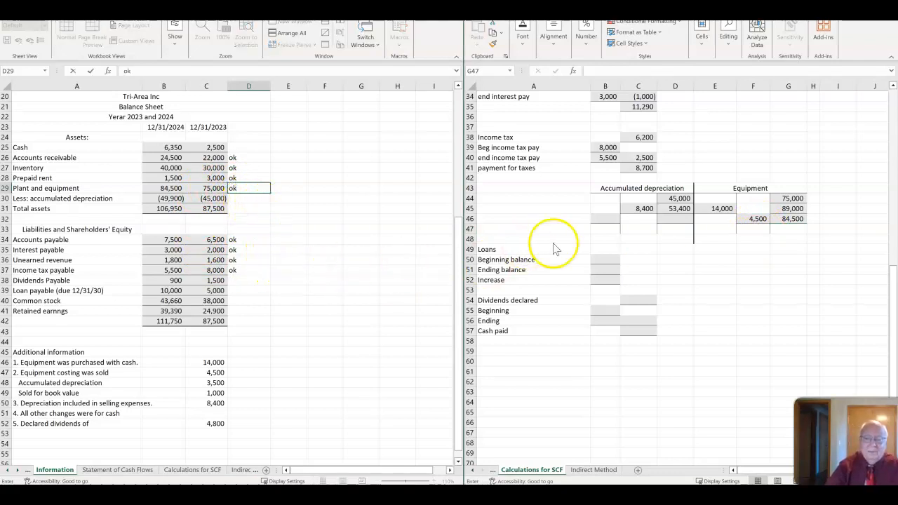
# Debit 3,500 removed depreciation in B46 and compute ending balance 49,900 with =D45-B46
pyautogui.click(604, 219)
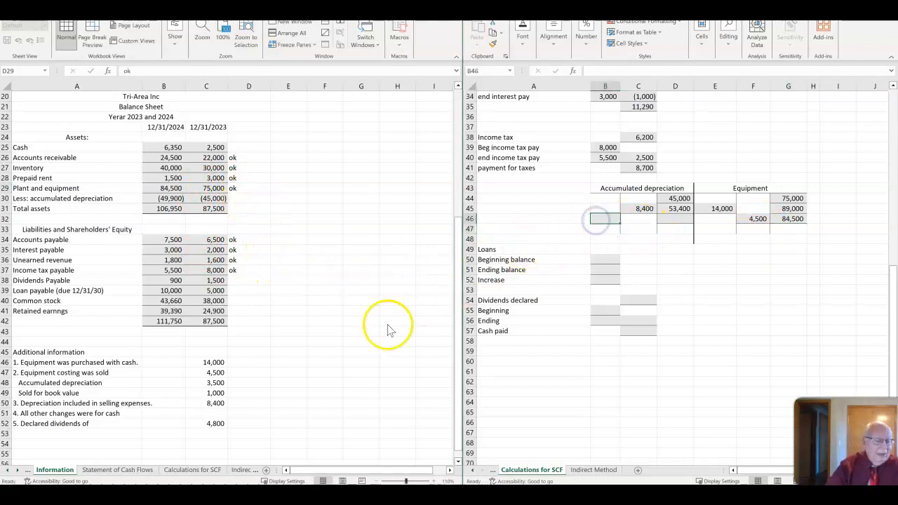
pyautogui.write('3500')
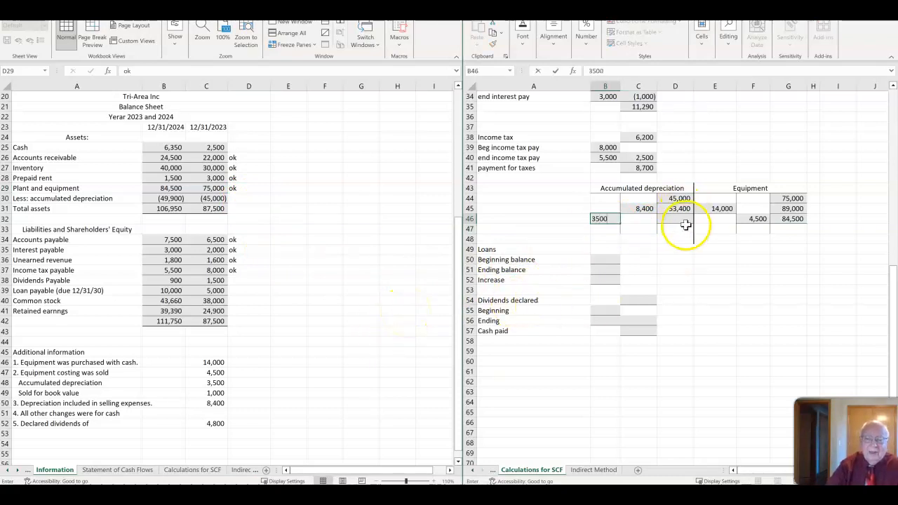
pyautogui.click(675, 218)
pyautogui.write('=D45-')
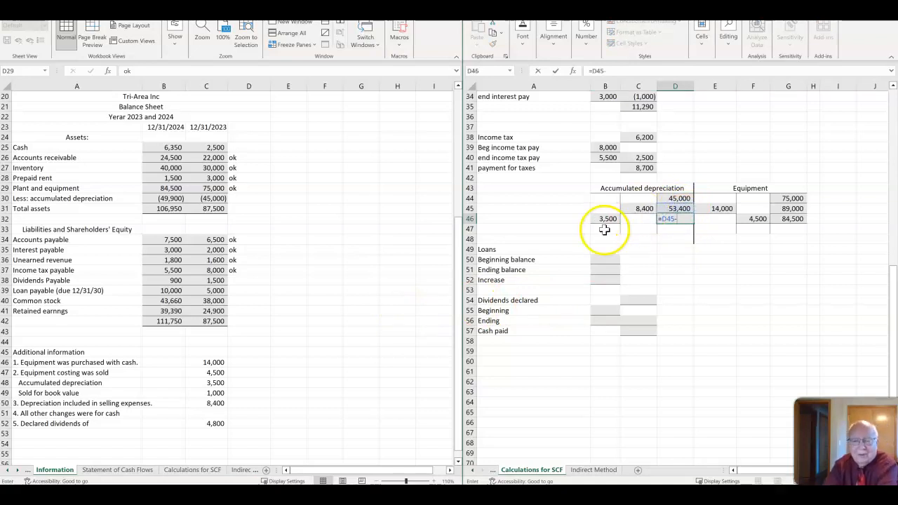
pyautogui.press('Return')
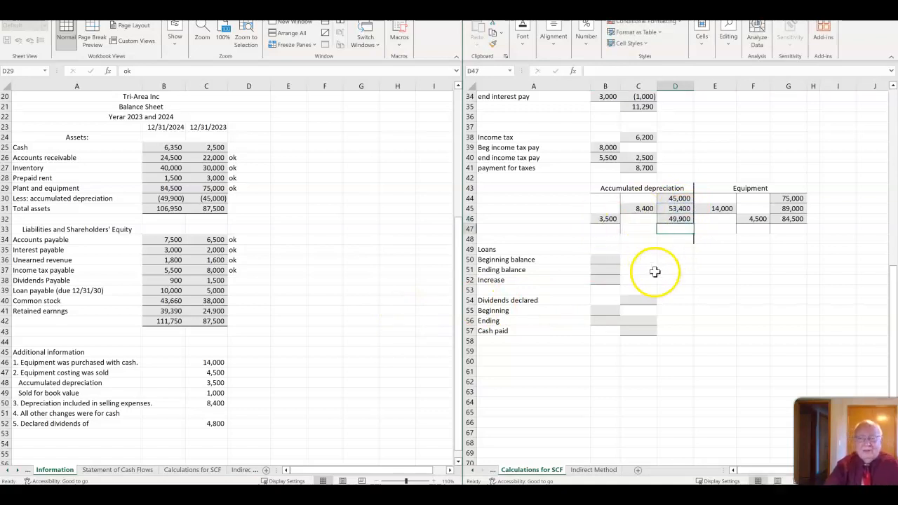
pyautogui.click(248, 188)
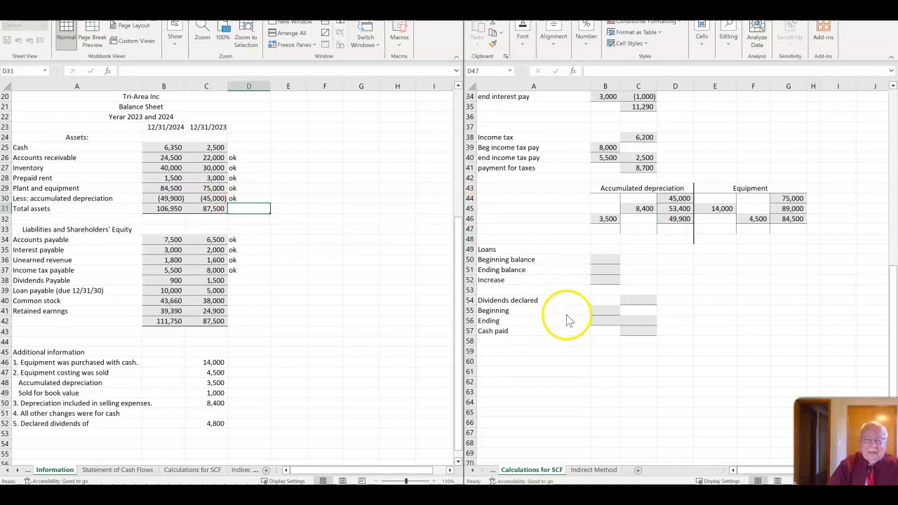
pyautogui.moveTo(163, 407)
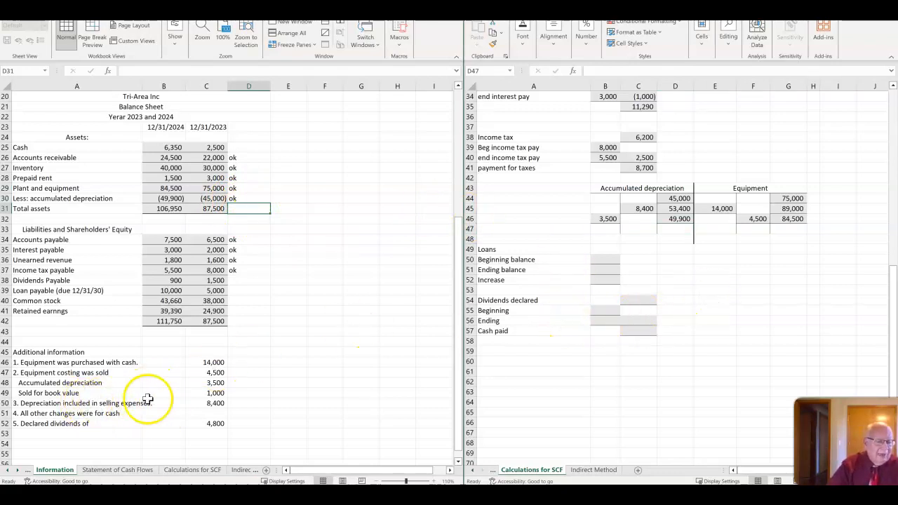
pyautogui.moveTo(491, 372)
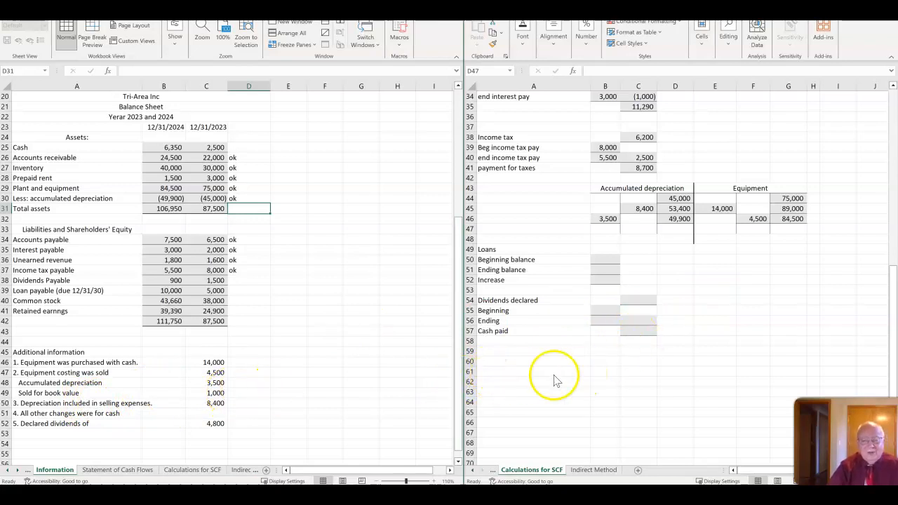
# Draft the sale entry in A61:C63: Accum depr 3,500, Loss on sale 1,000, Equip credit 4,500
pyautogui.click(533, 382)
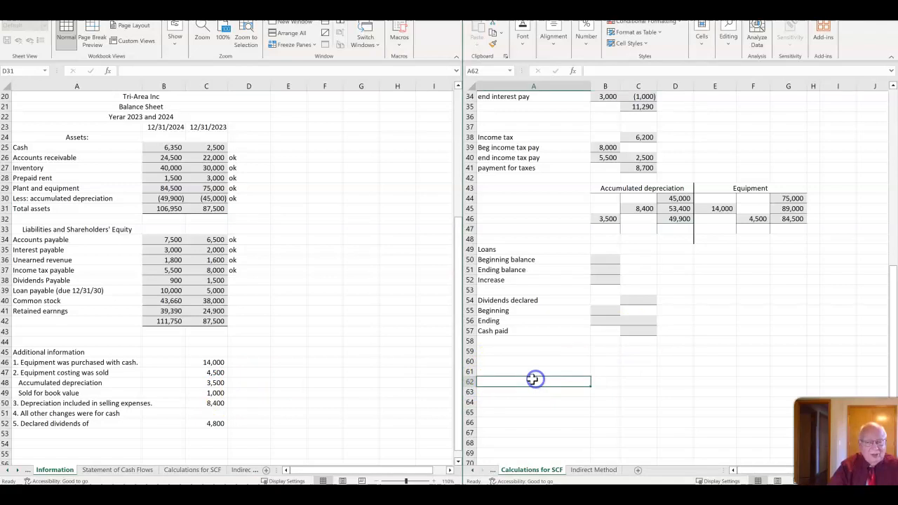
pyautogui.click(533, 371)
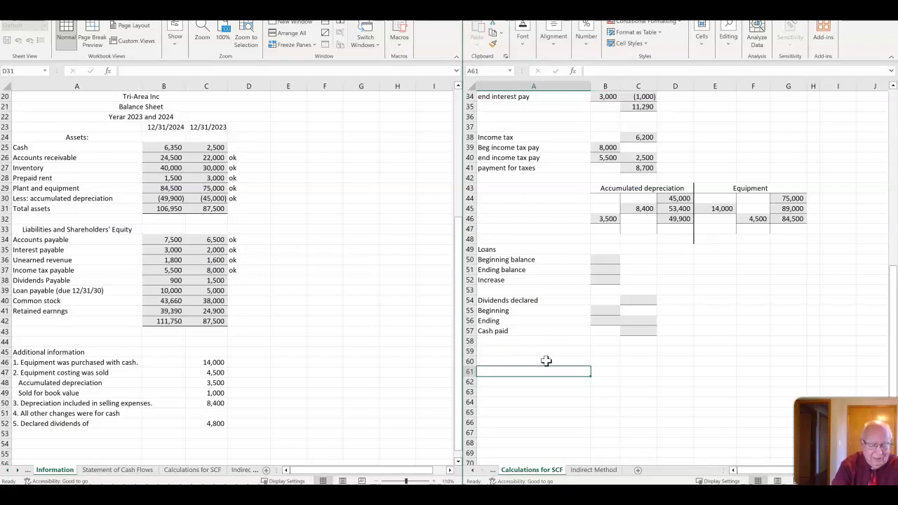
pyautogui.write('Accum de')
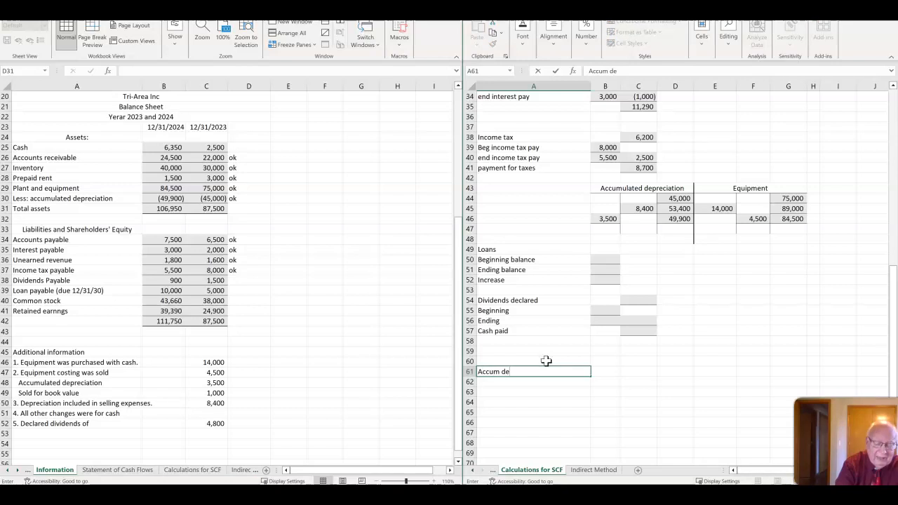
pyautogui.write('pr')
pyautogui.click(604, 371)
pyautogui.write('3500')
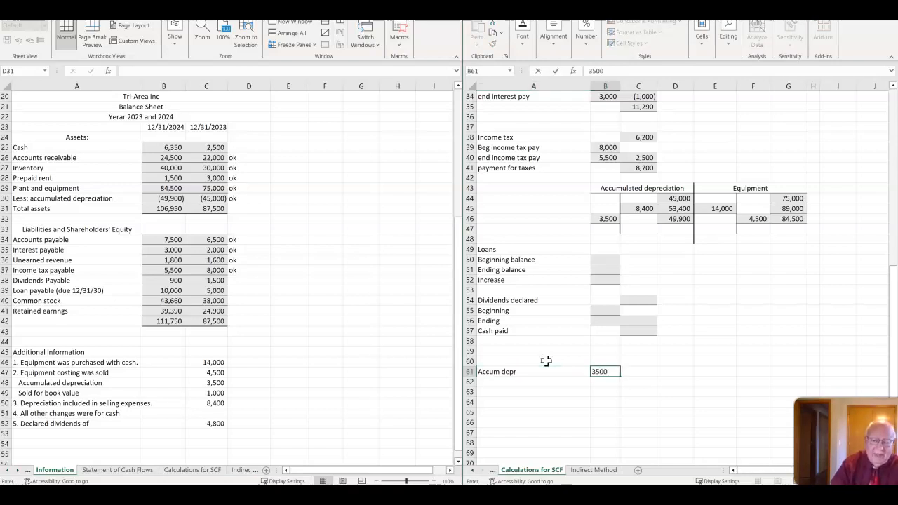
pyautogui.press('Return')
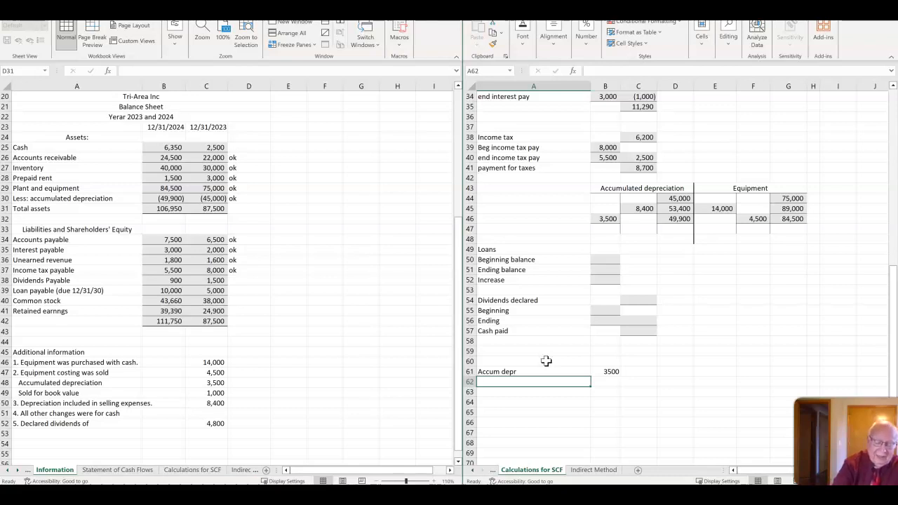
pyautogui.write('Loss on sale')
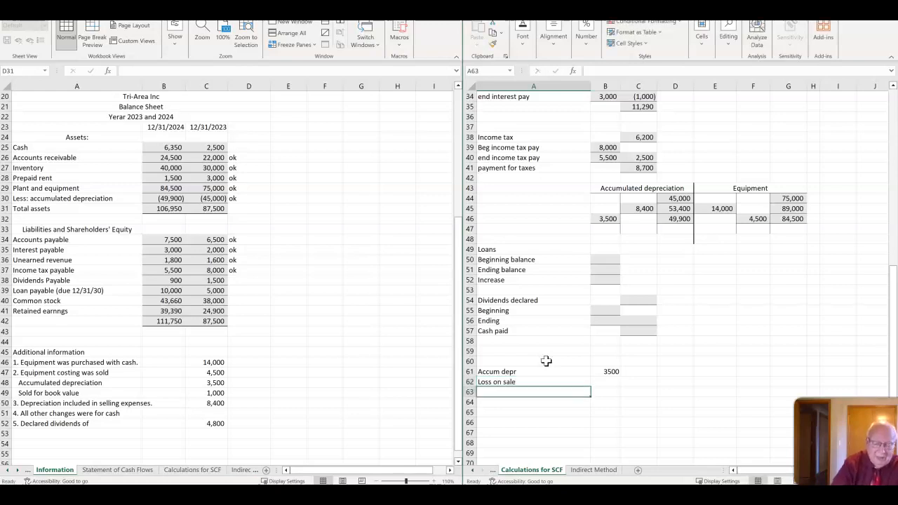
pyautogui.write('Equip')
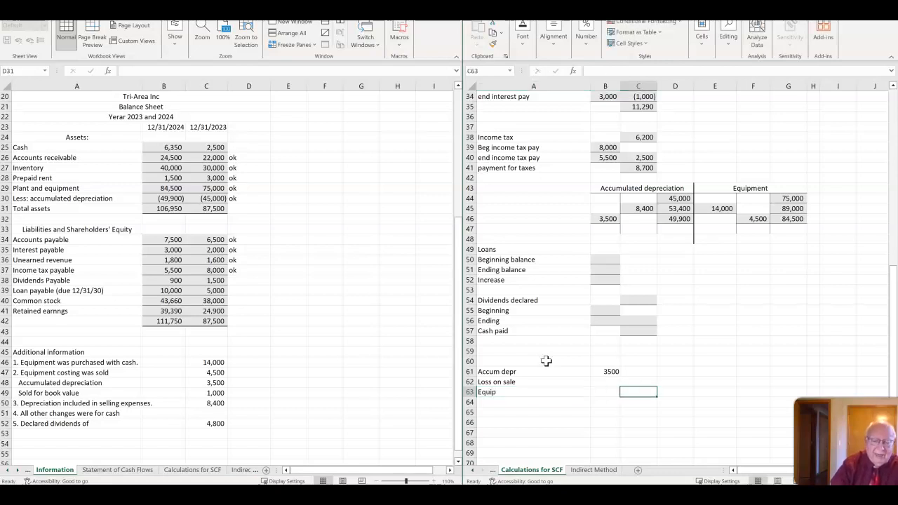
pyautogui.write('4500')
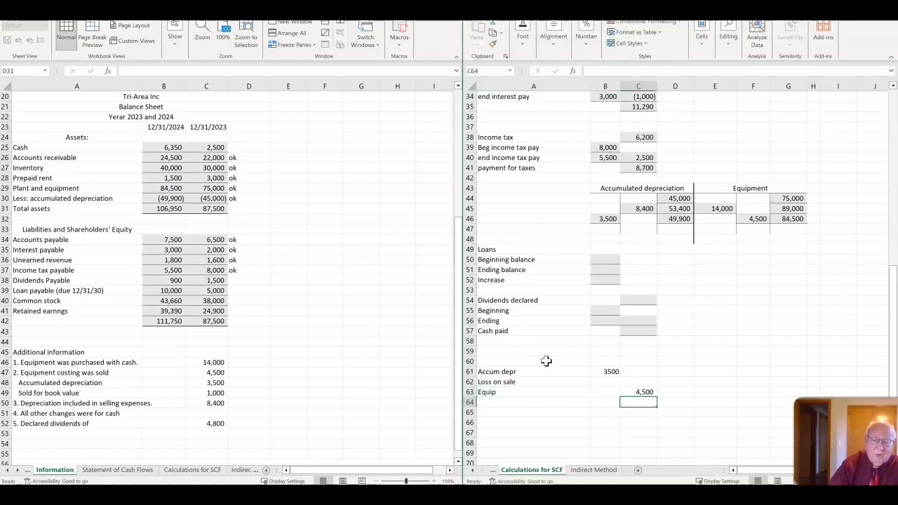
pyautogui.click(533, 391)
pyautogui.write('1000')
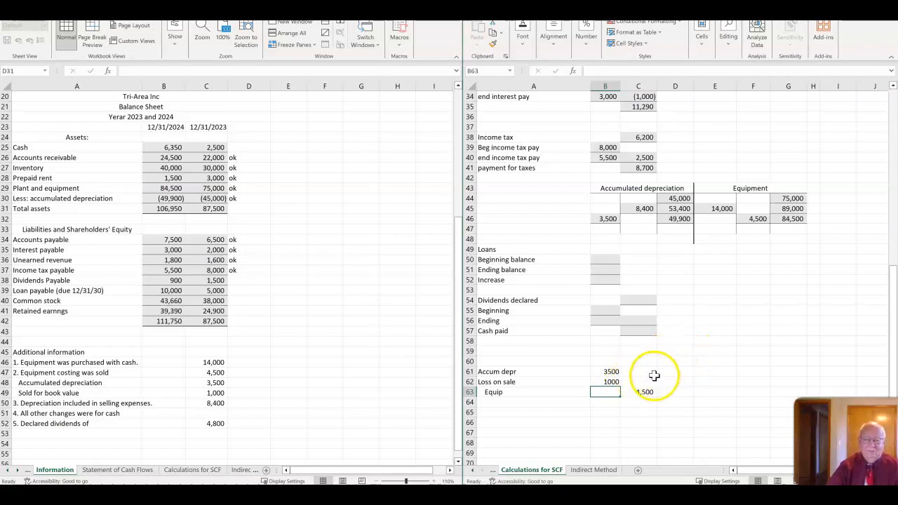
pyautogui.moveTo(232, 421)
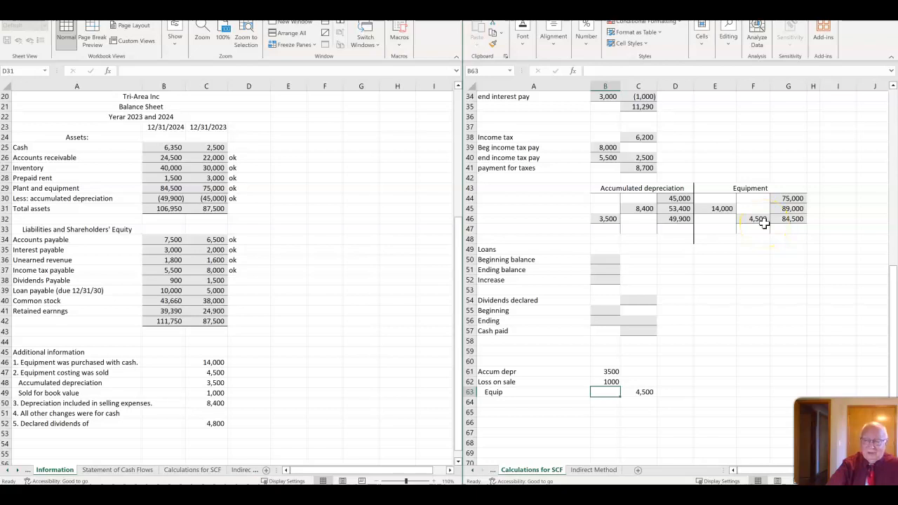
pyautogui.moveTo(797, 227)
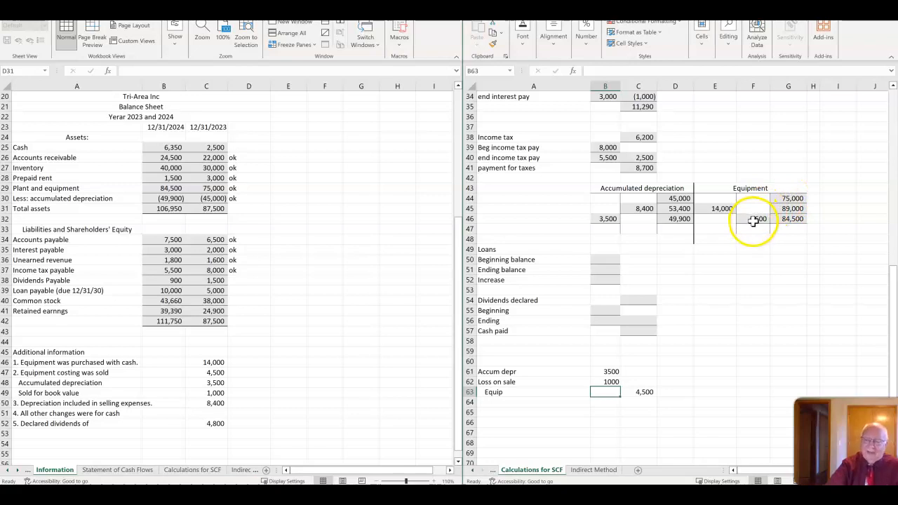
pyautogui.moveTo(737, 227)
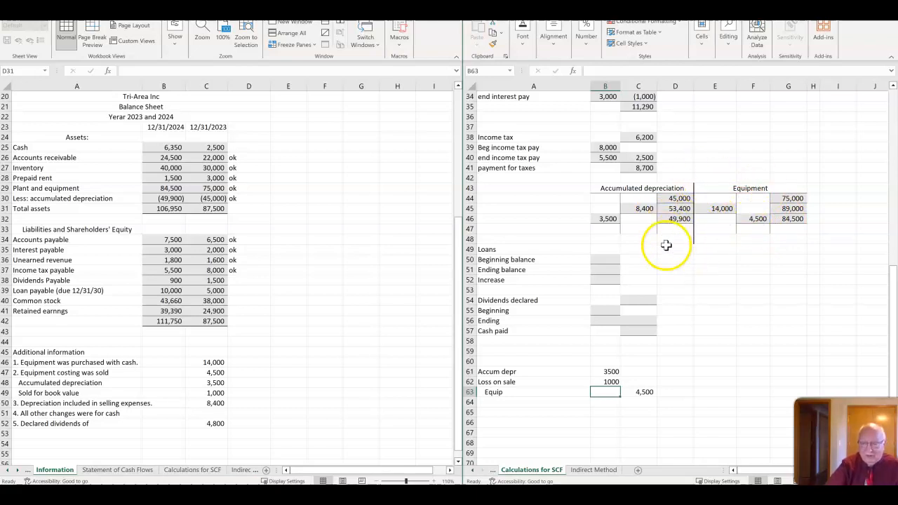
pyautogui.moveTo(622, 280)
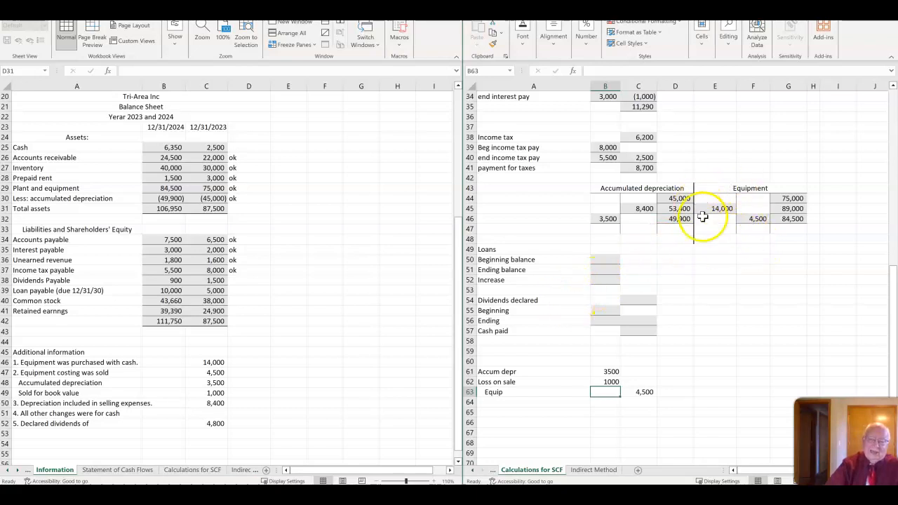
pyautogui.moveTo(727, 244)
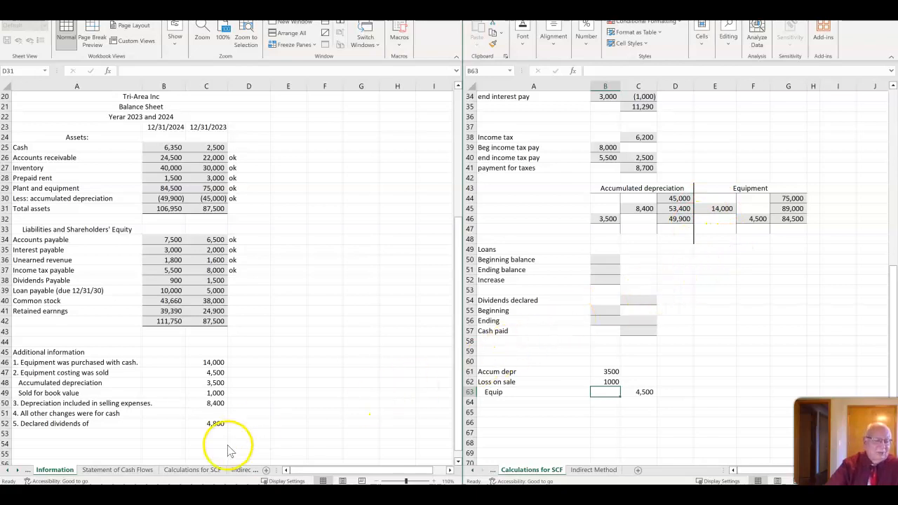
pyautogui.moveTo(169, 477)
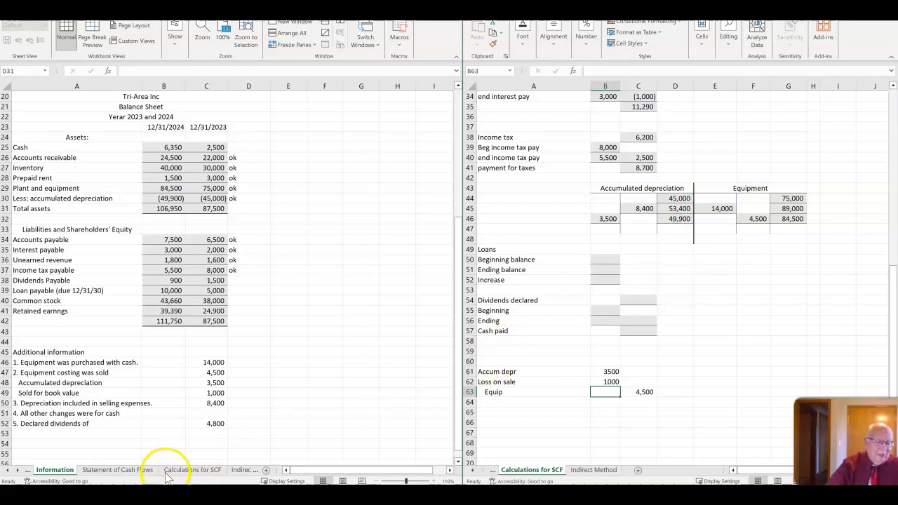
pyautogui.click(118, 469)
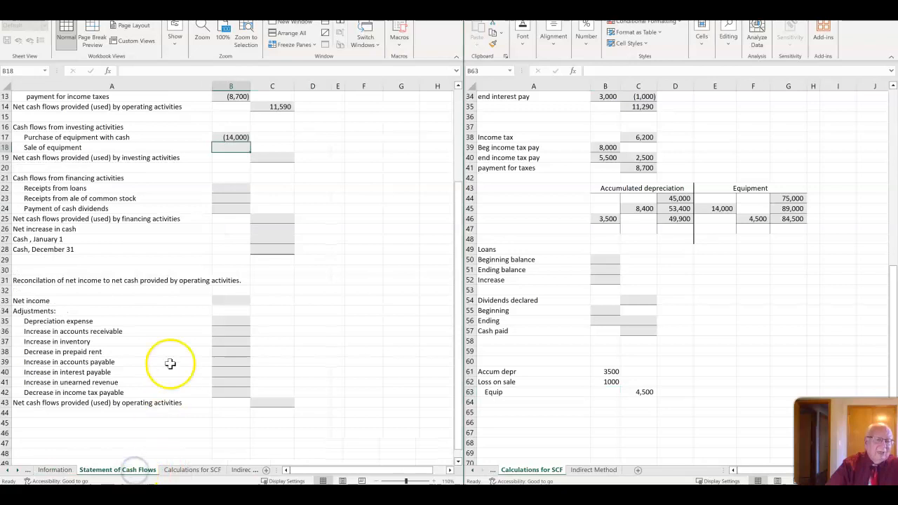
pyautogui.write('100')
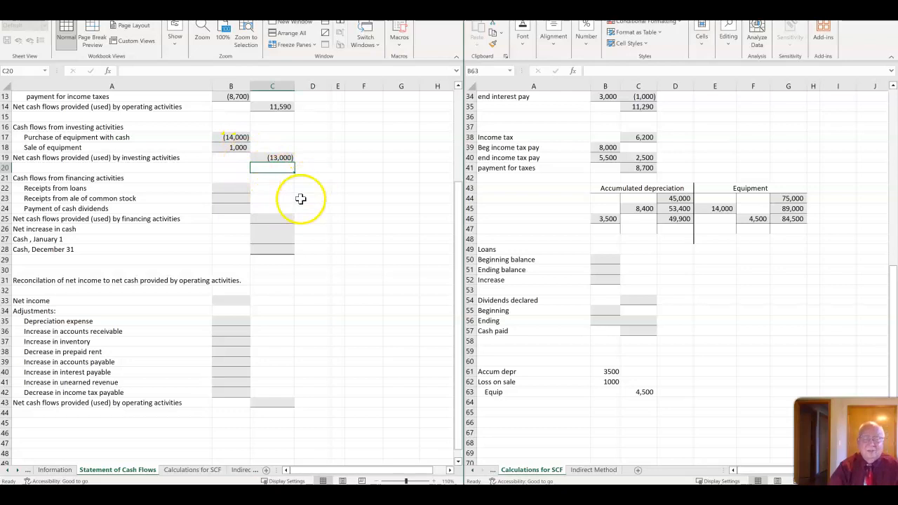
pyautogui.moveTo(424, 272)
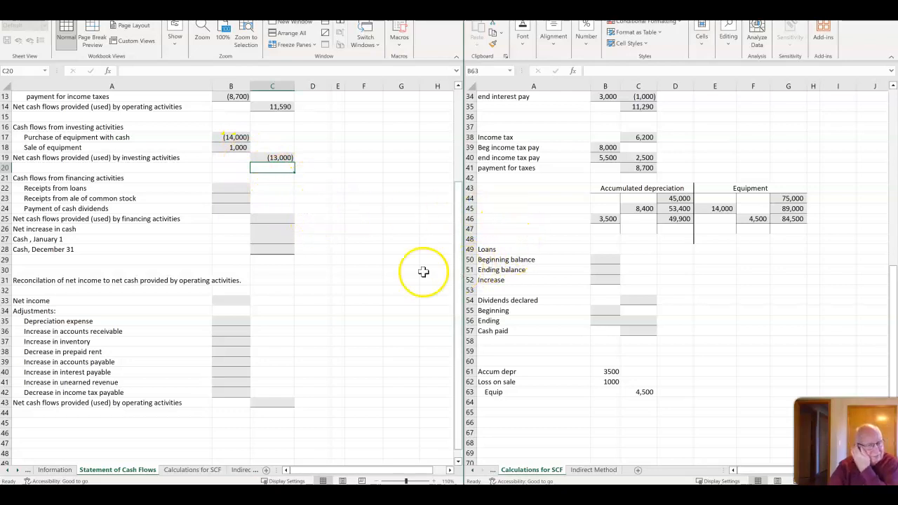
pyautogui.moveTo(245, 157)
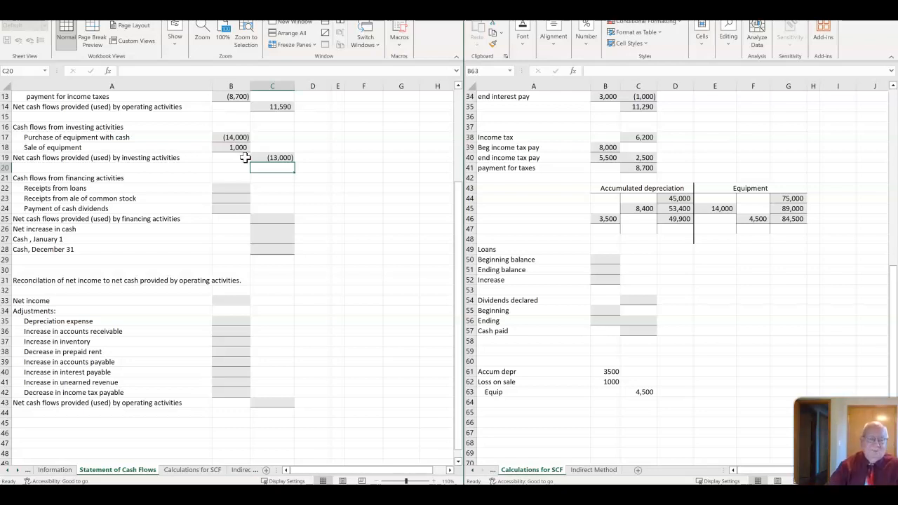
pyautogui.moveTo(180, 242)
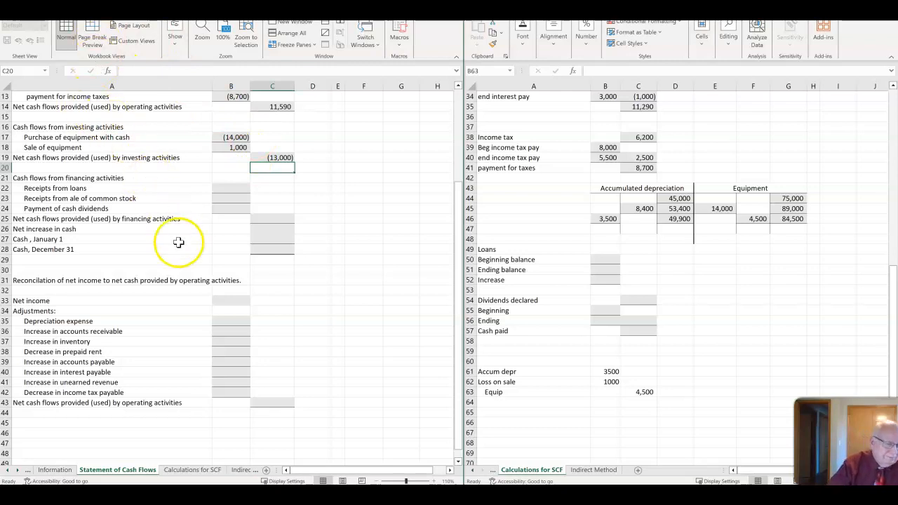
pyautogui.scroll(-3)
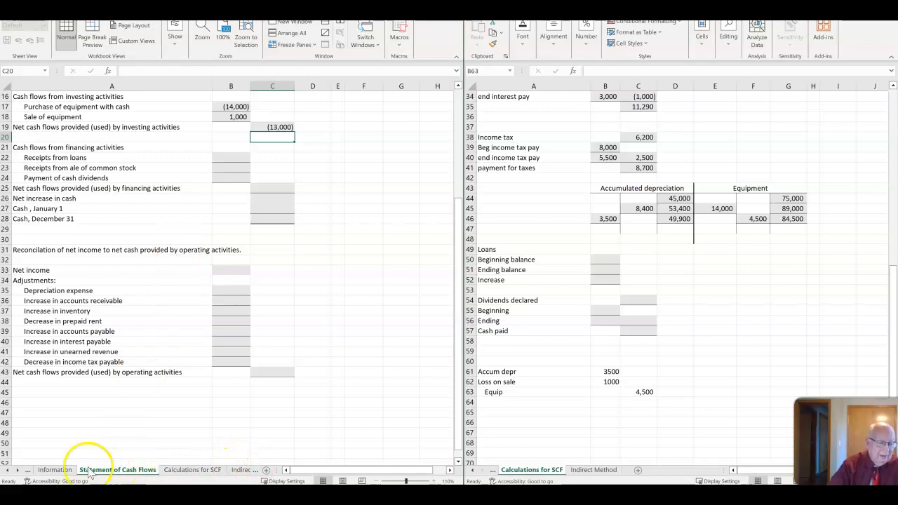
# Enter the loans ending balance 10,000, giving a 5,000 increase from beginning 5,000
pyautogui.click(54, 469)
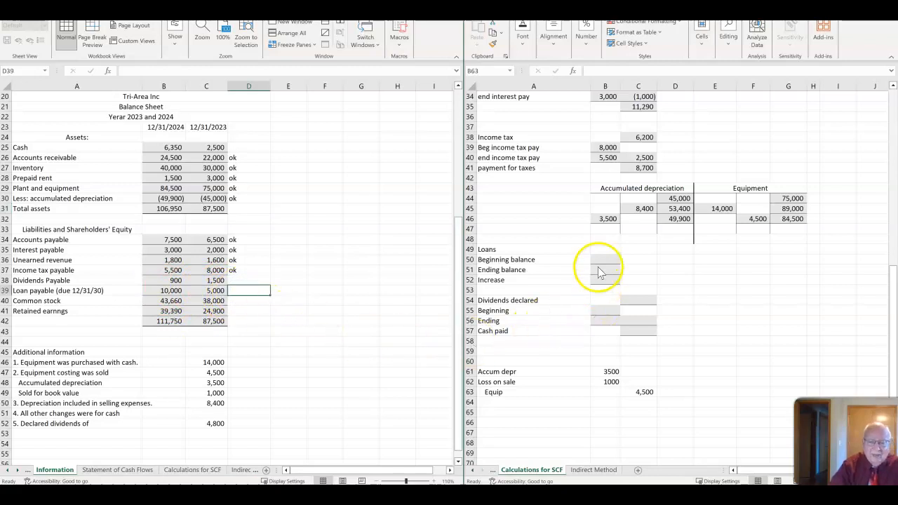
pyautogui.click(605, 259)
pyautogui.write('5,000')
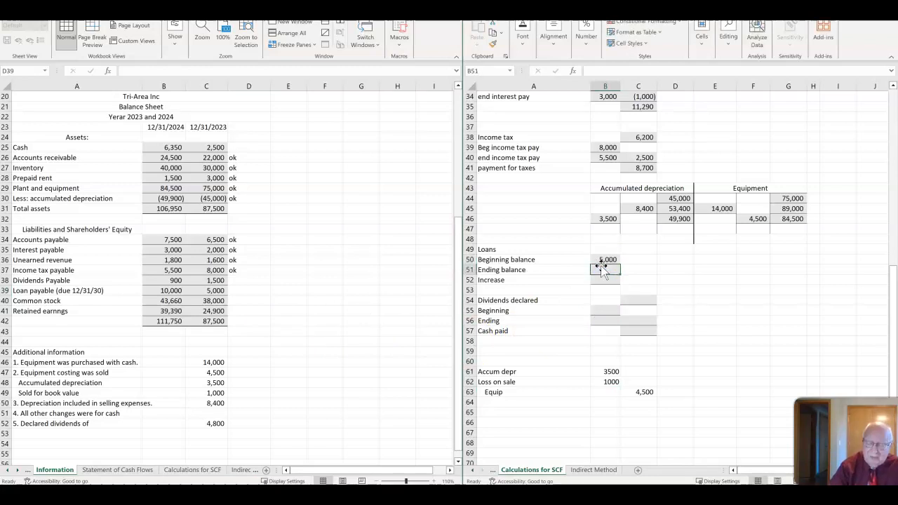
pyautogui.write('100000')
pyautogui.click(604, 279)
pyautogui.write('500')
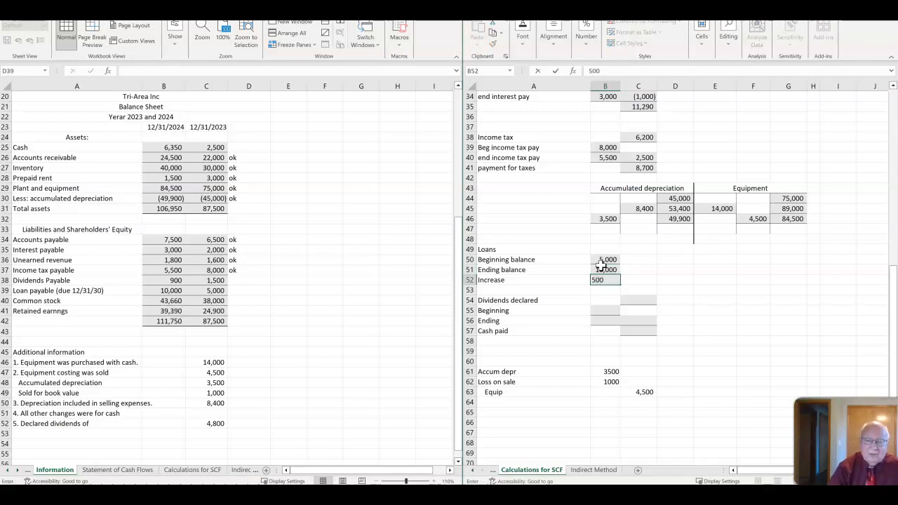
pyautogui.press('Return')
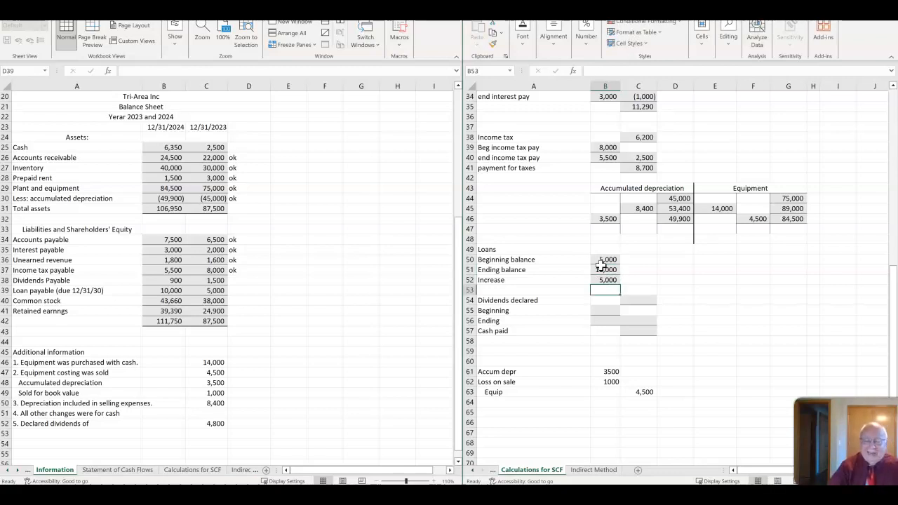
# Mark Loan payable as ok in its check cell
pyautogui.click(248, 290)
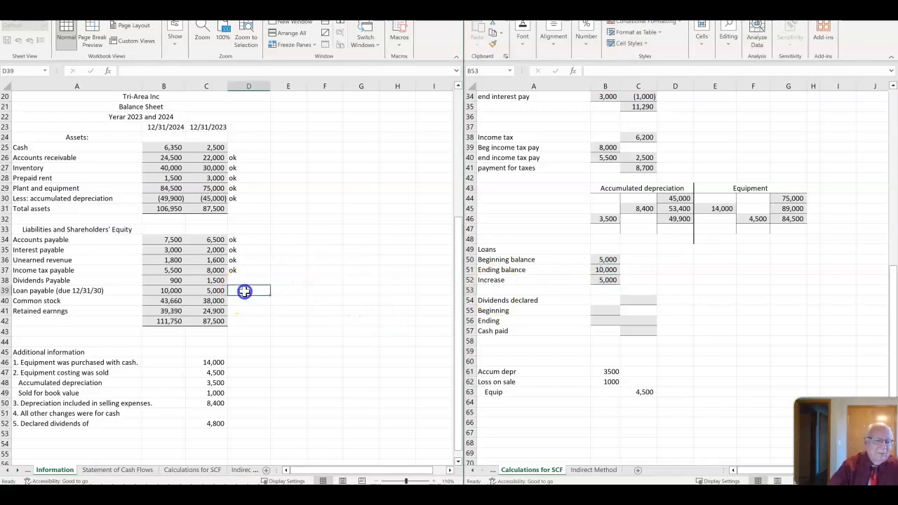
pyautogui.write('ok')
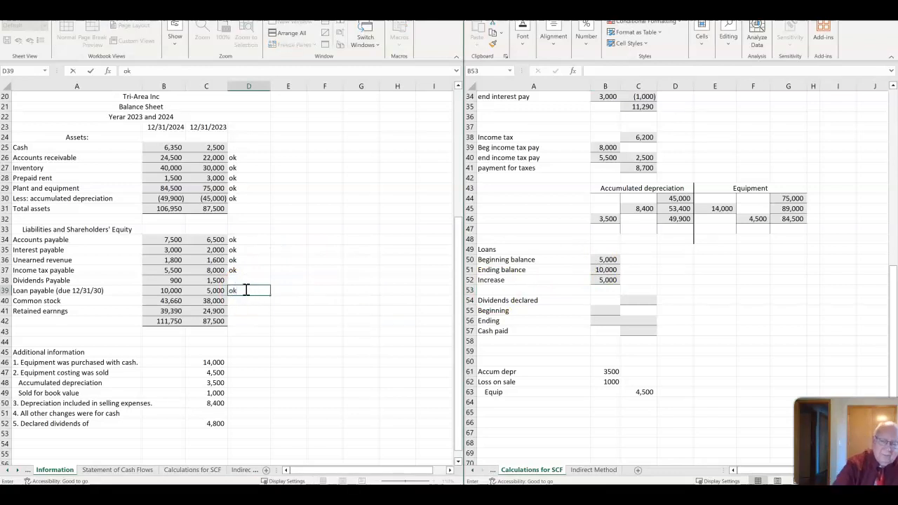
pyautogui.press('Return')
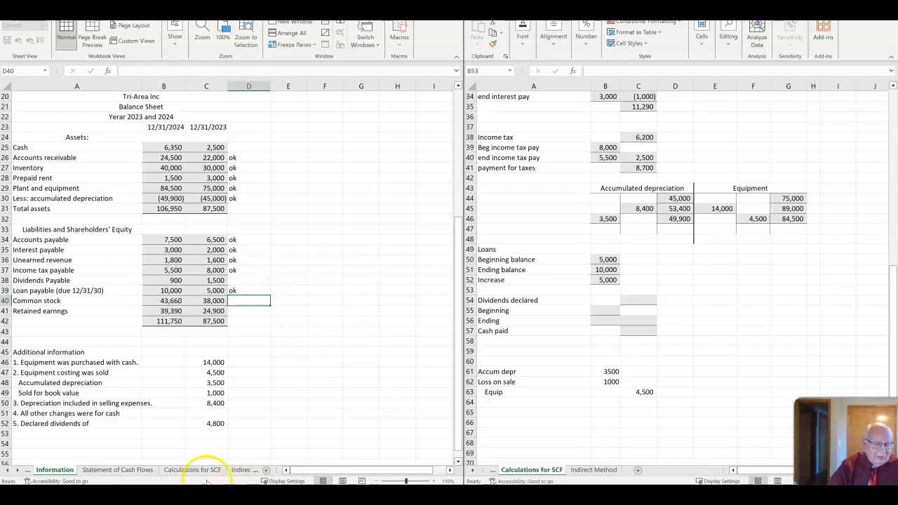
# Enter 5,000 receipts from loans in B22 of the financing section
pyautogui.click(192, 469)
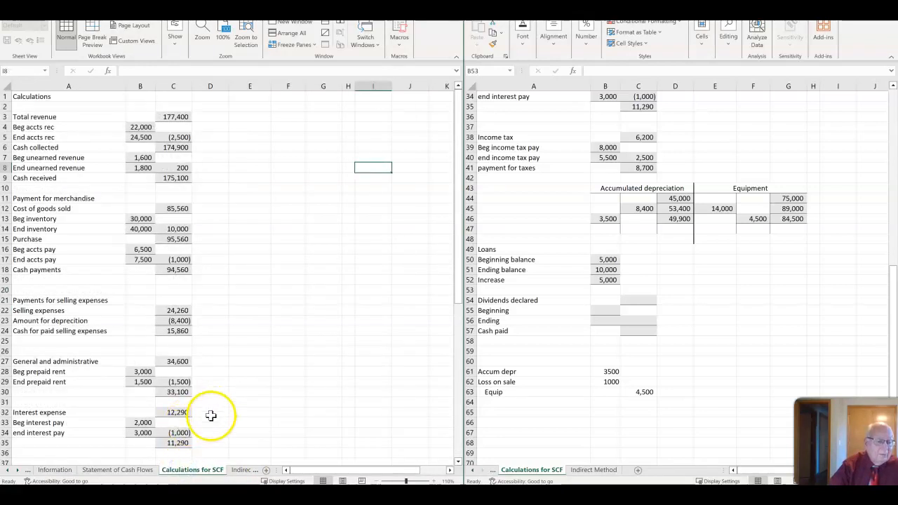
pyautogui.click(118, 468)
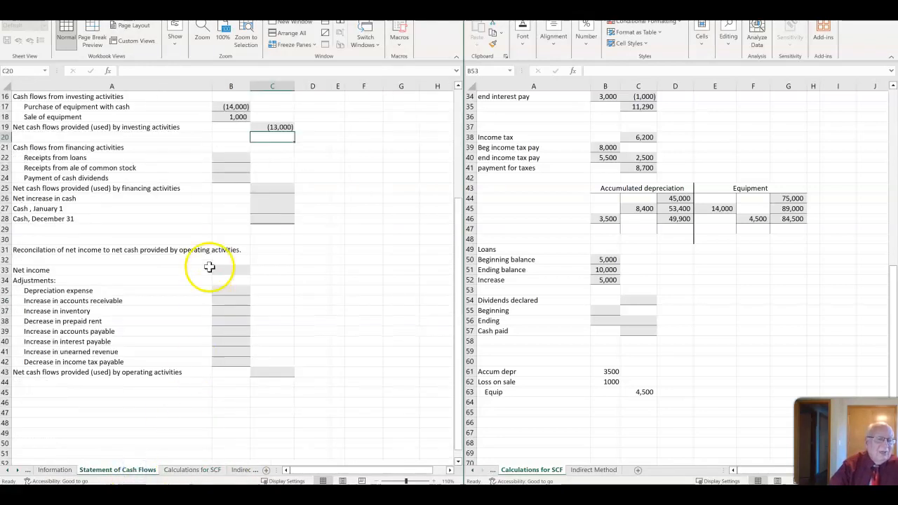
pyautogui.click(230, 158)
pyautogui.write('5,000')
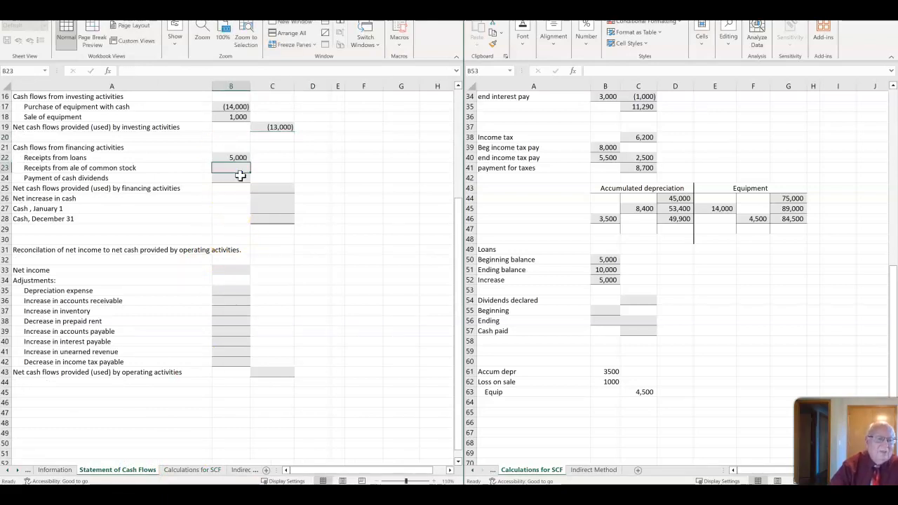
pyautogui.moveTo(110, 381)
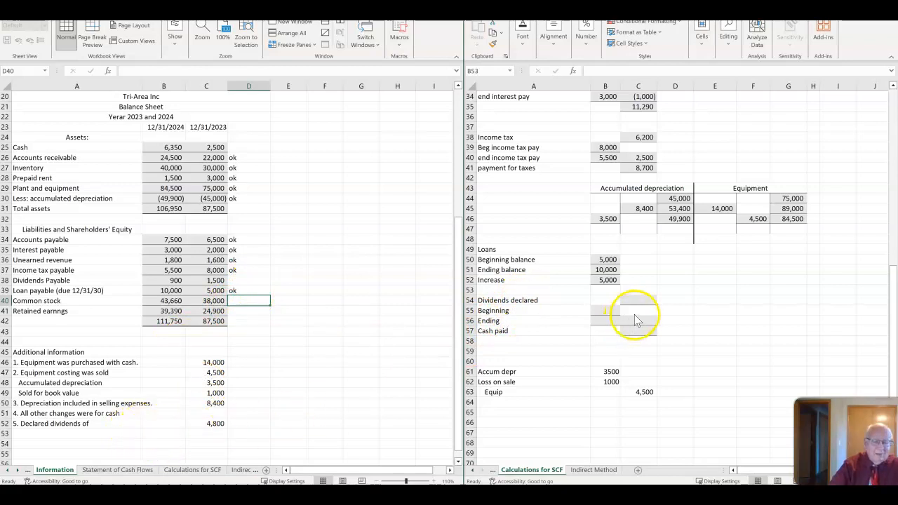
# Enter dividends declared 4,800, payable 1,500 to 900, 600 decrease, and cash paid =C54+C56 giving 5,400
pyautogui.click(637, 300)
pyautogui.write('4,800')
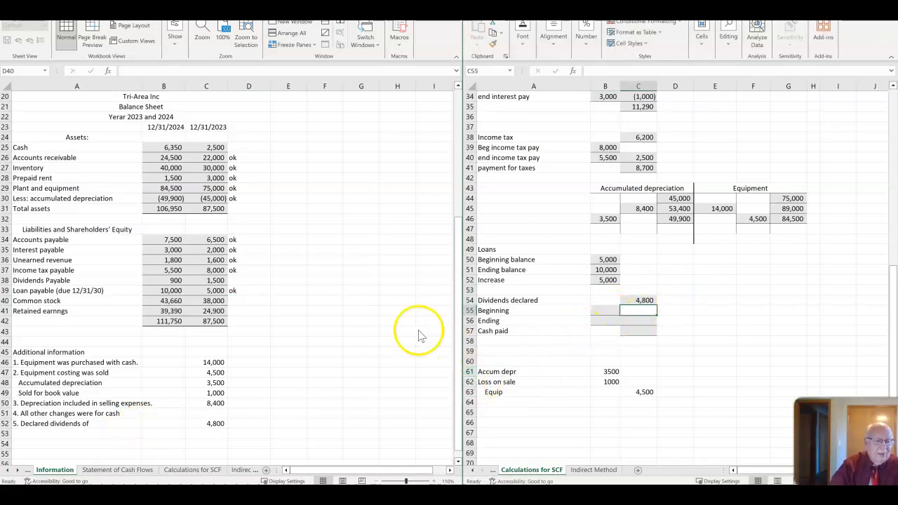
pyautogui.moveTo(575, 318)
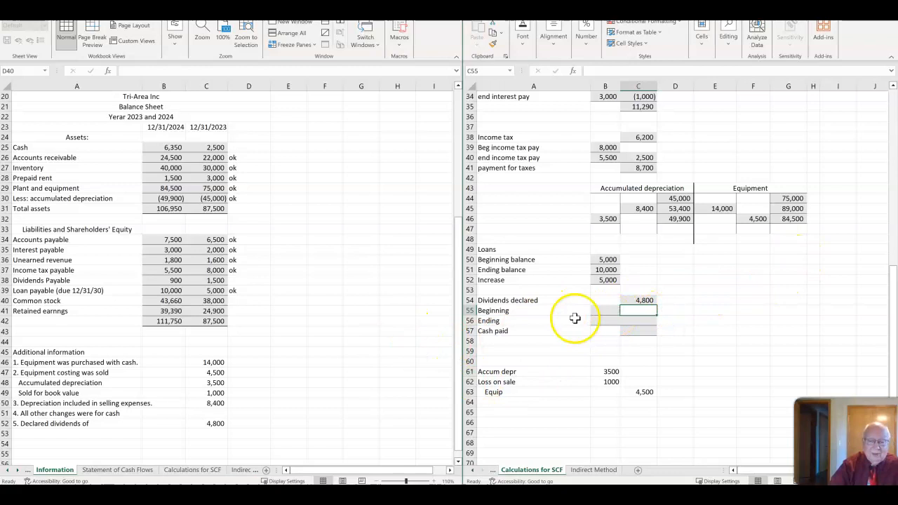
pyautogui.click(604, 310)
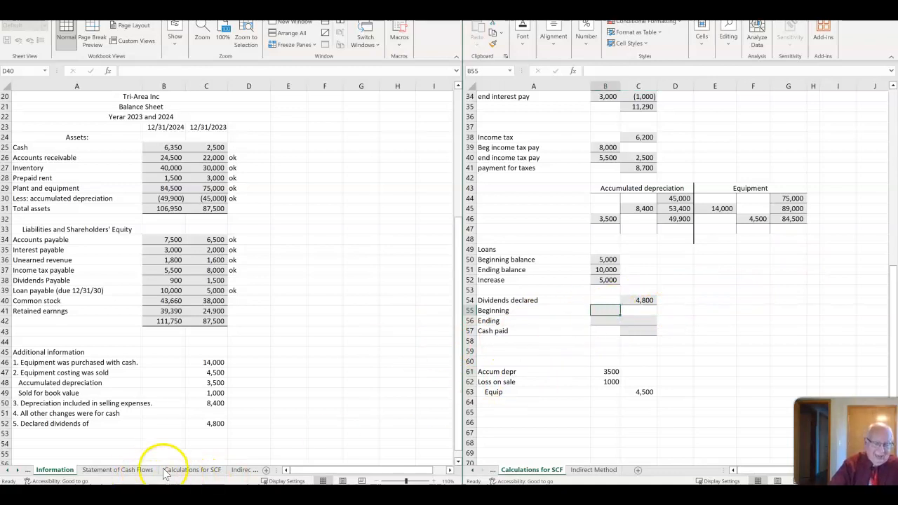
pyautogui.moveTo(148, 290)
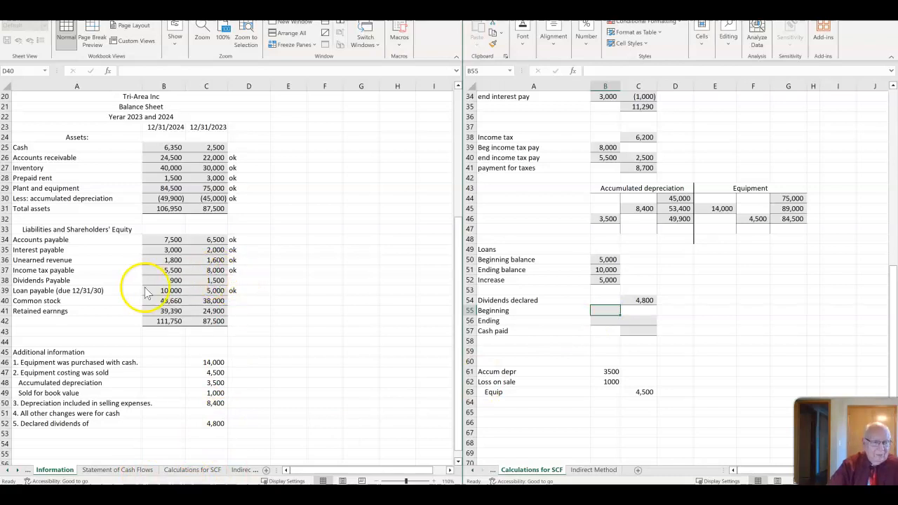
pyautogui.moveTo(447, 357)
pyautogui.write('1,500')
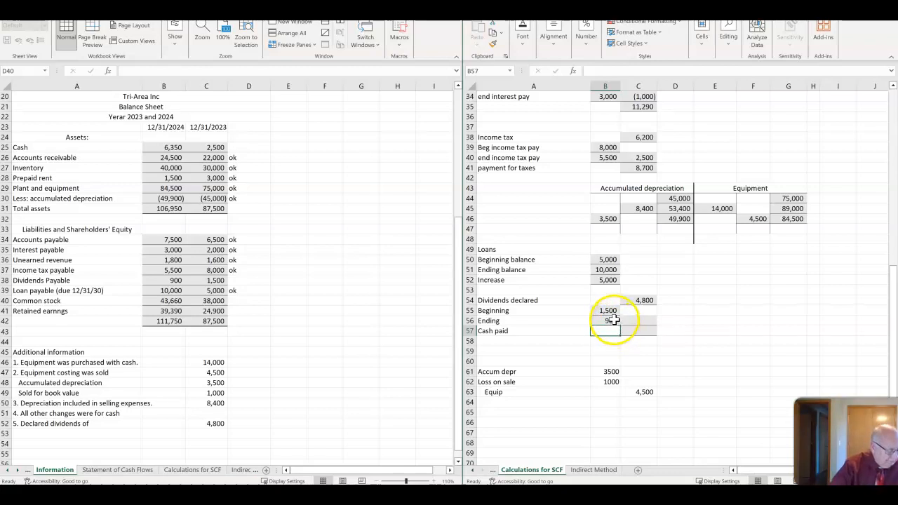
pyautogui.click(637, 320)
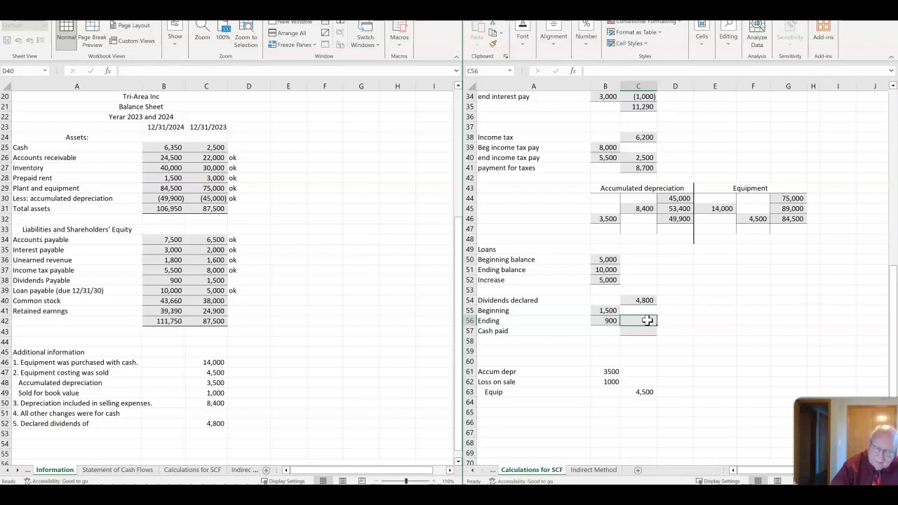
pyautogui.click(636, 331)
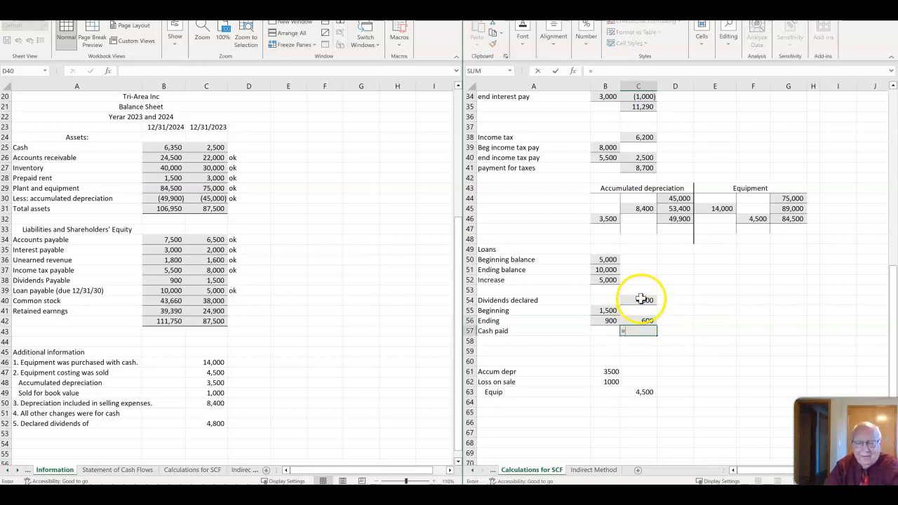
pyautogui.write('=C54+')
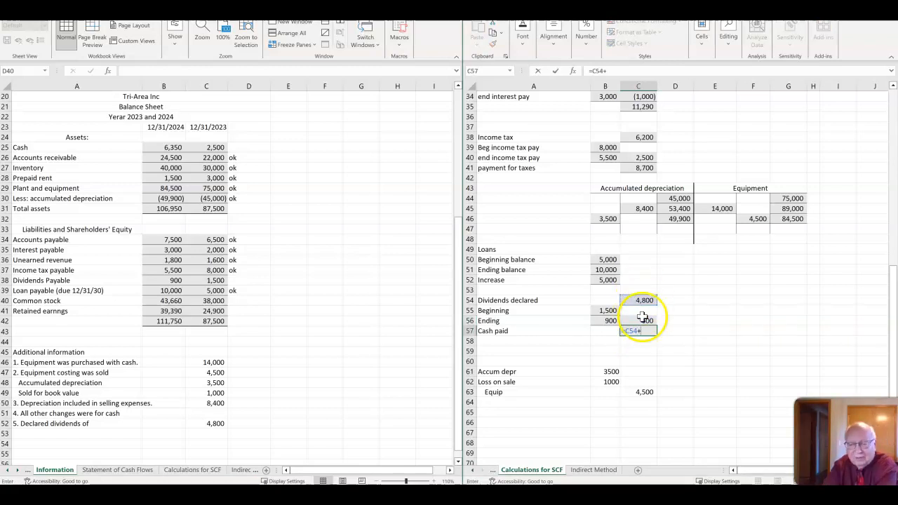
pyautogui.press('Return')
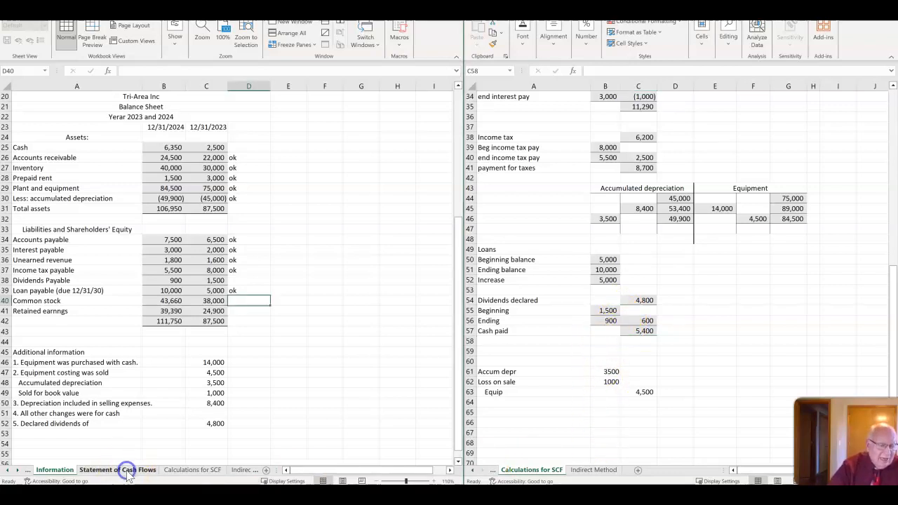
pyautogui.click(118, 468)
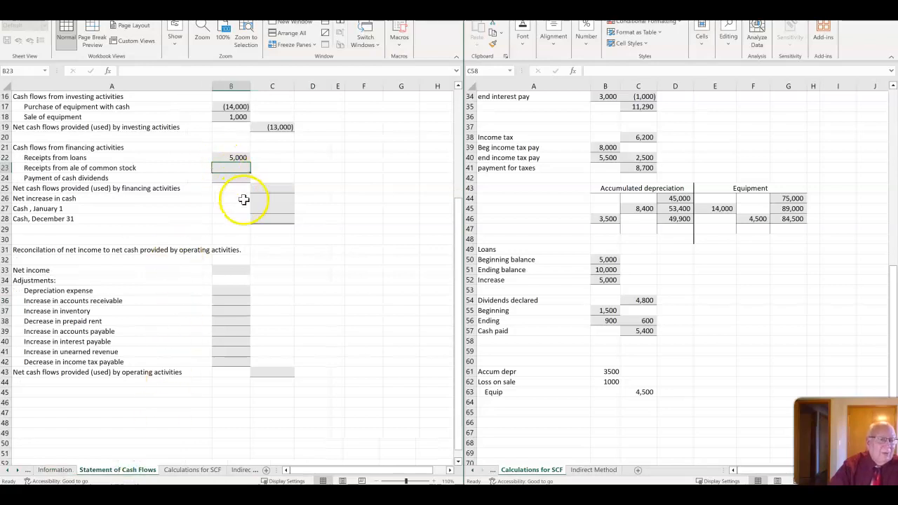
pyautogui.click(230, 177)
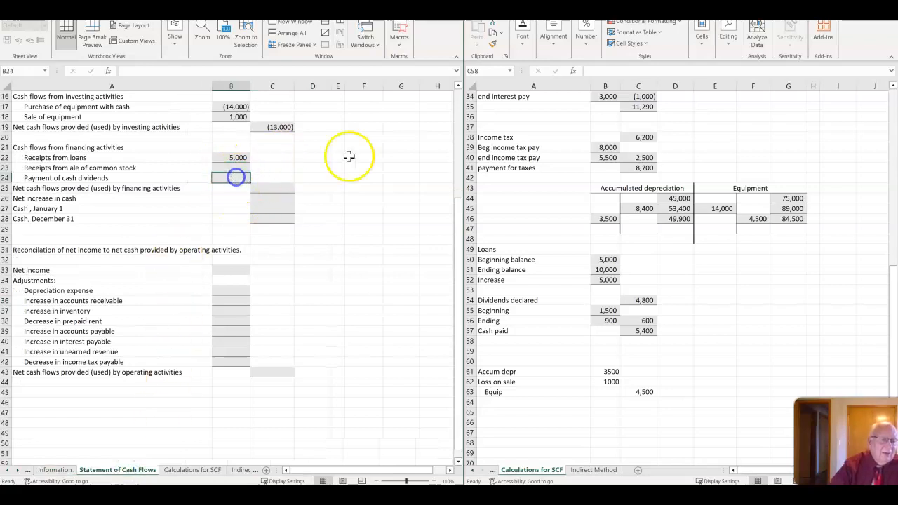
pyautogui.write('-5400')
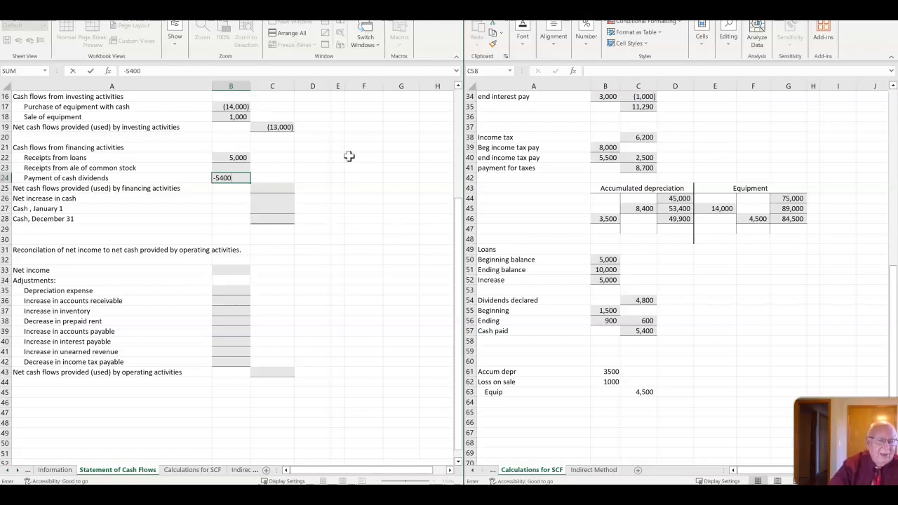
pyautogui.press('Return')
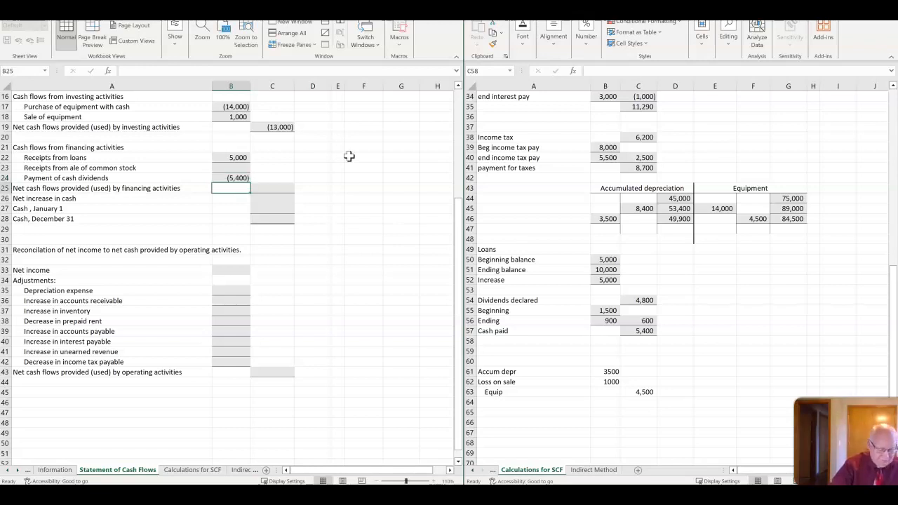
pyautogui.moveTo(387, 211)
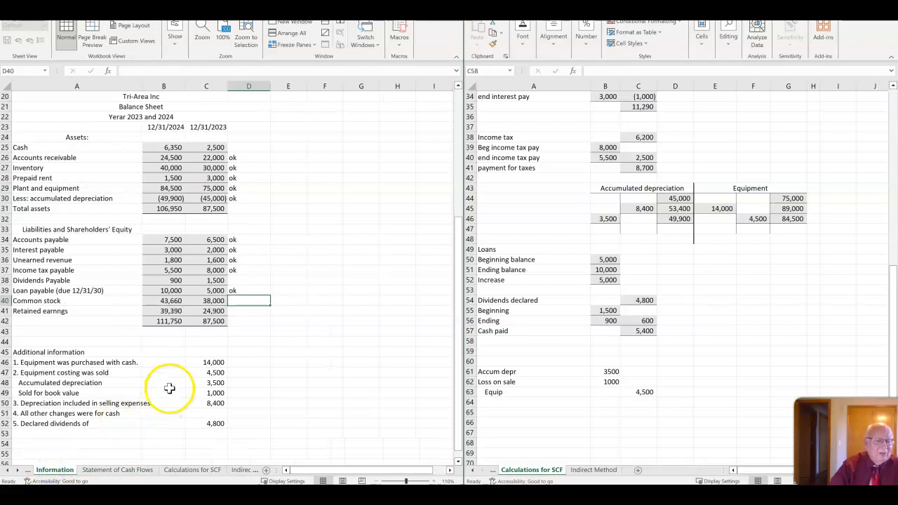
# Label Beg C/S in E51 and enter the 38,000 beginning common stock in F51
pyautogui.click(250, 280)
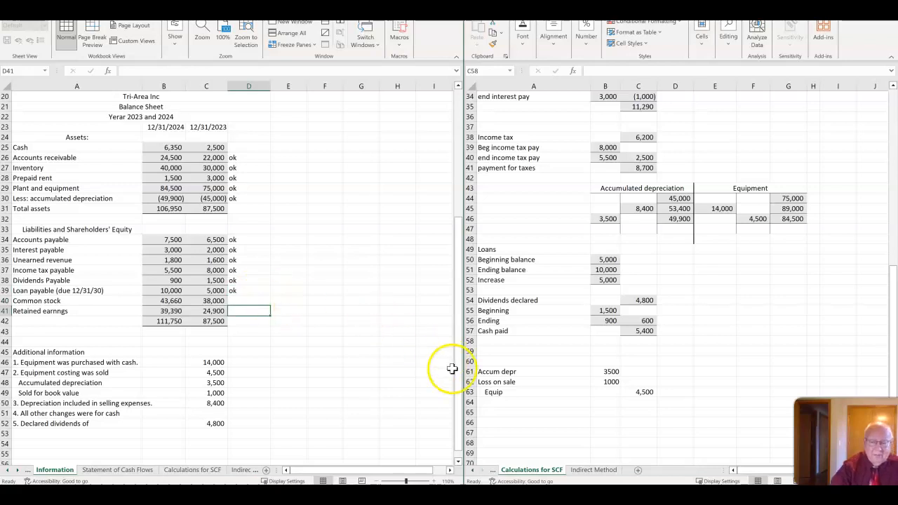
pyautogui.scroll(-3)
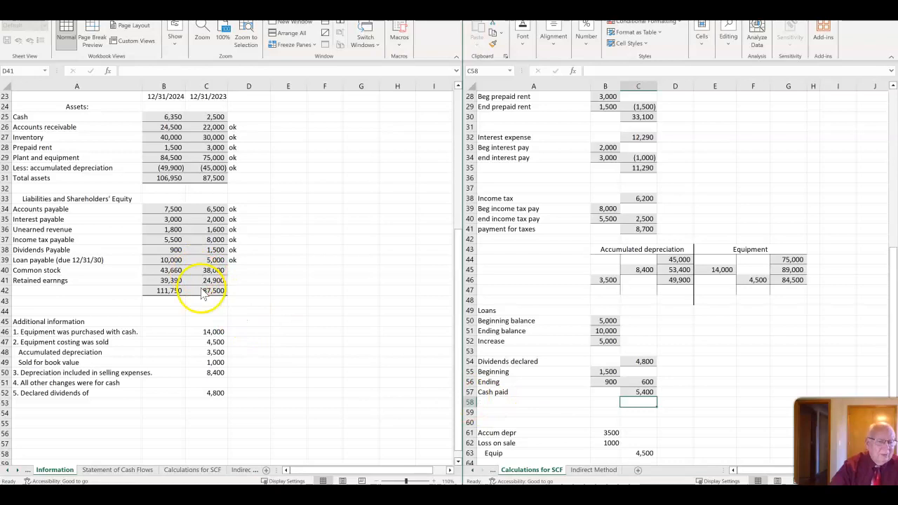
pyautogui.moveTo(336, 350)
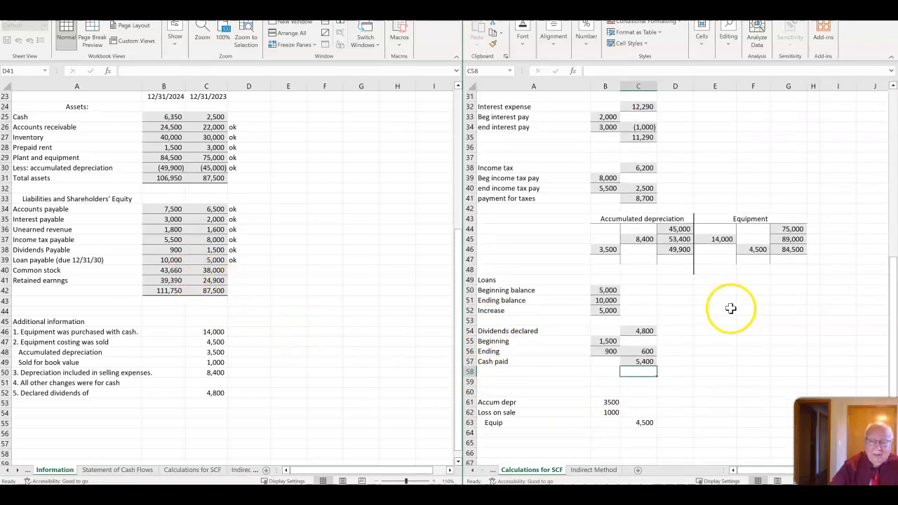
pyautogui.click(715, 300)
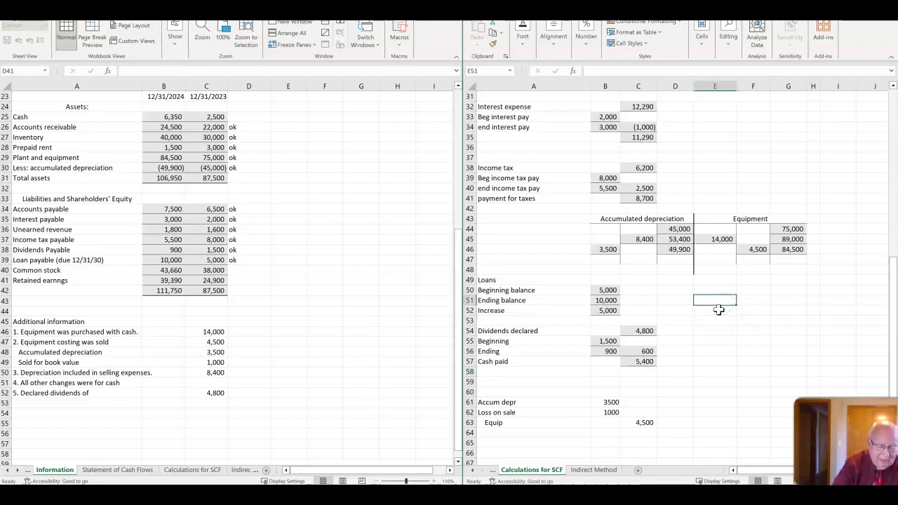
pyautogui.write('Beg')
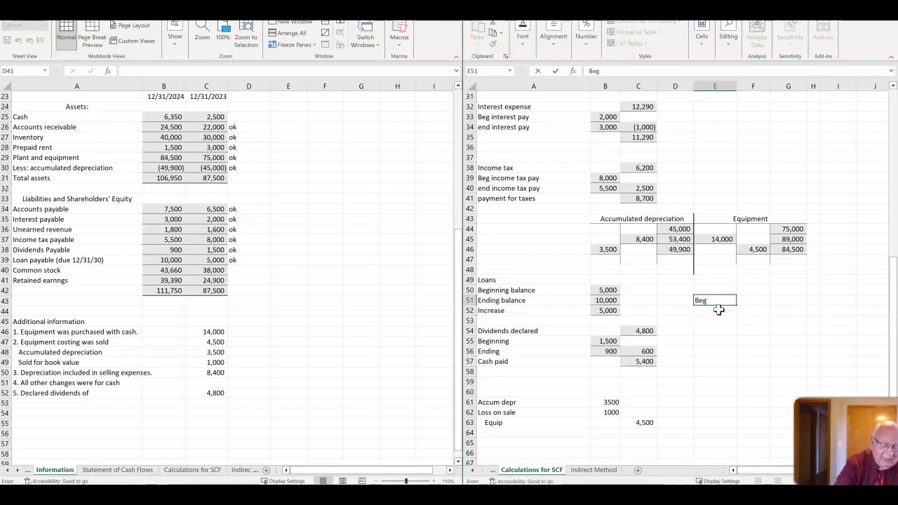
pyautogui.write('C/')
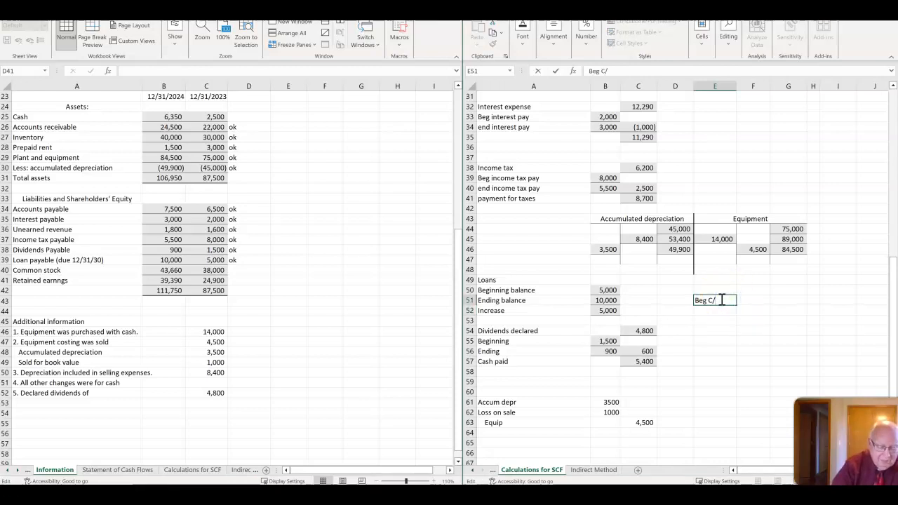
pyautogui.write('S')
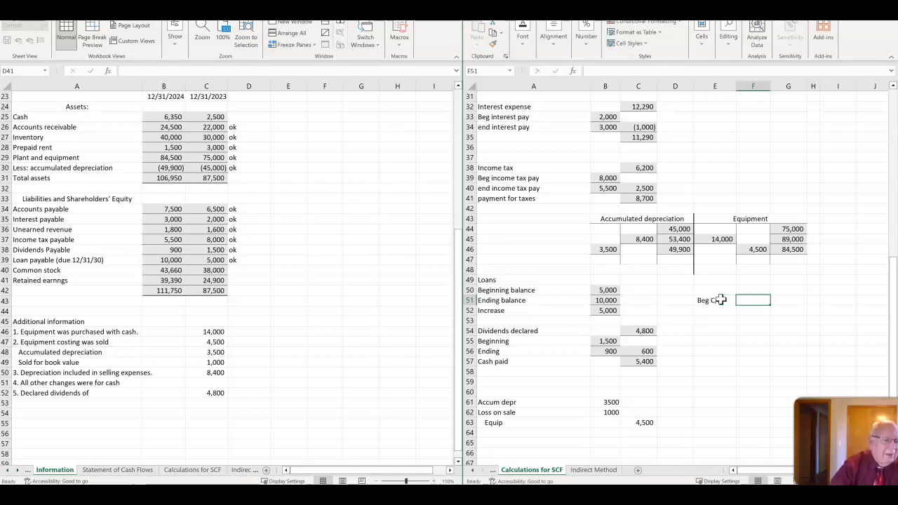
pyautogui.write('38')
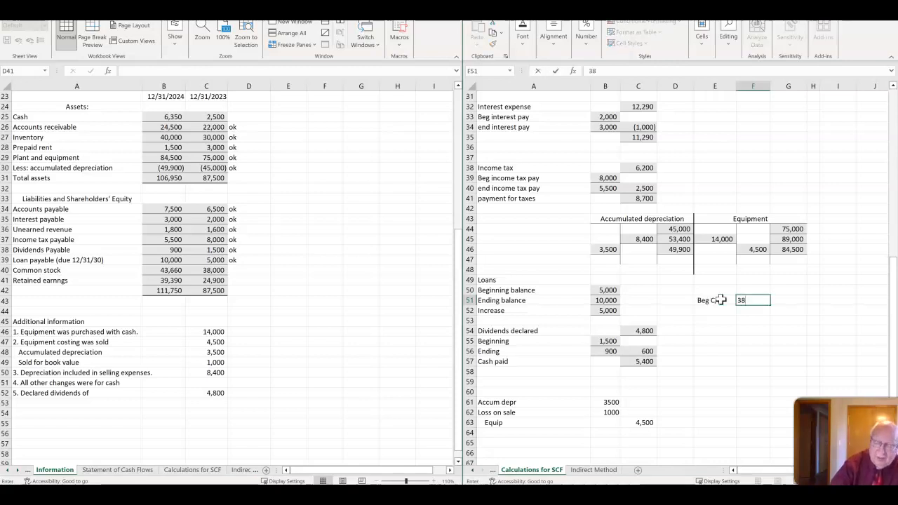
pyautogui.press('Return')
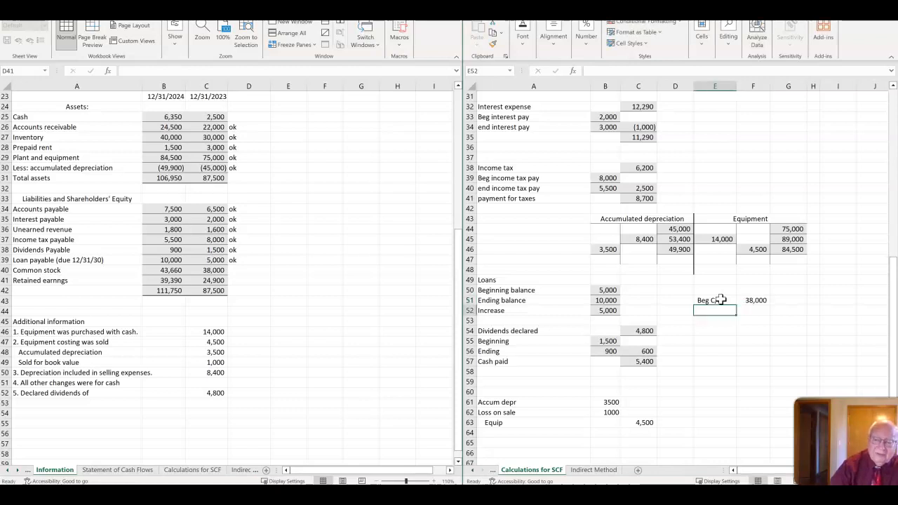
# Label End C/S with 43,660 in F52 and compute the 5,660 increase as =F52-F51 in F53
pyautogui.write('E')
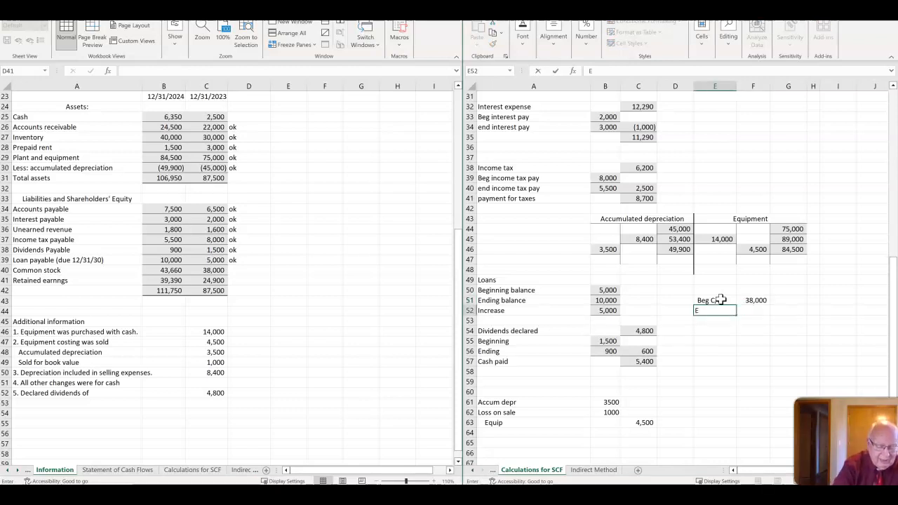
pyautogui.write('nd C/')
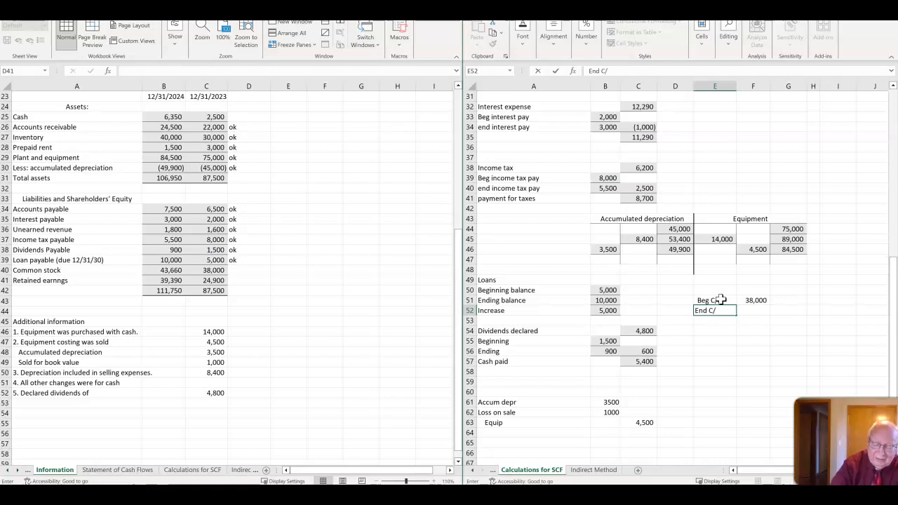
pyautogui.write('S')
pyautogui.click(752, 320)
pyautogui.write('=F52-')
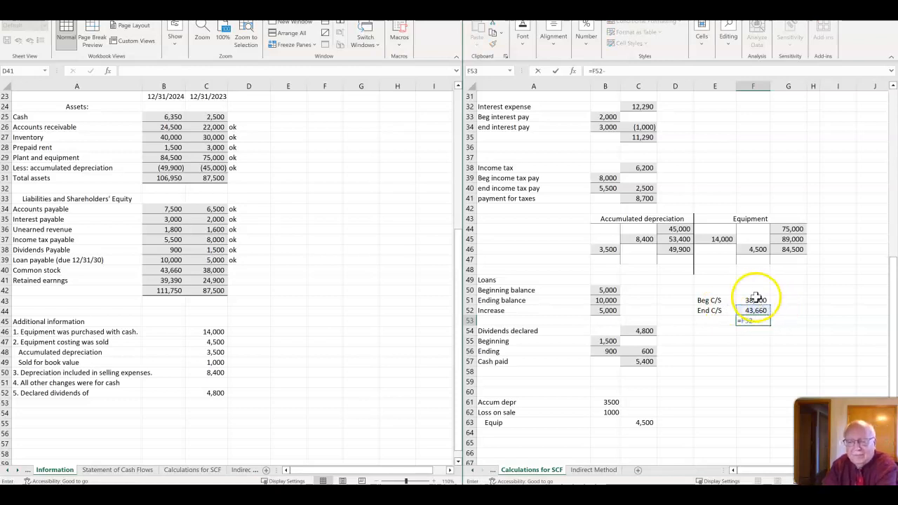
pyautogui.press('Return')
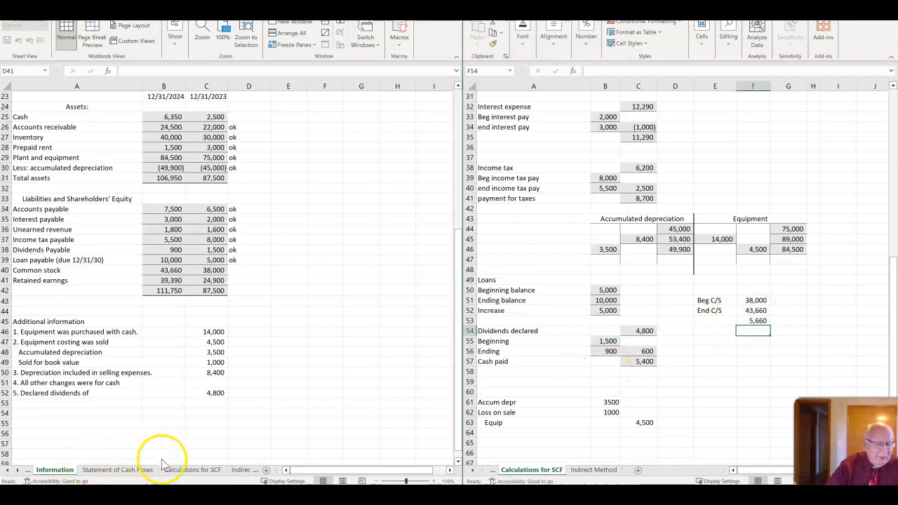
pyautogui.moveTo(140, 474)
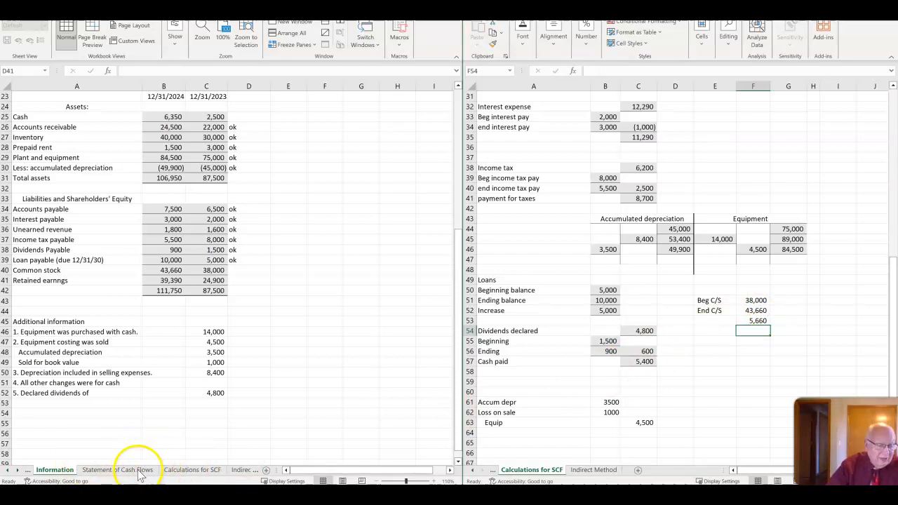
# Enter 5,660 receipts from sale of common stock in B23
pyautogui.click(118, 468)
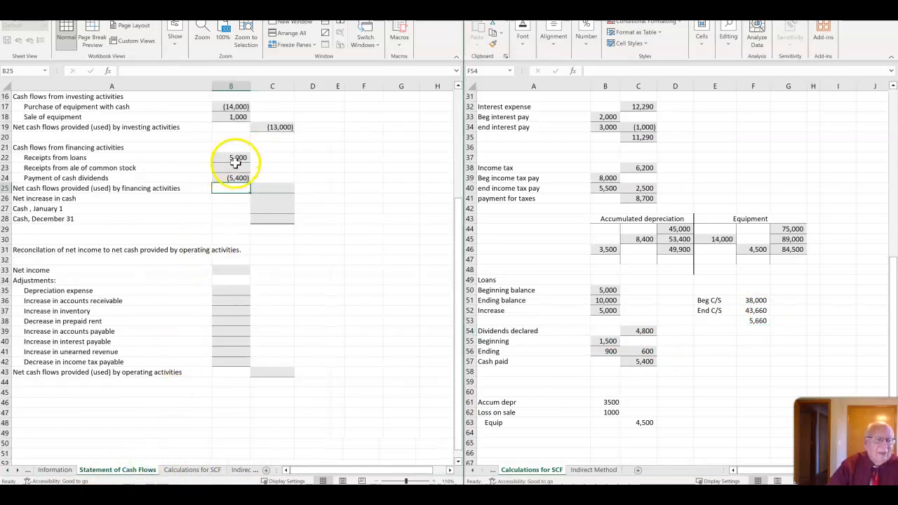
pyautogui.click(230, 167)
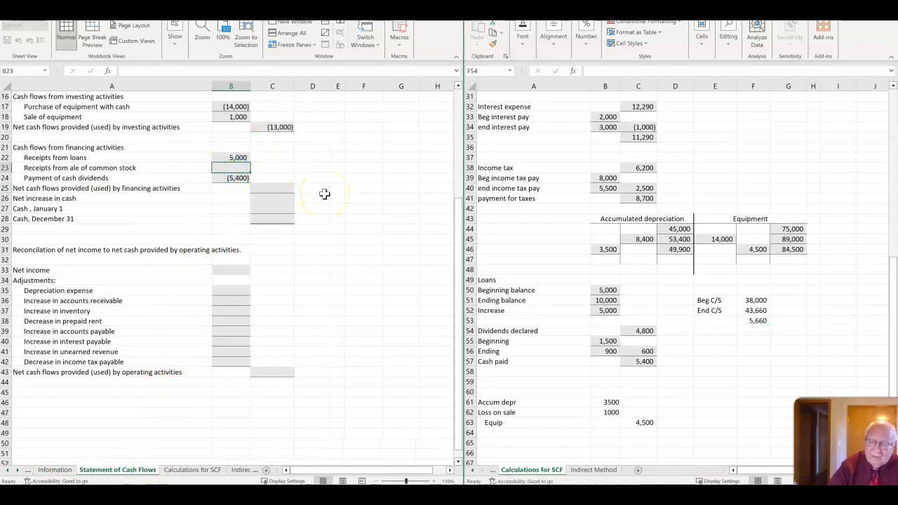
pyautogui.write('566')
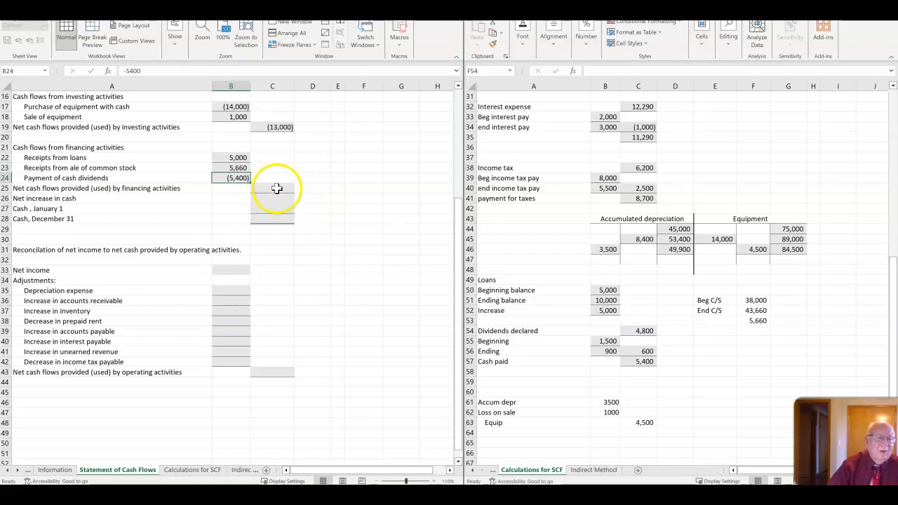
# Total net financing activities in C25 as =SUM(B22:B24), giving 5,260
pyautogui.click(272, 188)
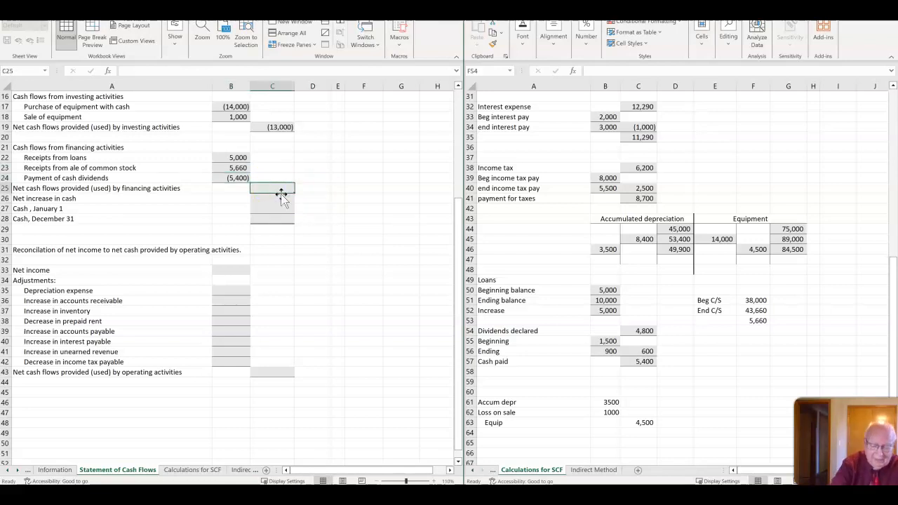
pyautogui.write('=sum(')
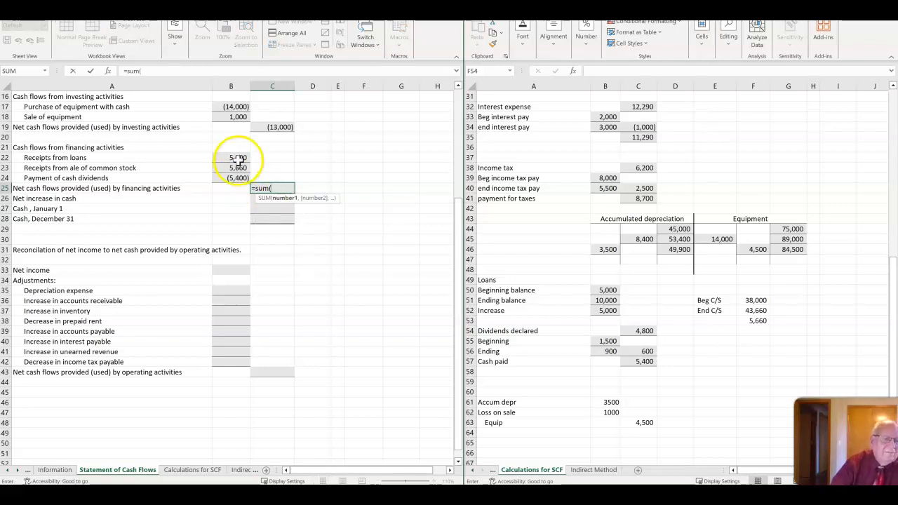
pyautogui.moveTo(237, 157); pyautogui.dragTo(237, 176)
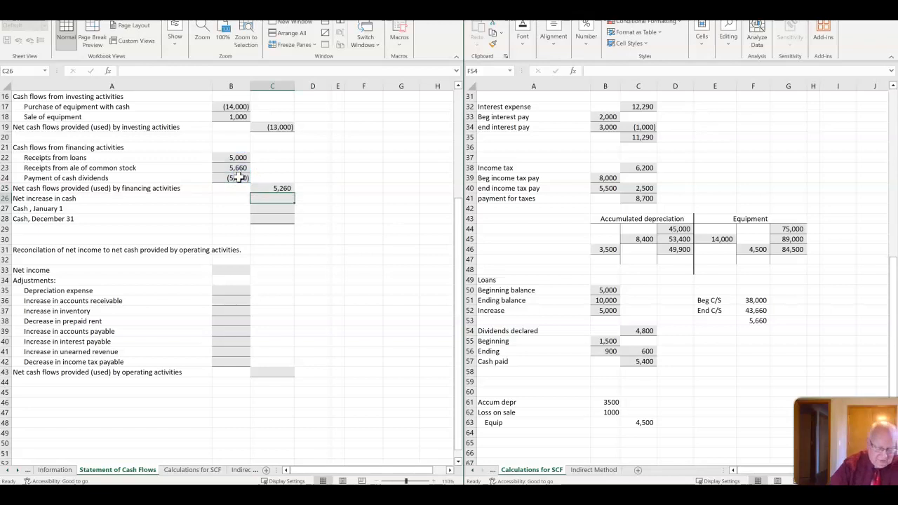
pyautogui.moveTo(316, 190)
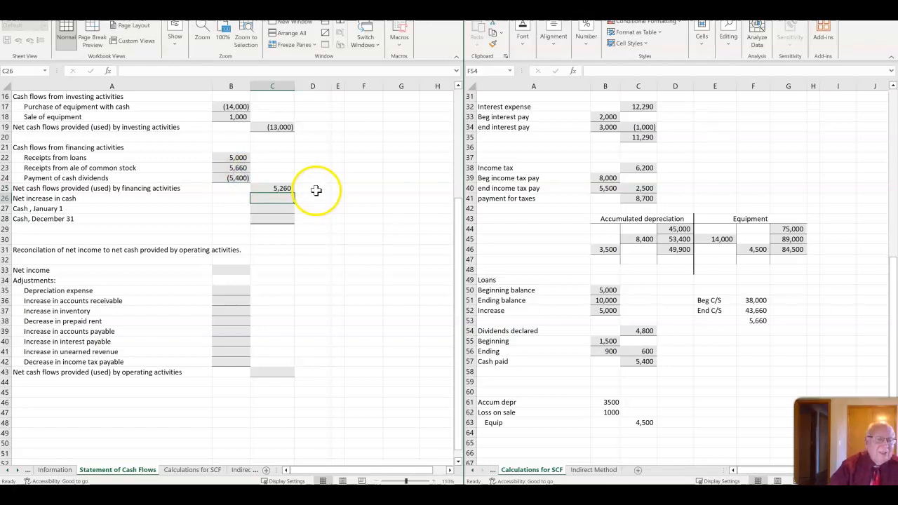
pyautogui.scroll(3)
pyautogui.write('=C14+')
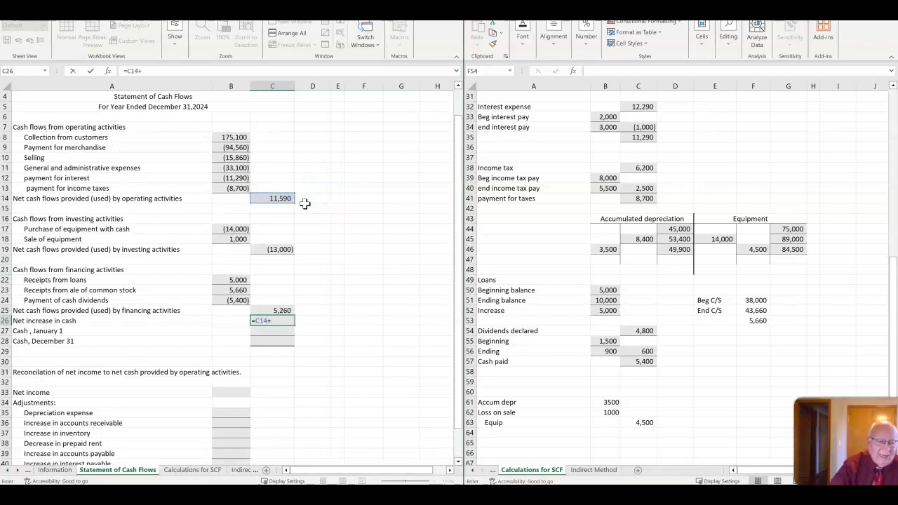
# Compute net cash increase =C14+C19+C25 (3,850), January 1 cash 2,500, and ending cash =C26+C27
pyautogui.click(272, 249)
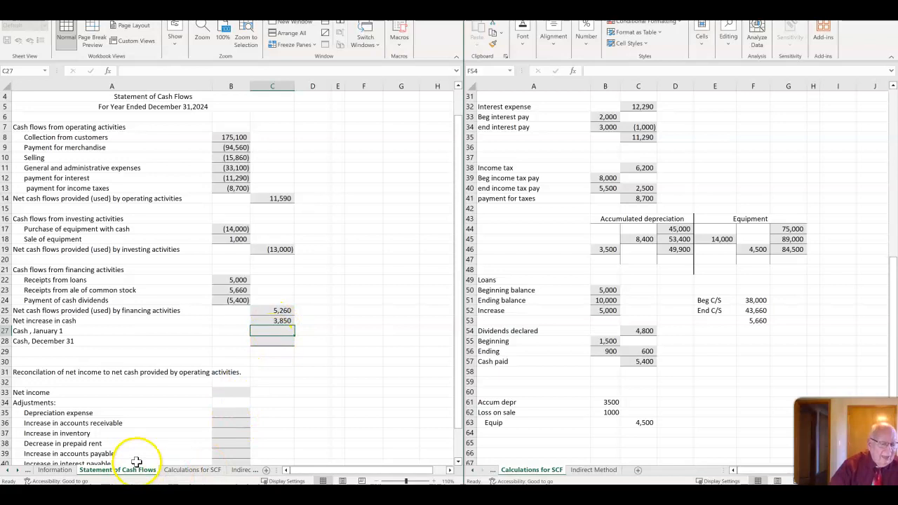
pyautogui.click(53, 469)
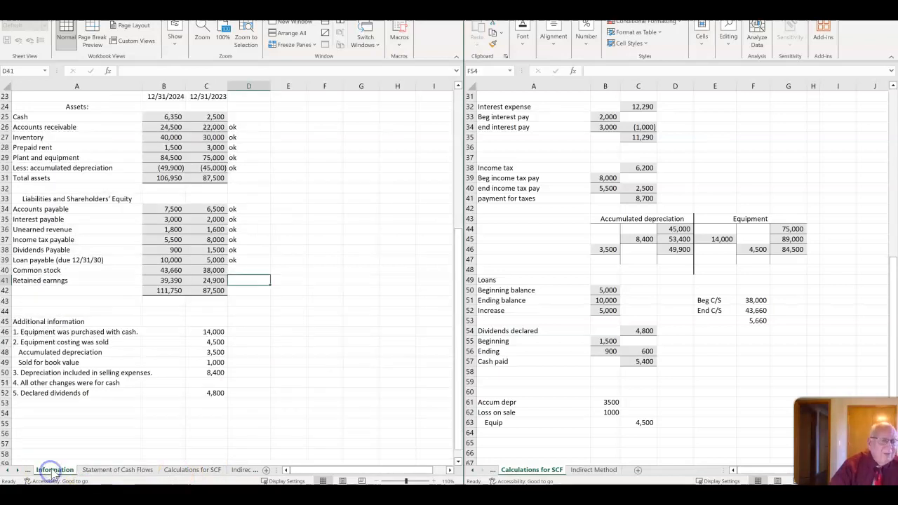
pyautogui.scroll(3)
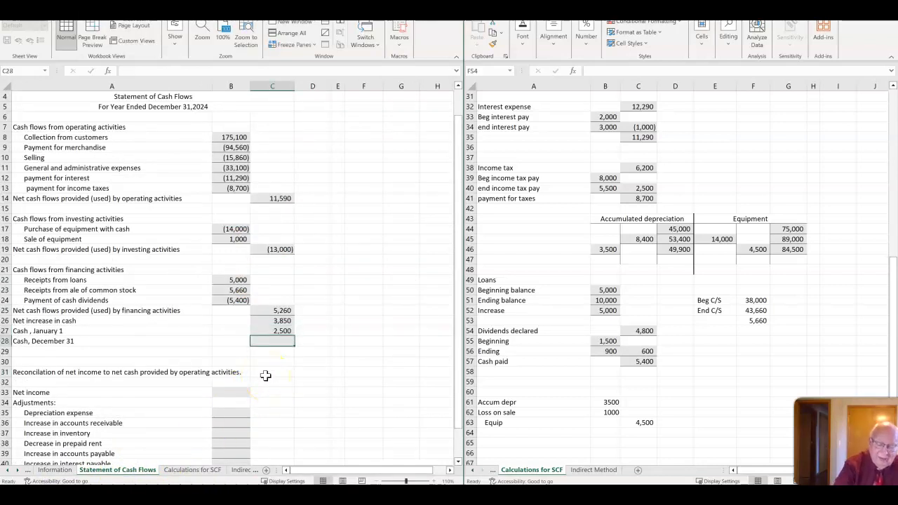
pyautogui.write('=C26')
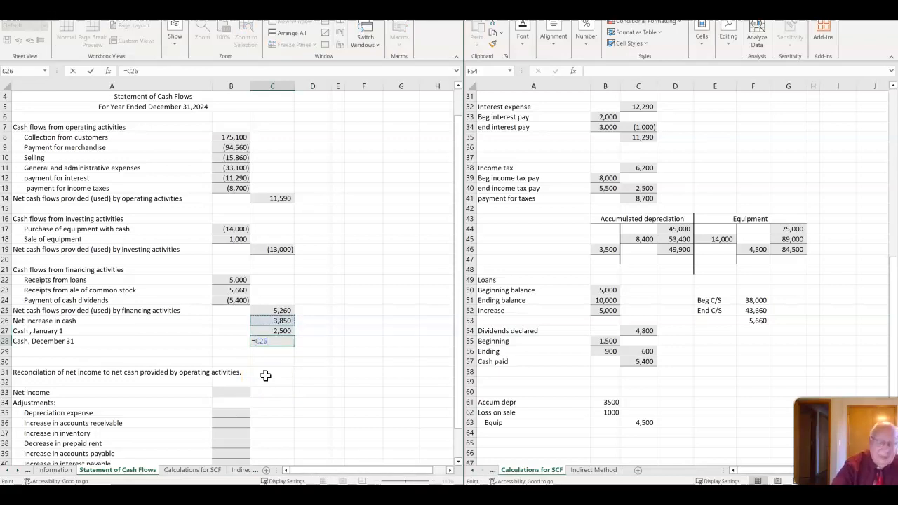
pyautogui.press('Return')
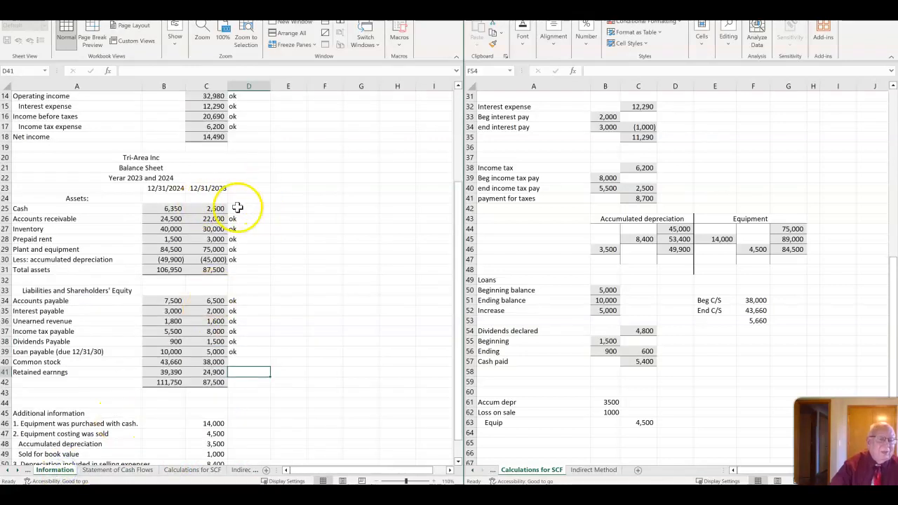
pyautogui.click(250, 208)
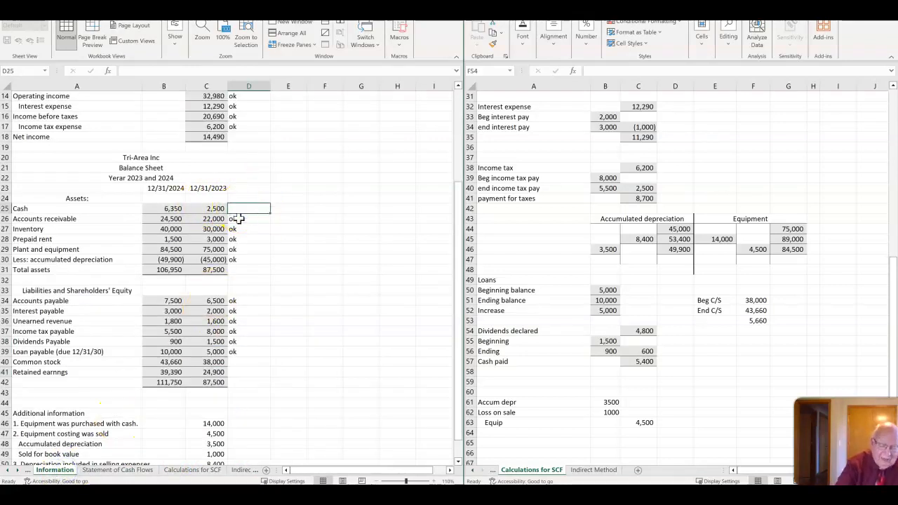
pyautogui.click(249, 238)
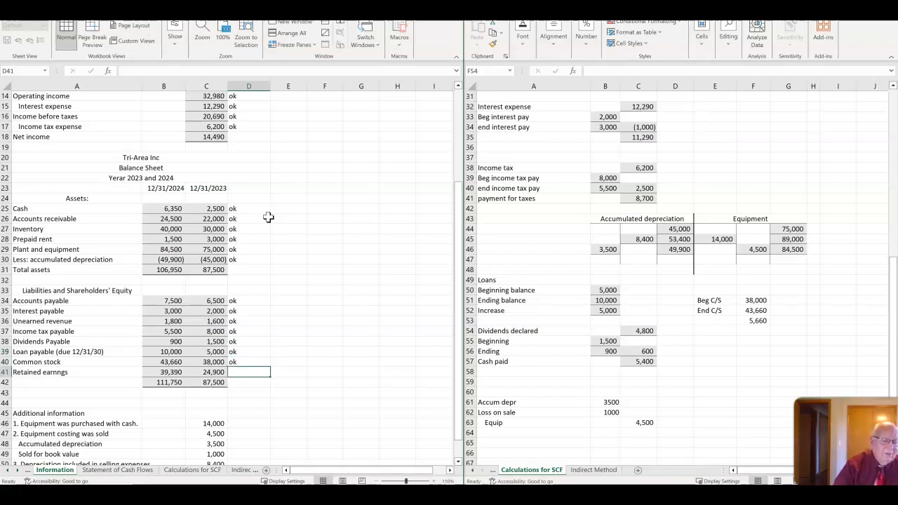
pyautogui.click(250, 382)
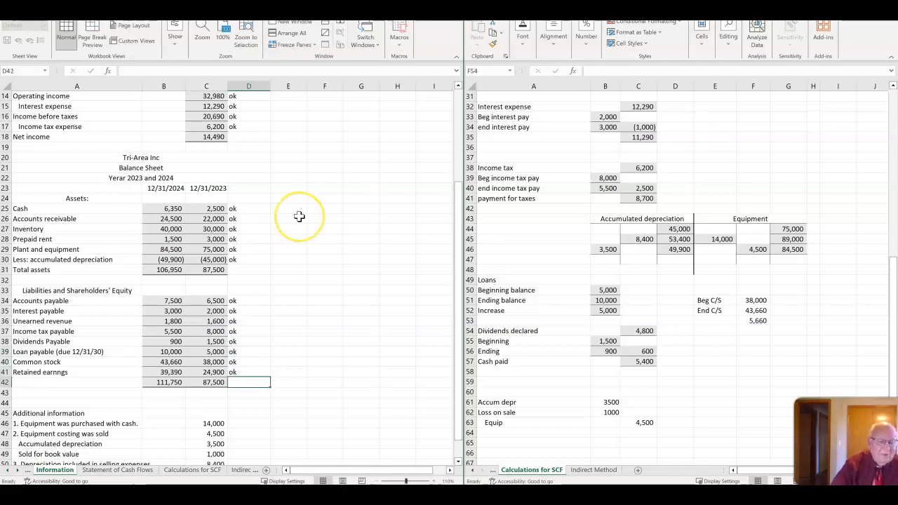
pyautogui.moveTo(681, 371)
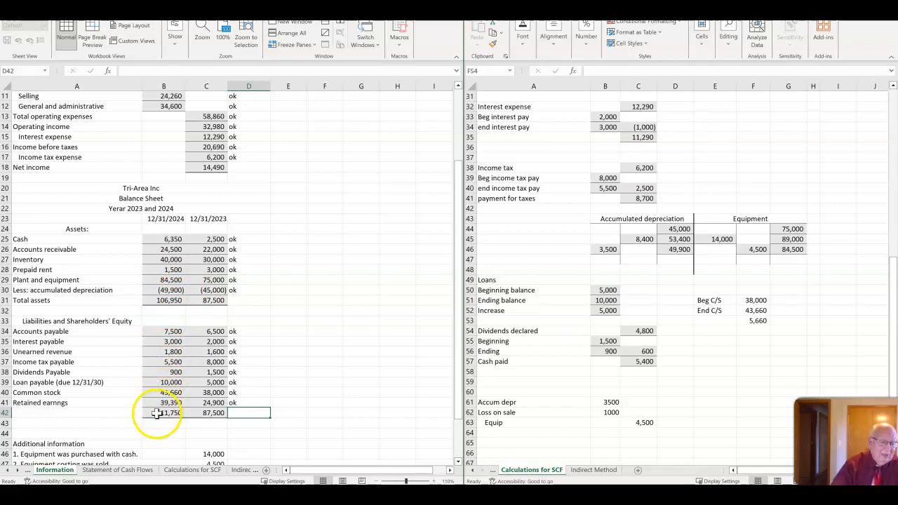
pyautogui.scroll(-3)
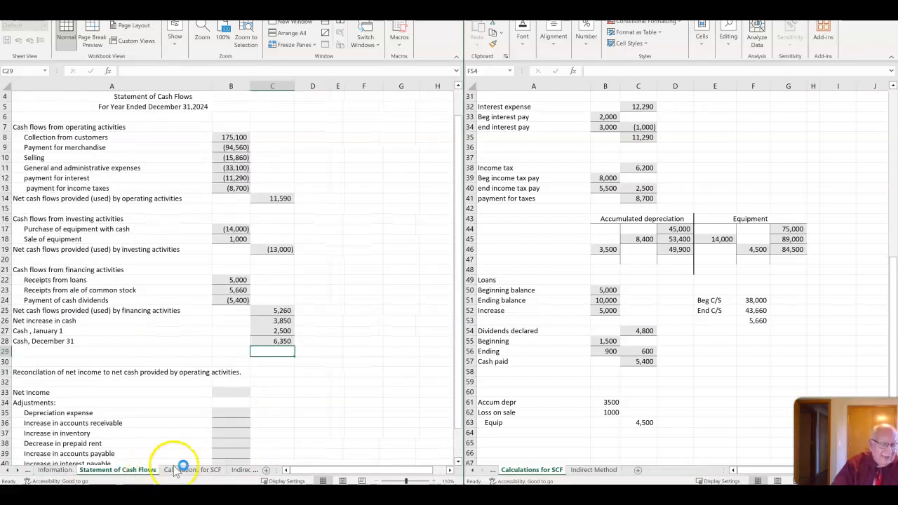
# Enter net income 14,490 with depreciation 8,400 and accounts receivable -2,500 adjustments
pyautogui.scroll(-3)
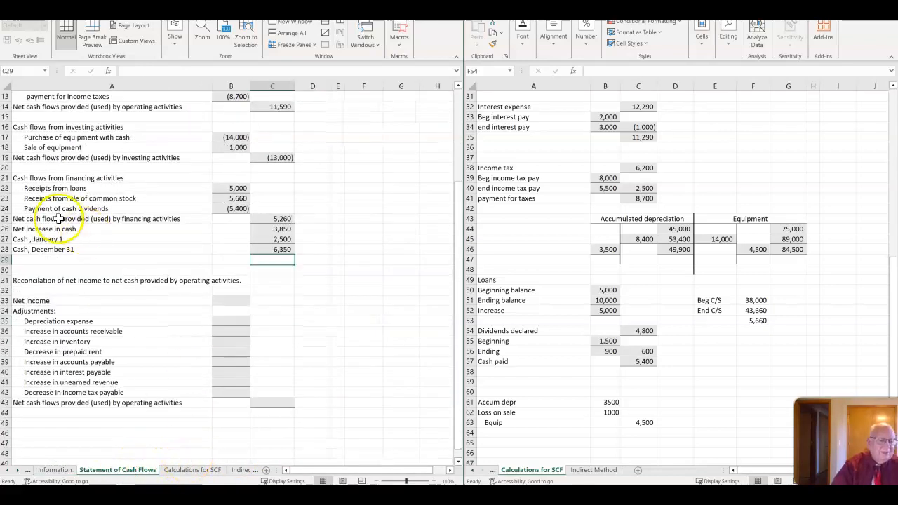
pyautogui.moveTo(213, 322)
pyautogui.write('1')
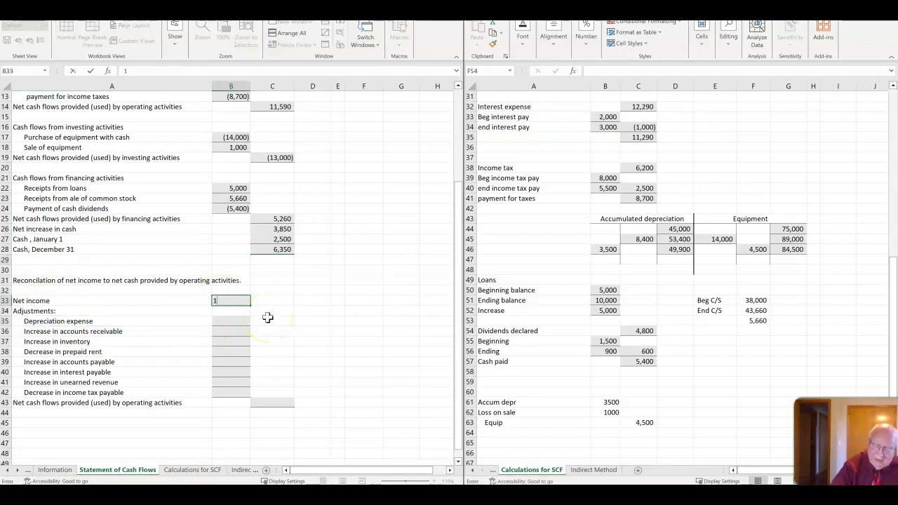
pyautogui.write('44')
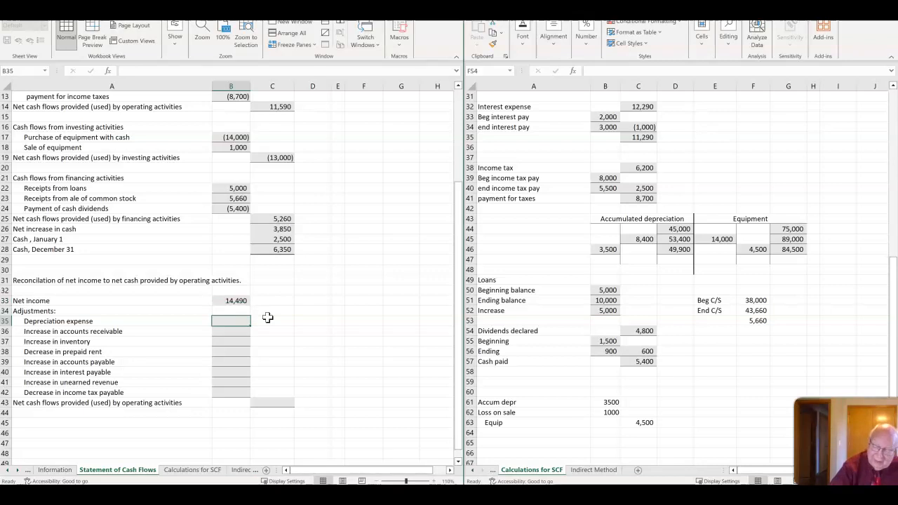
pyautogui.write('8,400')
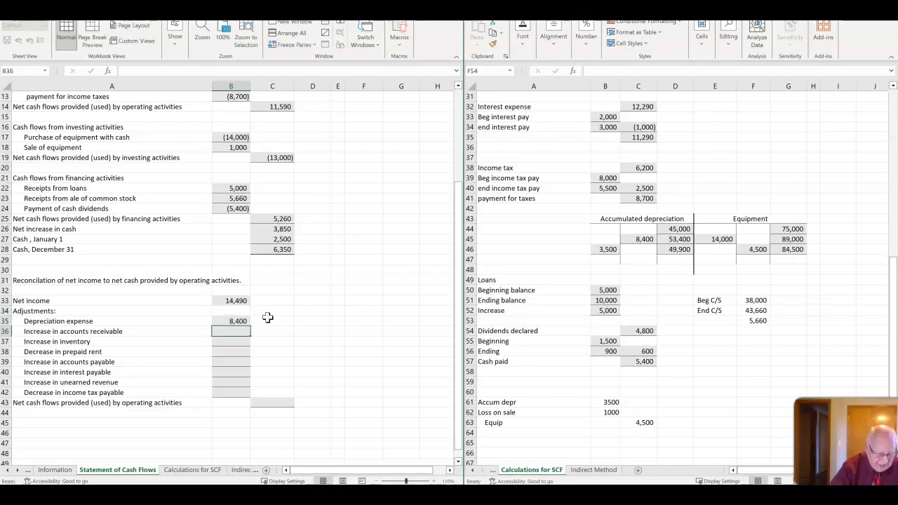
pyautogui.write('-25')
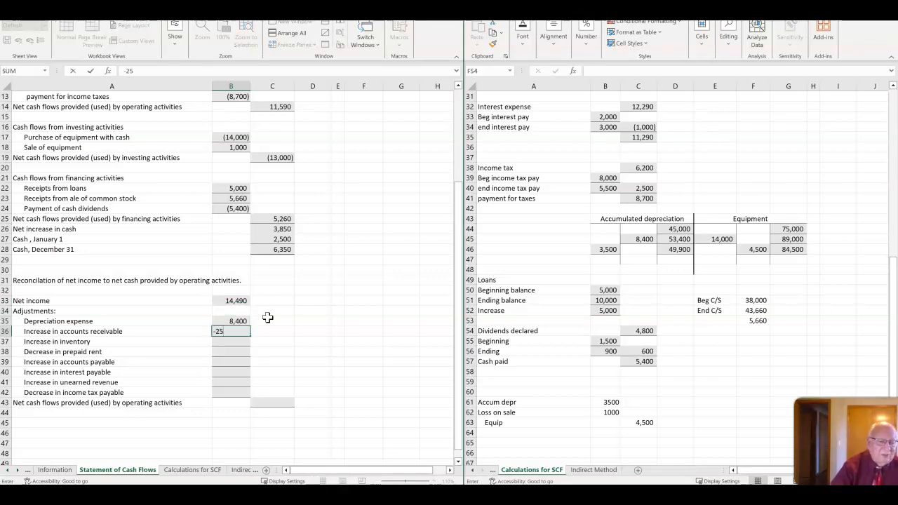
pyautogui.press('Return')
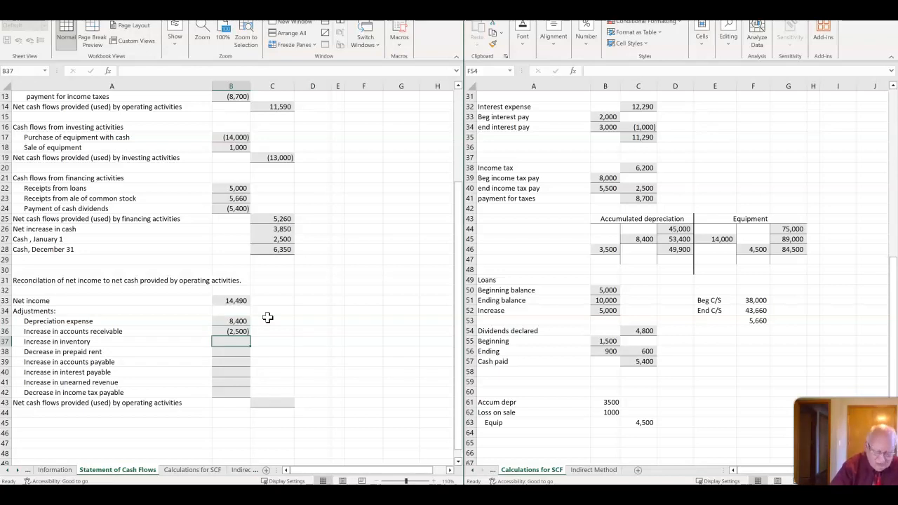
# Enter the inventory increase adjustment of -10,000
pyautogui.write('-10000')
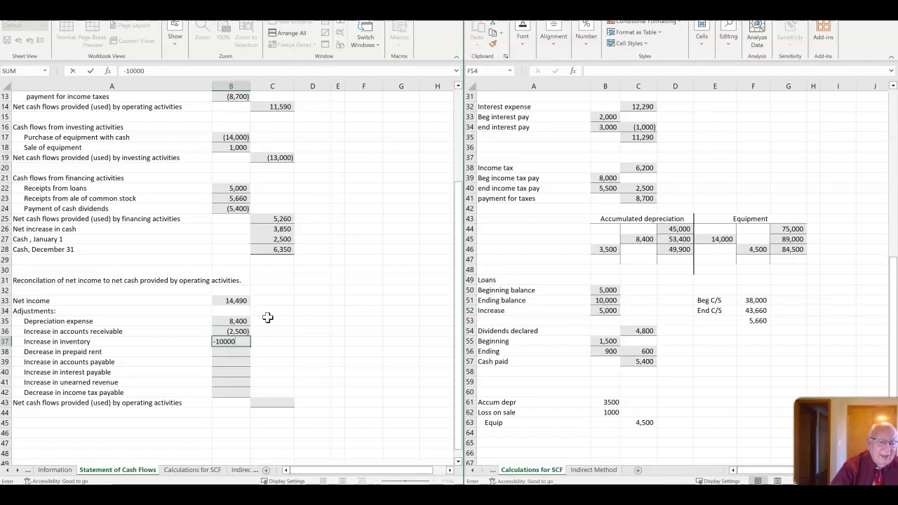
pyautogui.write('+')
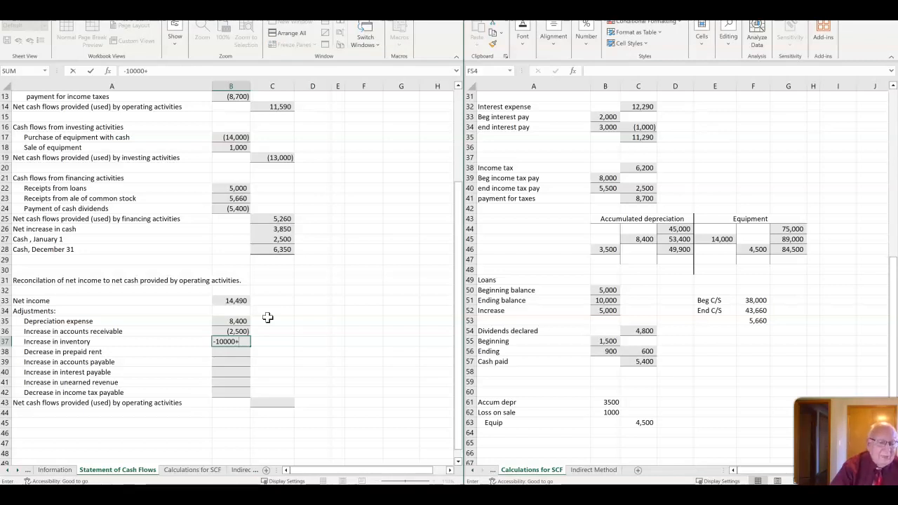
pyautogui.press('Backspace')
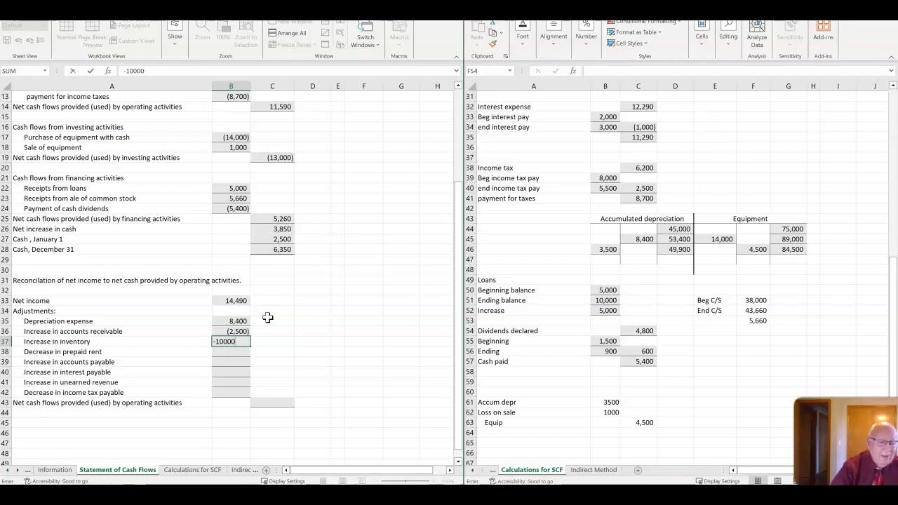
pyautogui.press('Return')
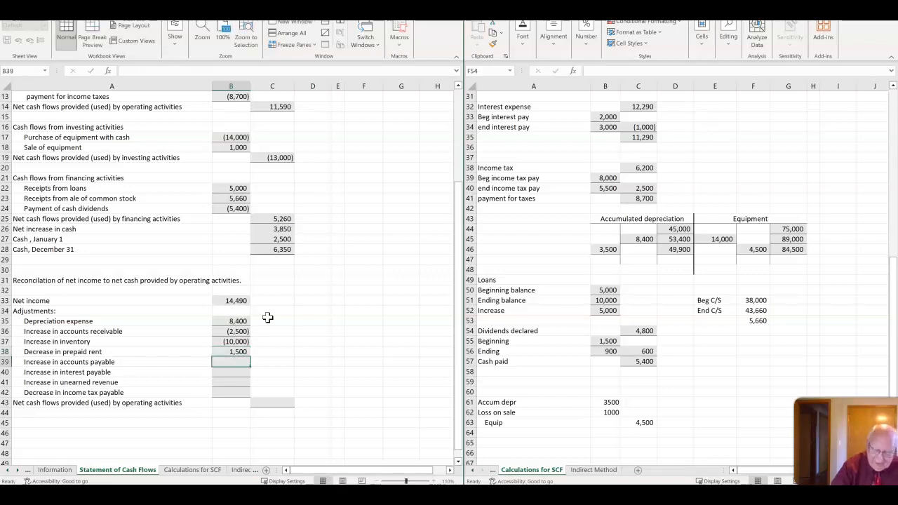
# Enter payables adjustments 1,000 and 1,000 and unearned revenue 200
pyautogui.write('1000')
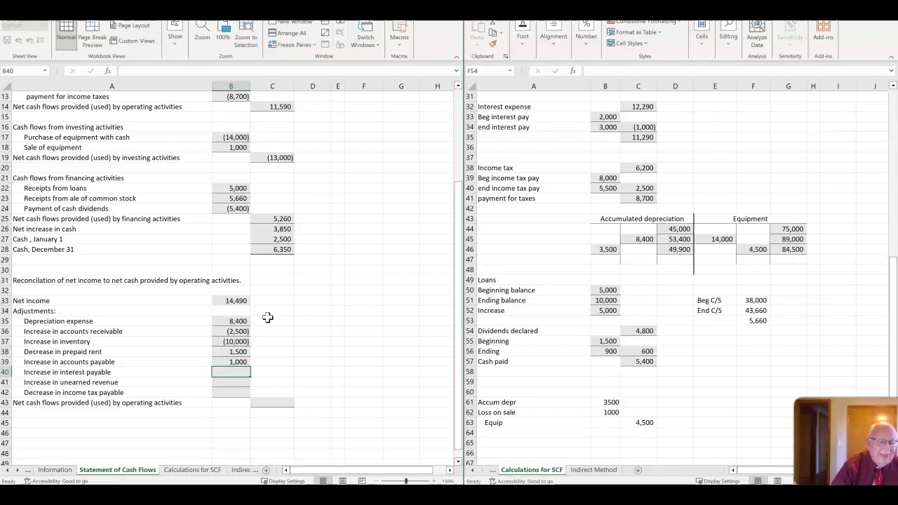
pyautogui.write('1000')
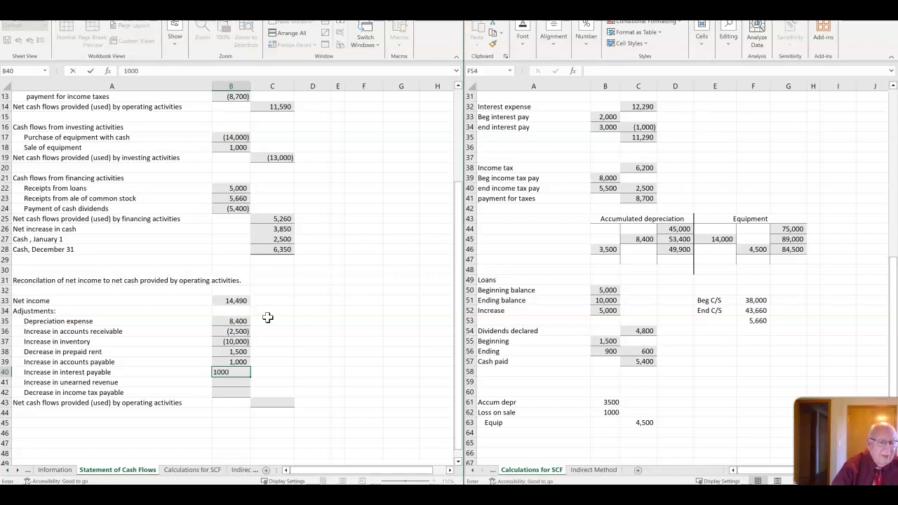
pyautogui.press('Return')
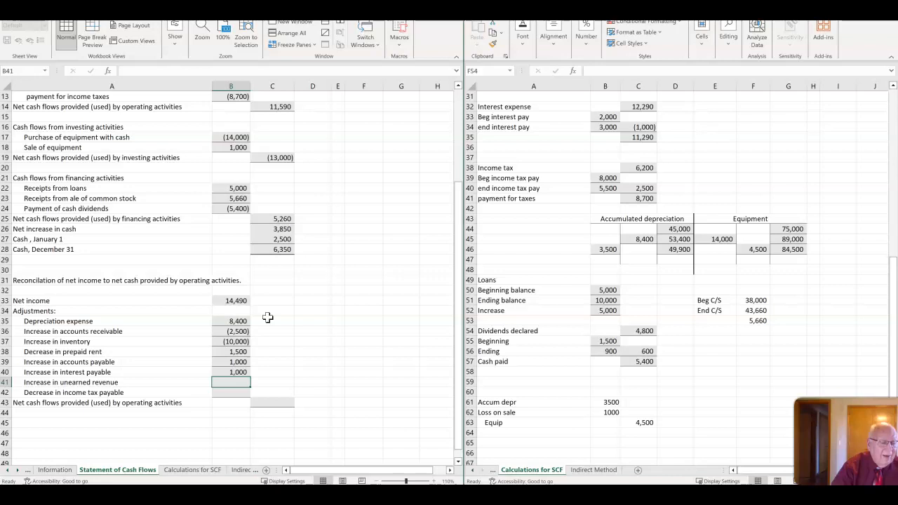
pyautogui.write('200')
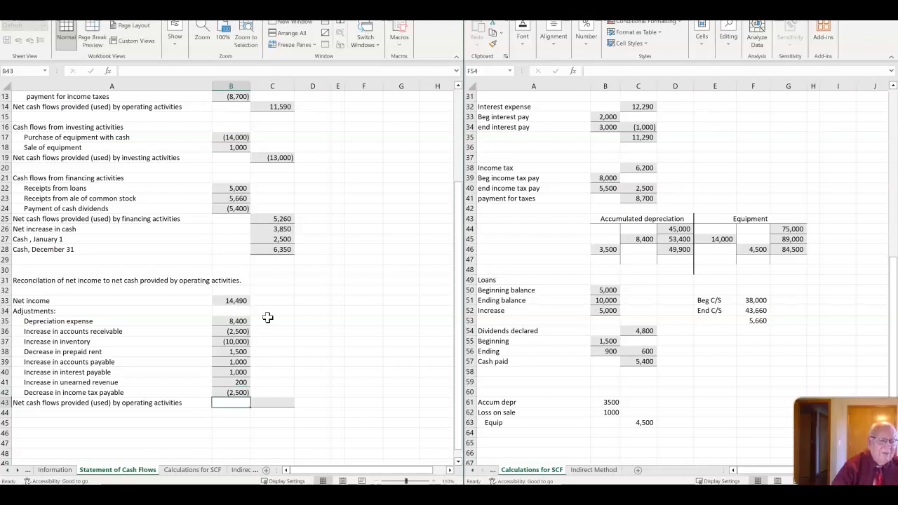
pyautogui.click(272, 401)
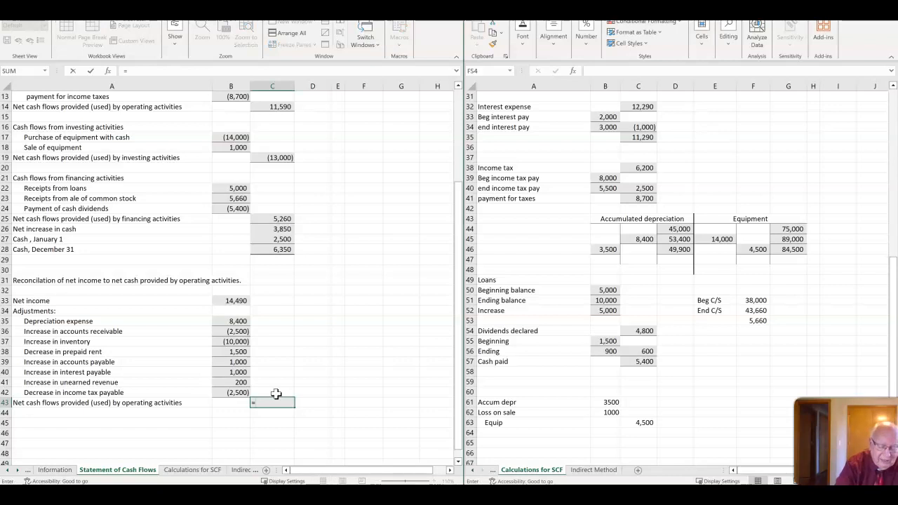
# Sum B33:B42 in C43 so operating cash totals 11,590, matching C14
pyautogui.write('=sum(')
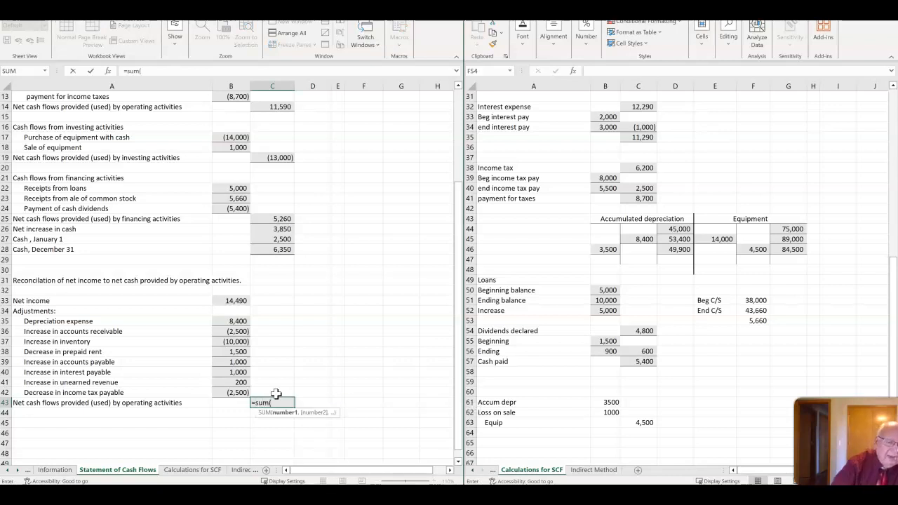
pyautogui.click(230, 300)
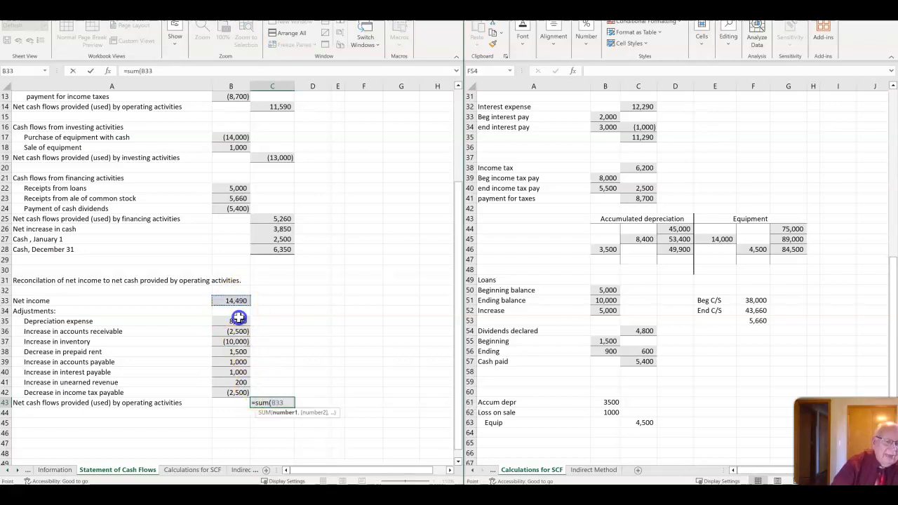
pyautogui.moveTo(230, 300); pyautogui.dragTo(230, 393)
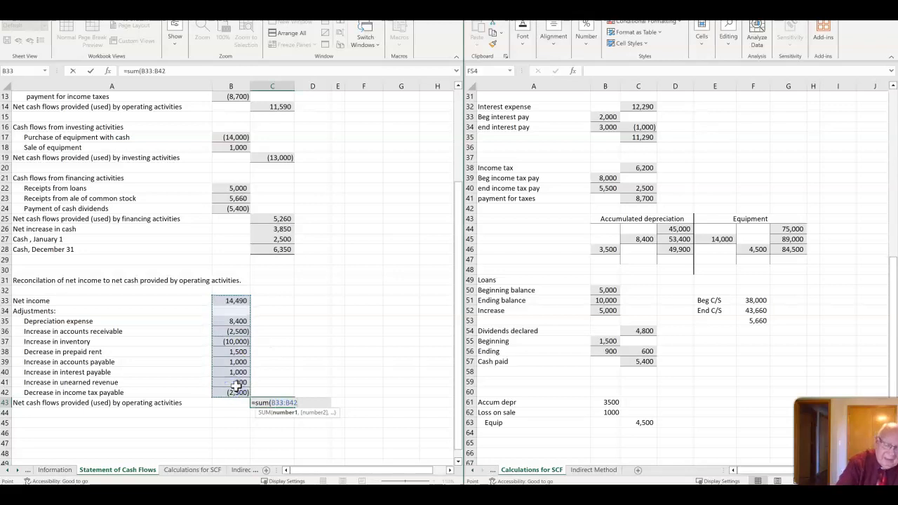
pyautogui.press('Return')
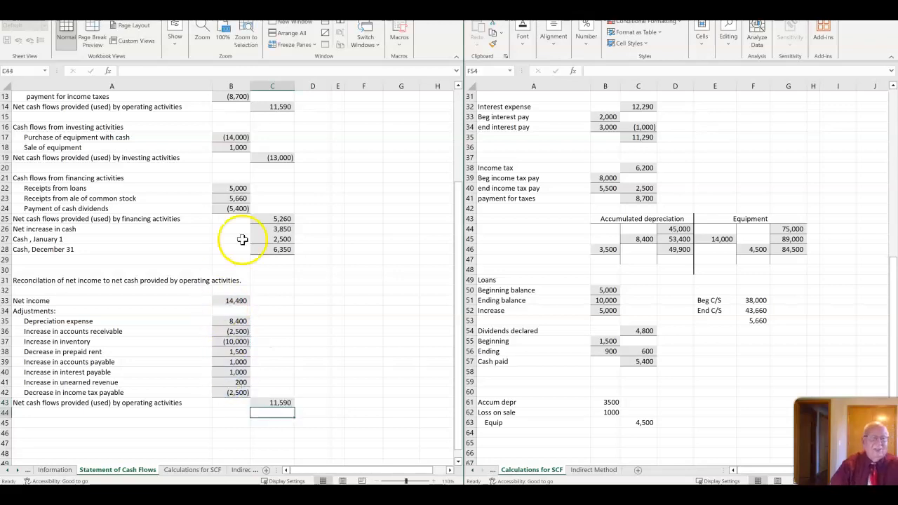
pyautogui.moveTo(293, 196)
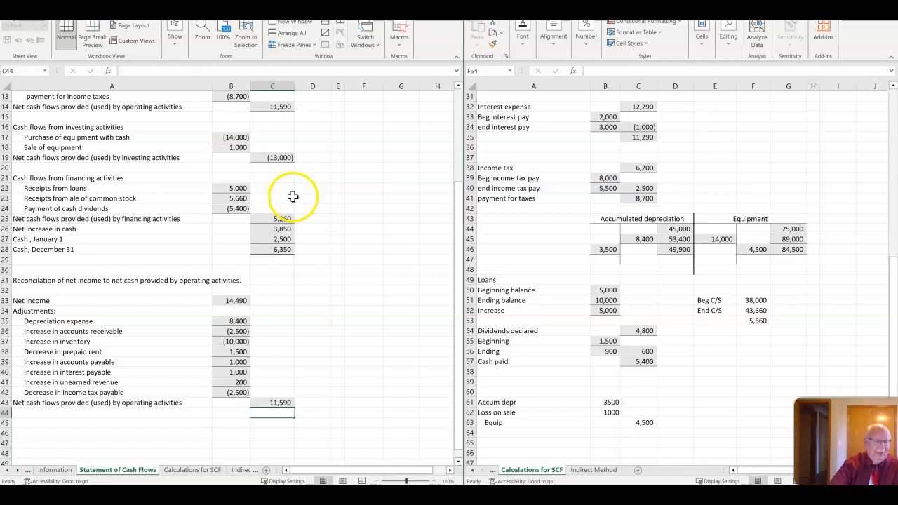
pyautogui.moveTo(232, 294)
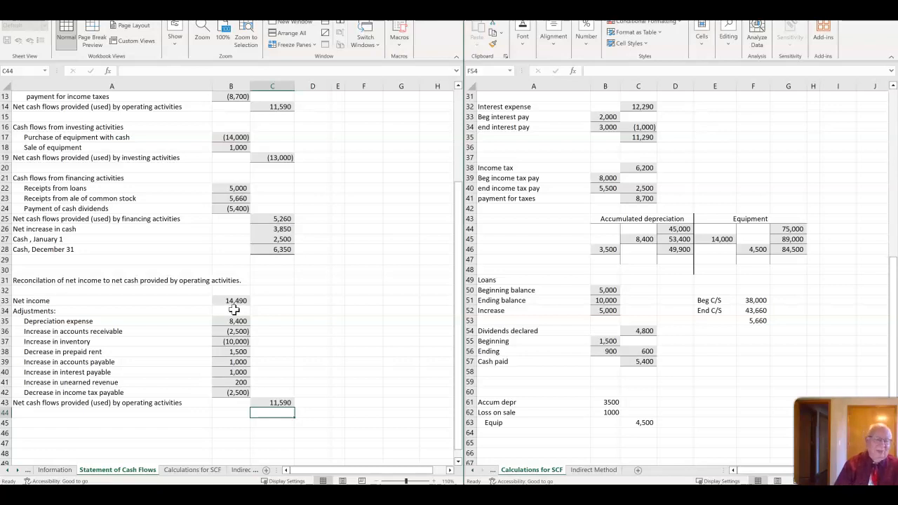
pyautogui.moveTo(263, 317)
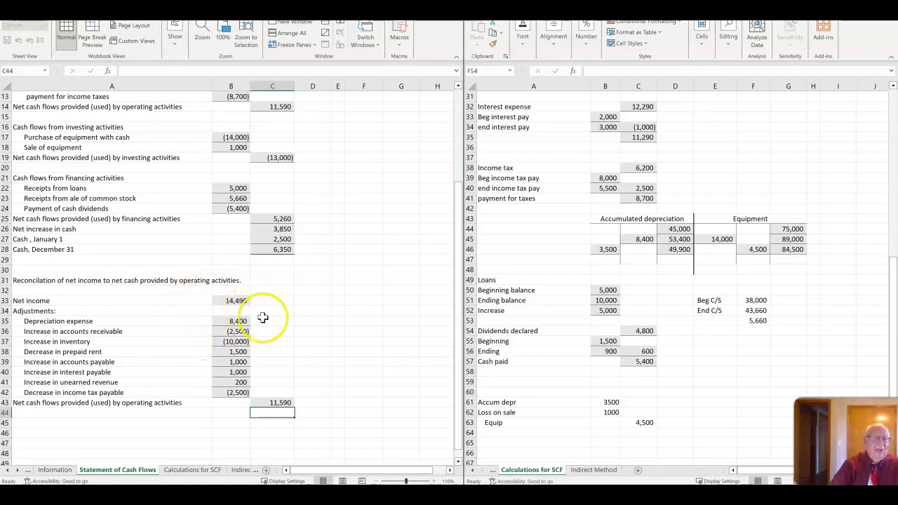
pyautogui.scroll(3)
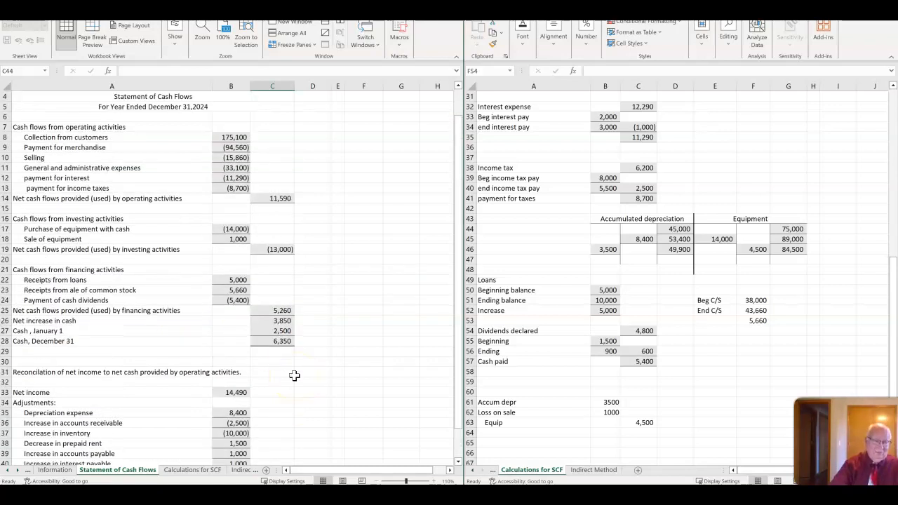
pyautogui.scroll(3)
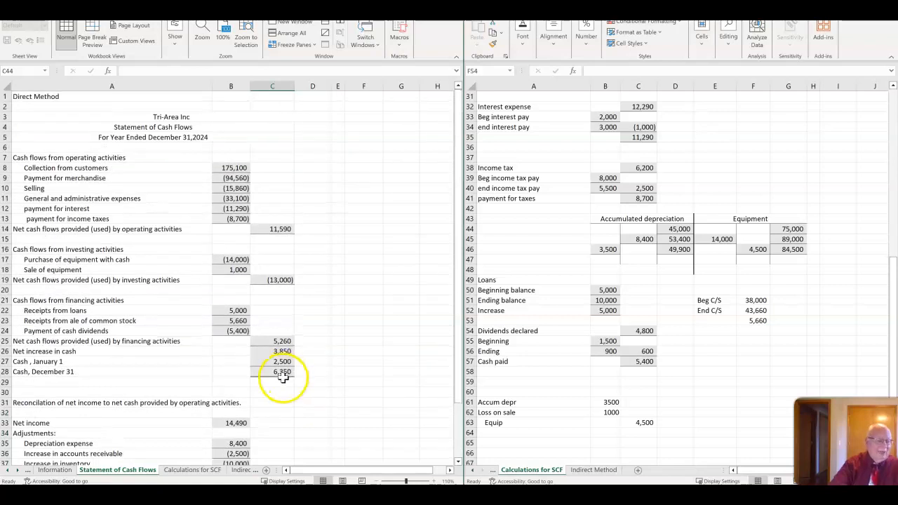
pyautogui.scroll(-3)
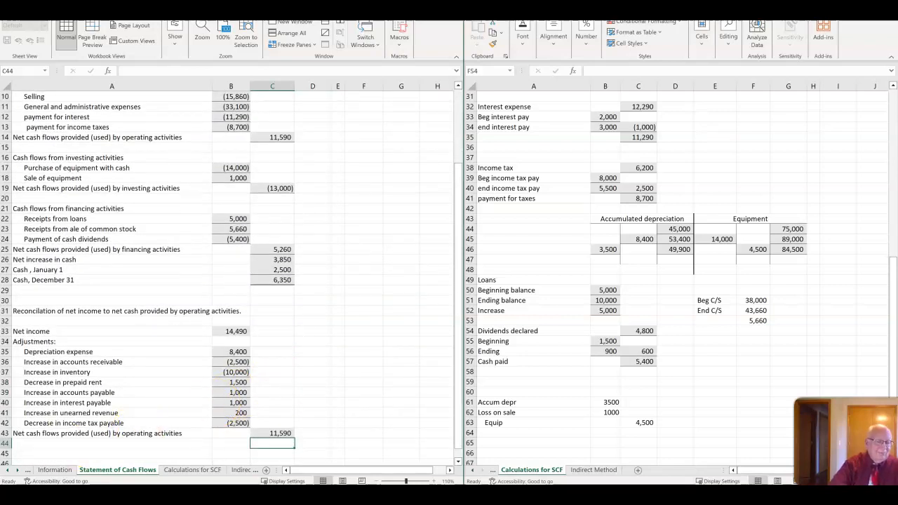